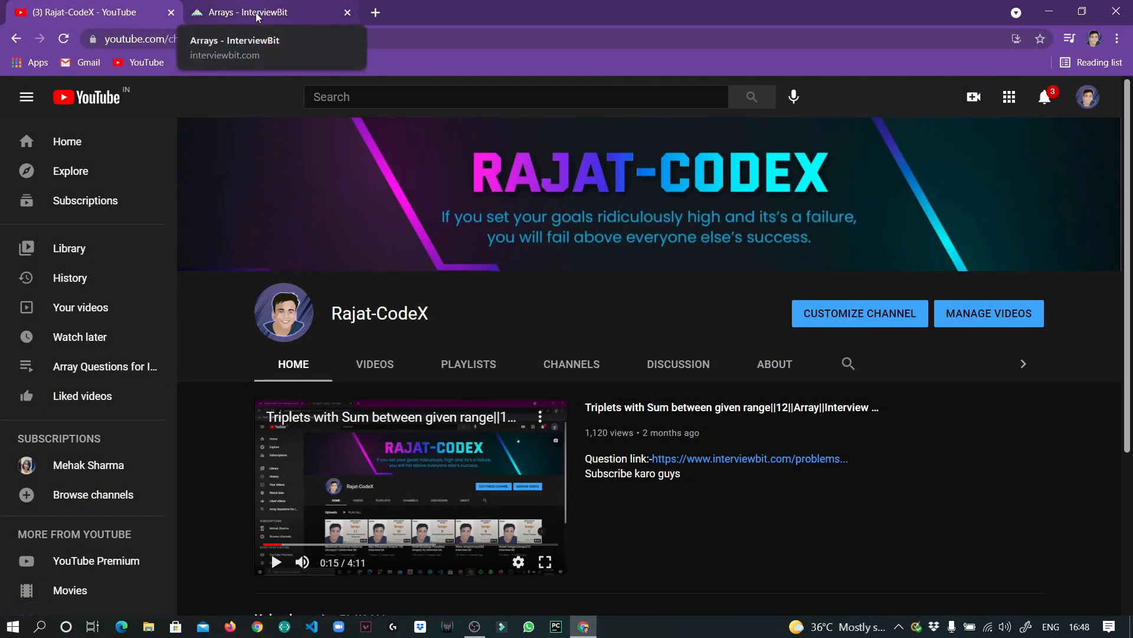
- Go to the Arrays topic page and choose the Find Permutation problem
{"action": "left_click", "coordinate": [249, 12]}
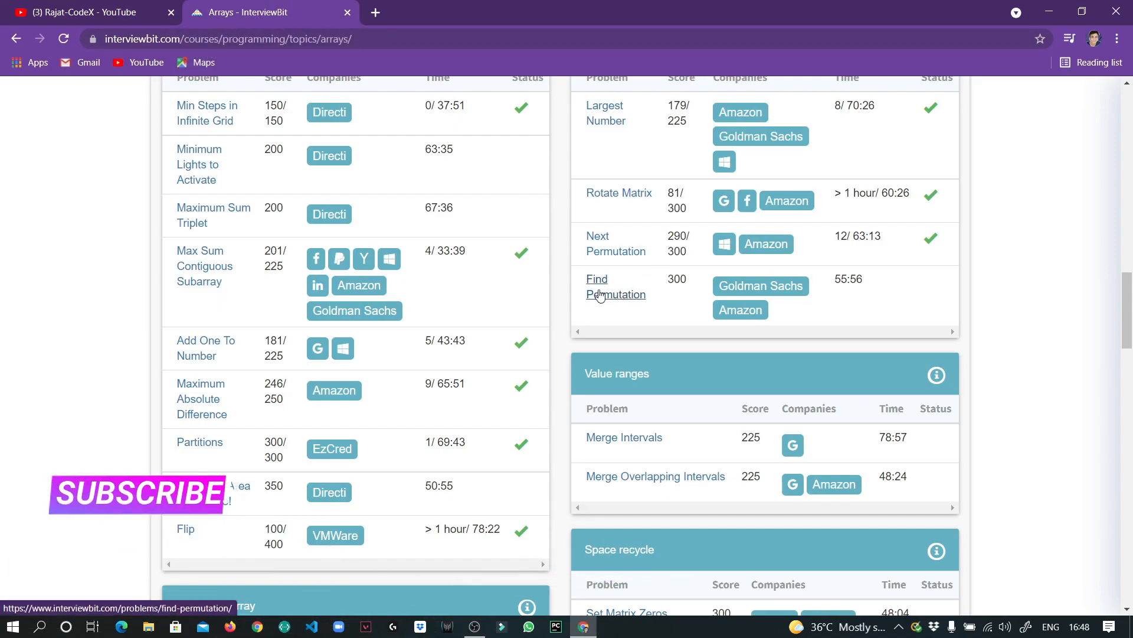
{"action": "mouse_move", "coordinate": [600, 298]}
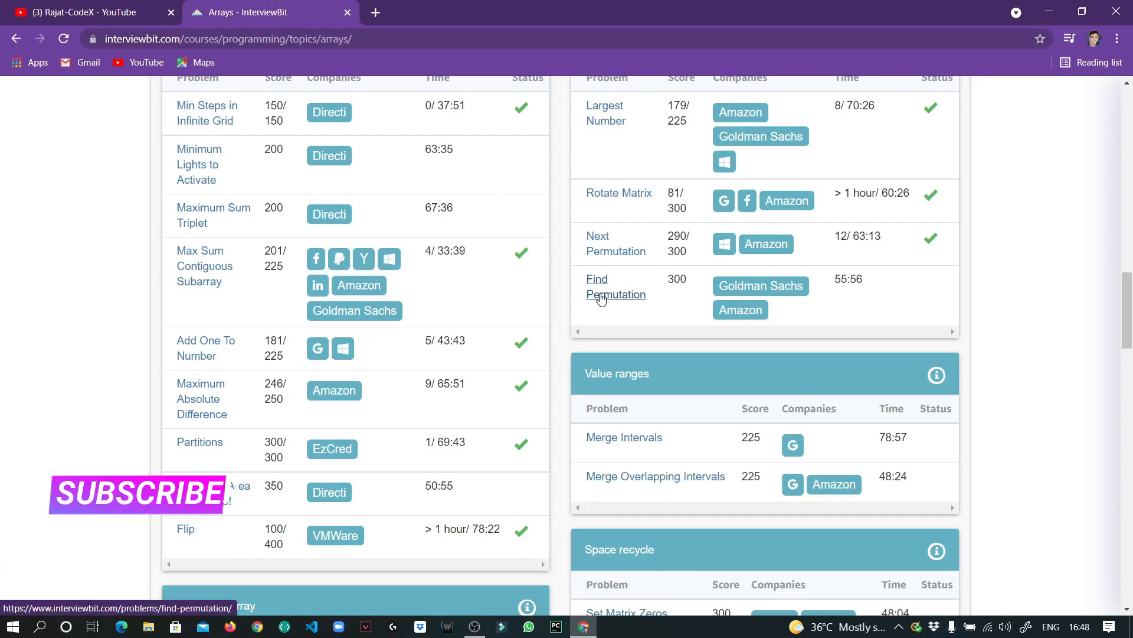
{"action": "left_click", "coordinate": [616, 286]}
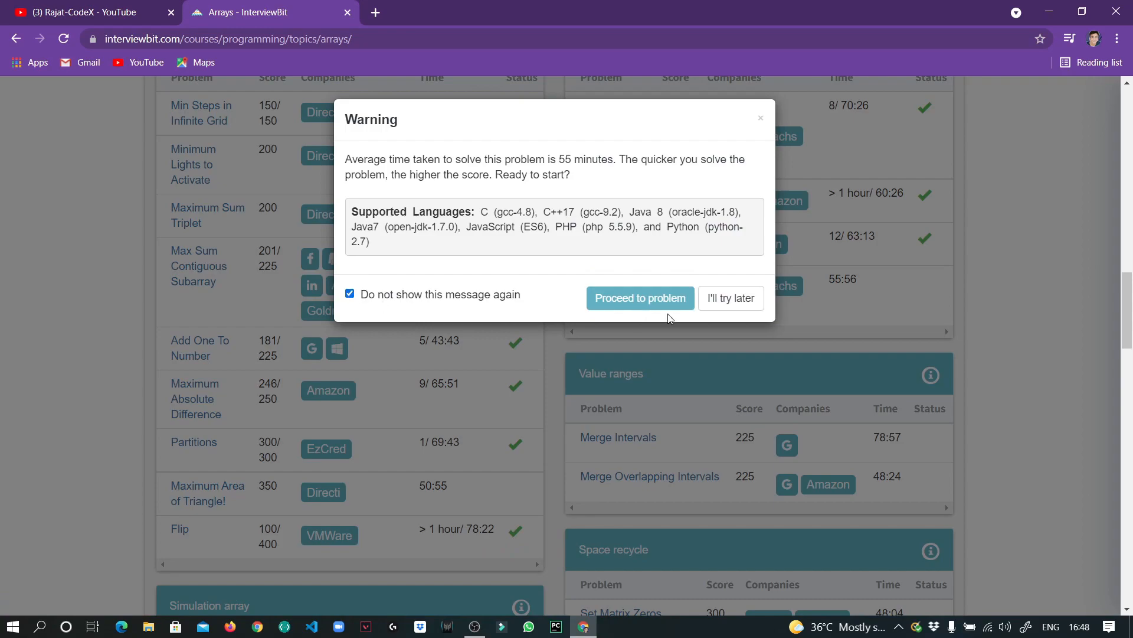
- Proceed past the start-time warning and read the problem's example in the description
{"action": "left_click", "coordinate": [639, 297]}
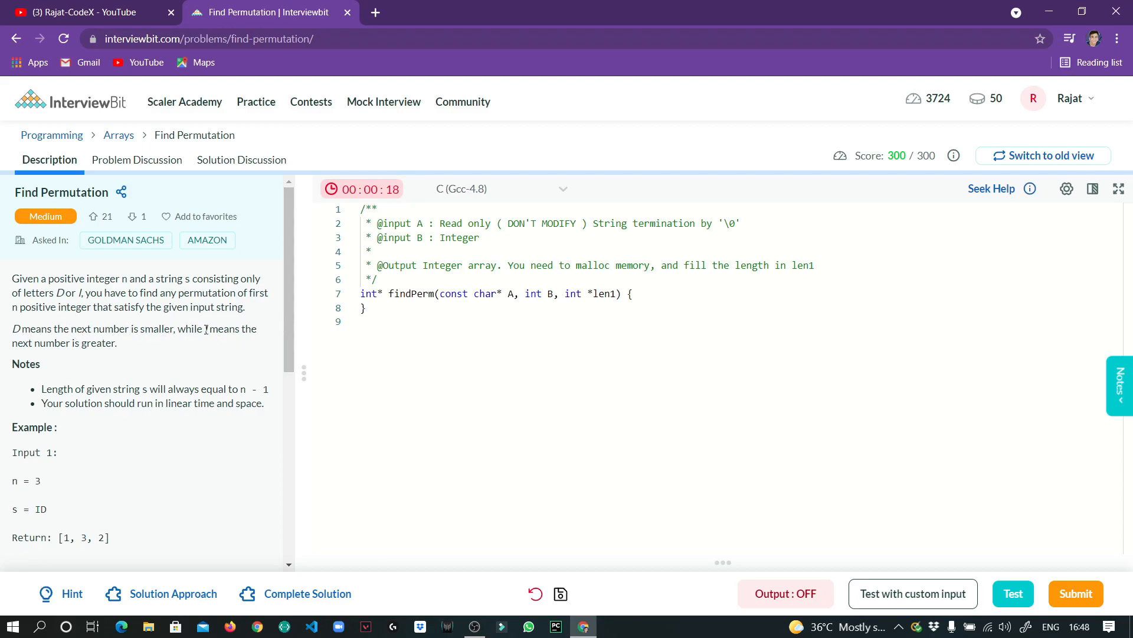
{"action": "mouse_move", "coordinate": [124, 352]}
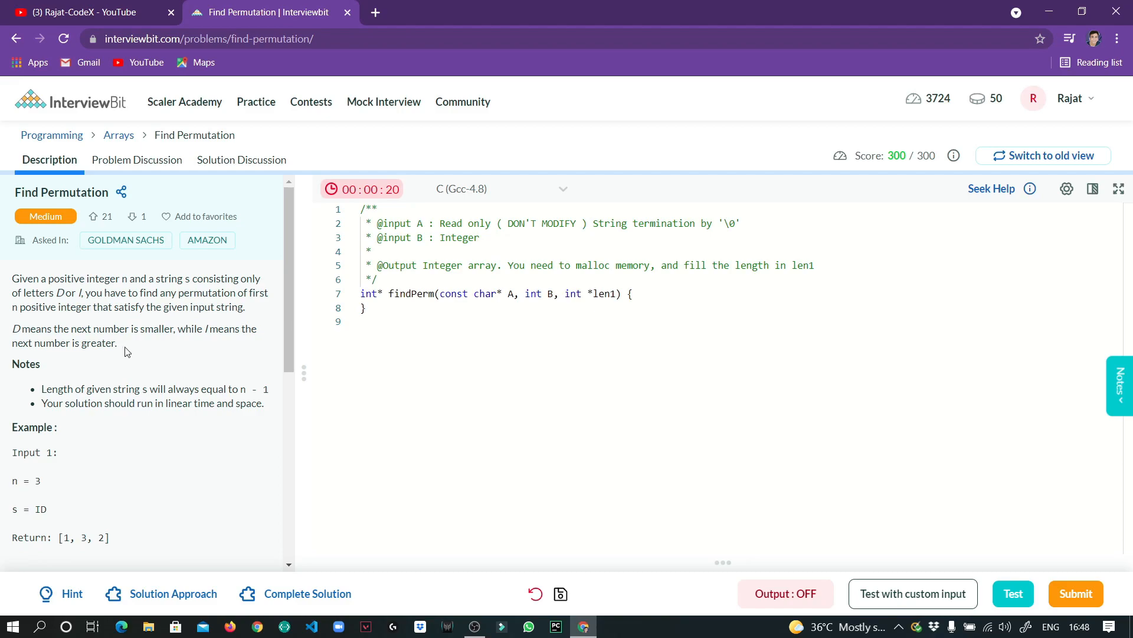
{"action": "scroll", "scroll_direction": "down", "scroll_amount": 3}
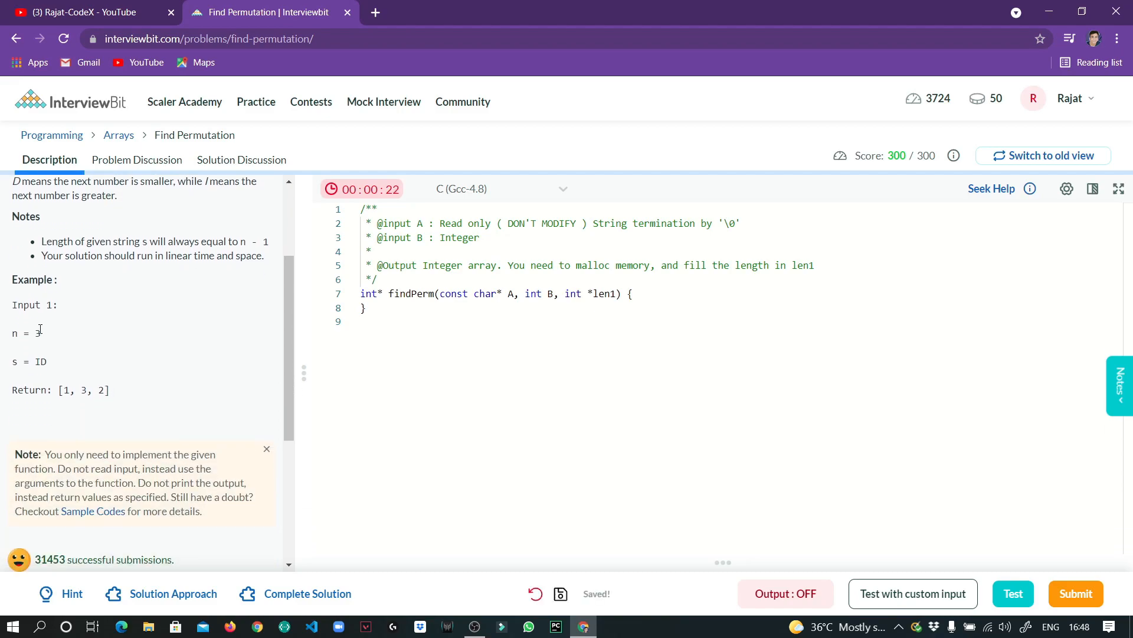
{"action": "mouse_move", "coordinate": [29, 372]}
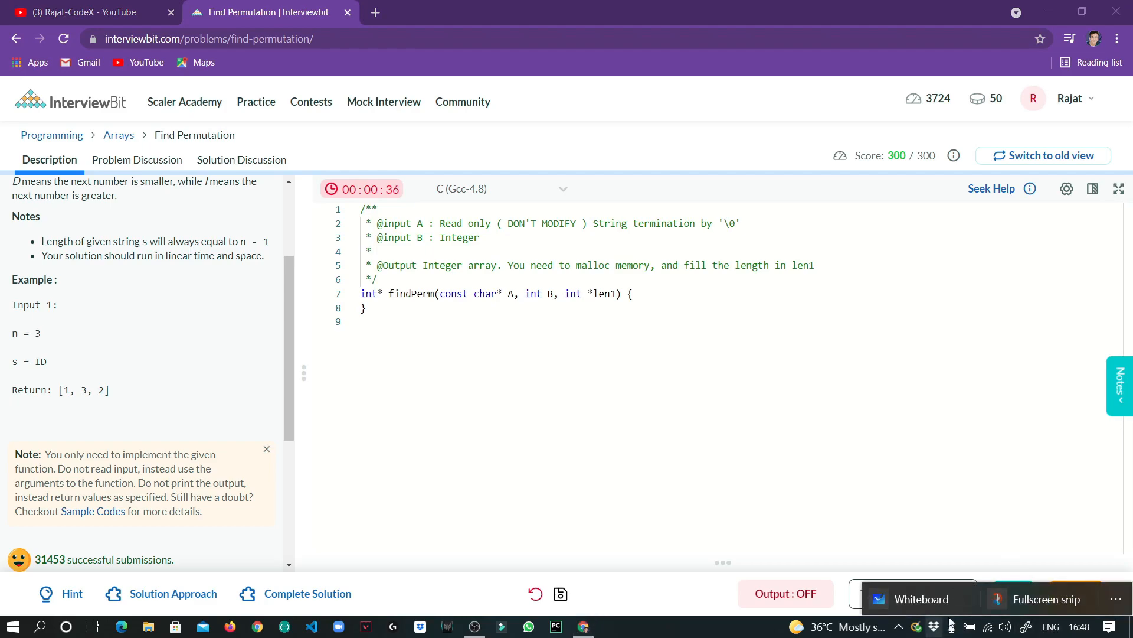
- Switch to the whiteboard notes and move to a blank area of the canvas
{"action": "left_click", "coordinate": [916, 598]}
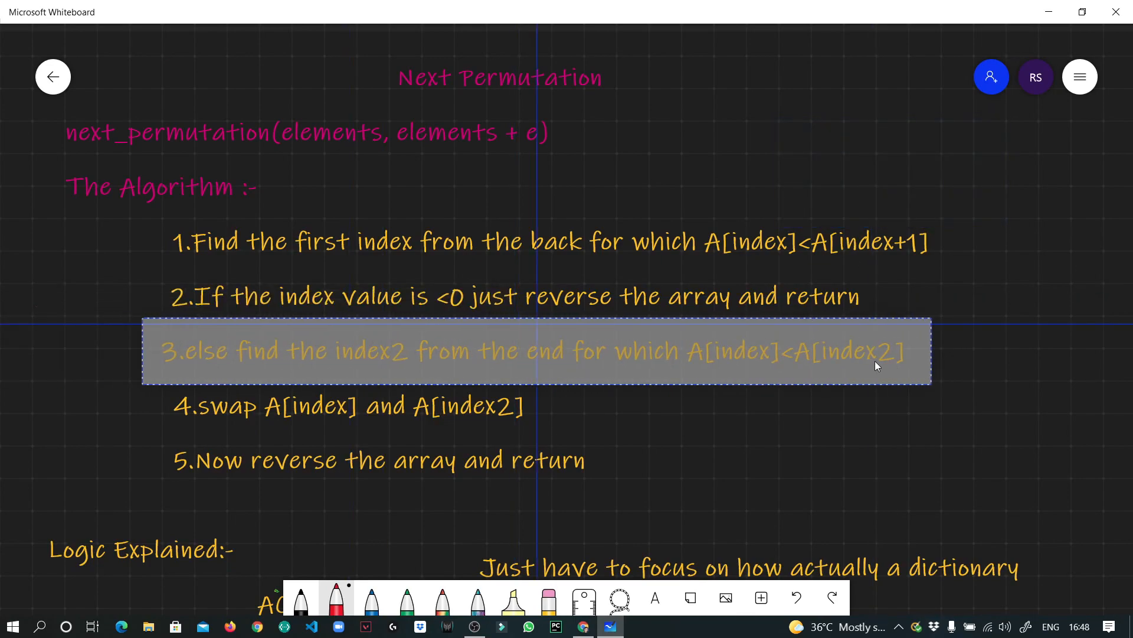
{"action": "left_click", "coordinate": [922, 455]}
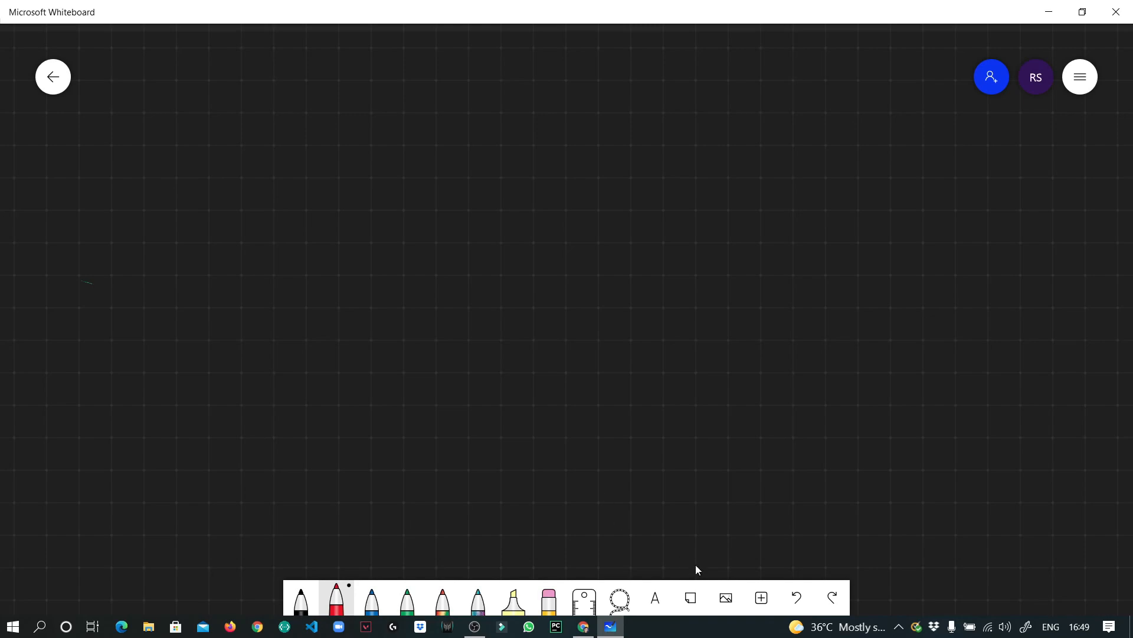
- Add a text note reading IIIII and place it near the top of the board
{"action": "left_click", "coordinate": [653, 599]}
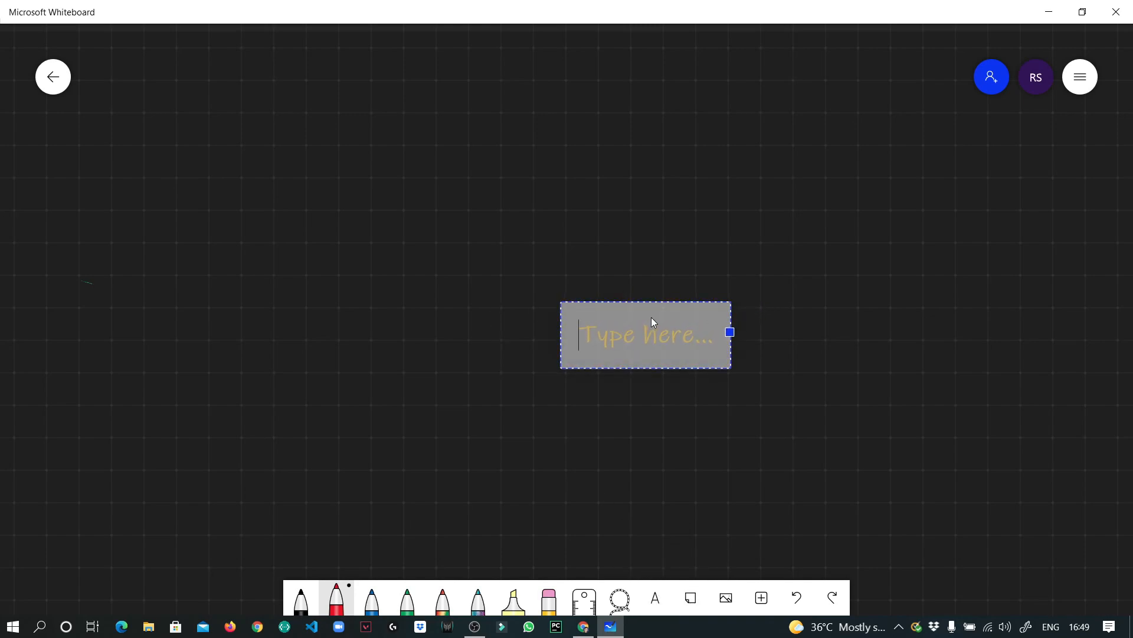
{"action": "type", "text": "IIIII"}
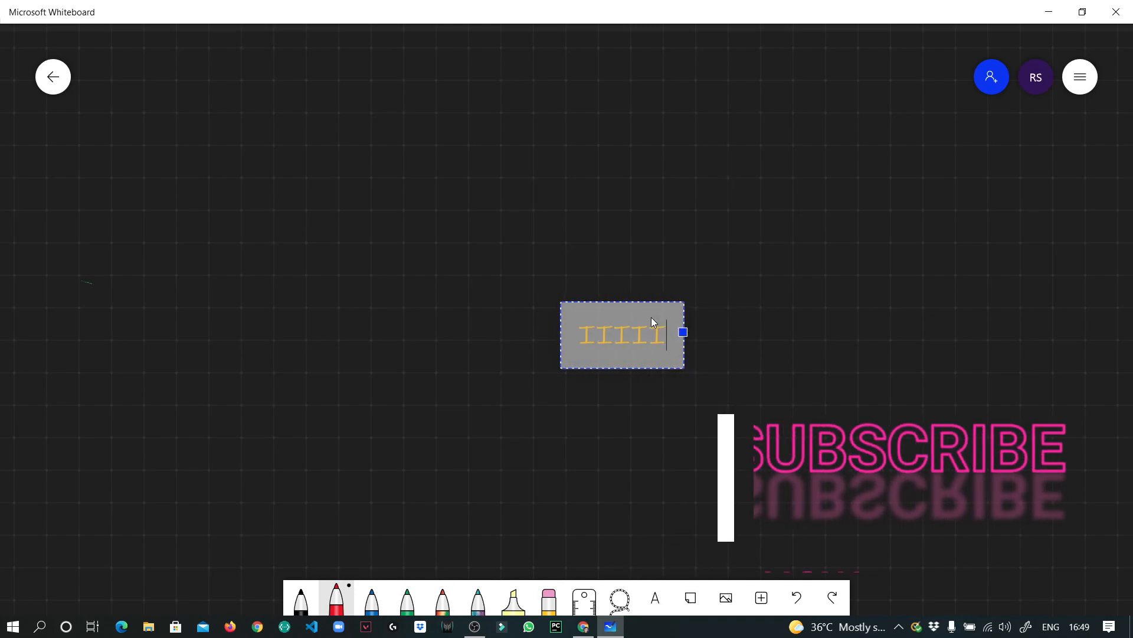
{"action": "left_click_drag", "start_coordinate": [622, 333], "coordinate": [303, 134]}
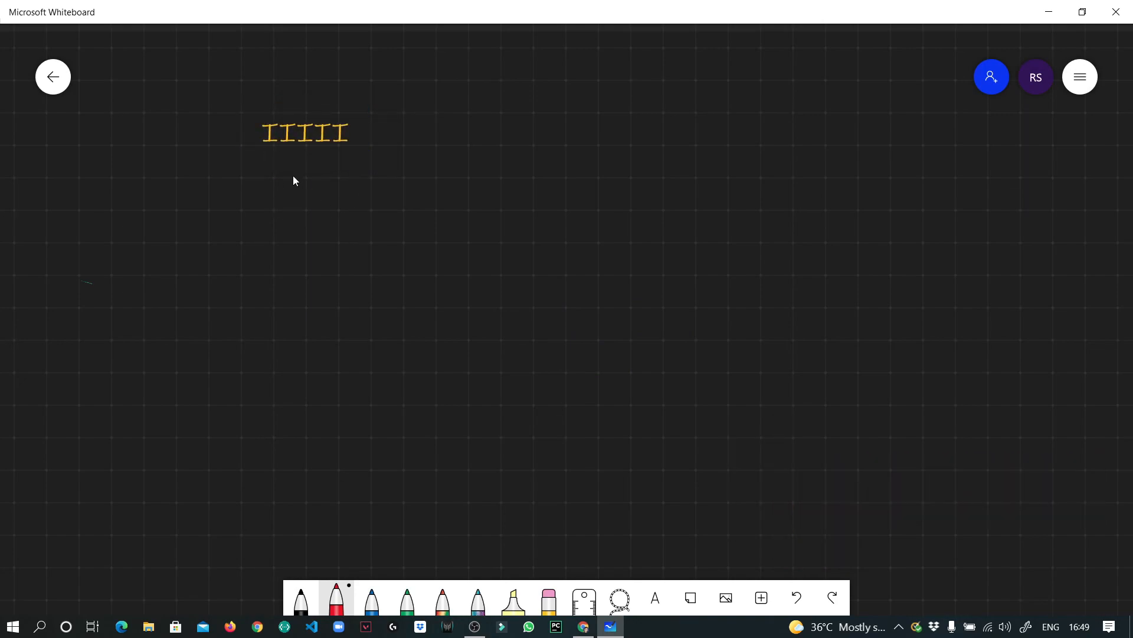
{"action": "mouse_move", "coordinate": [371, 598]}
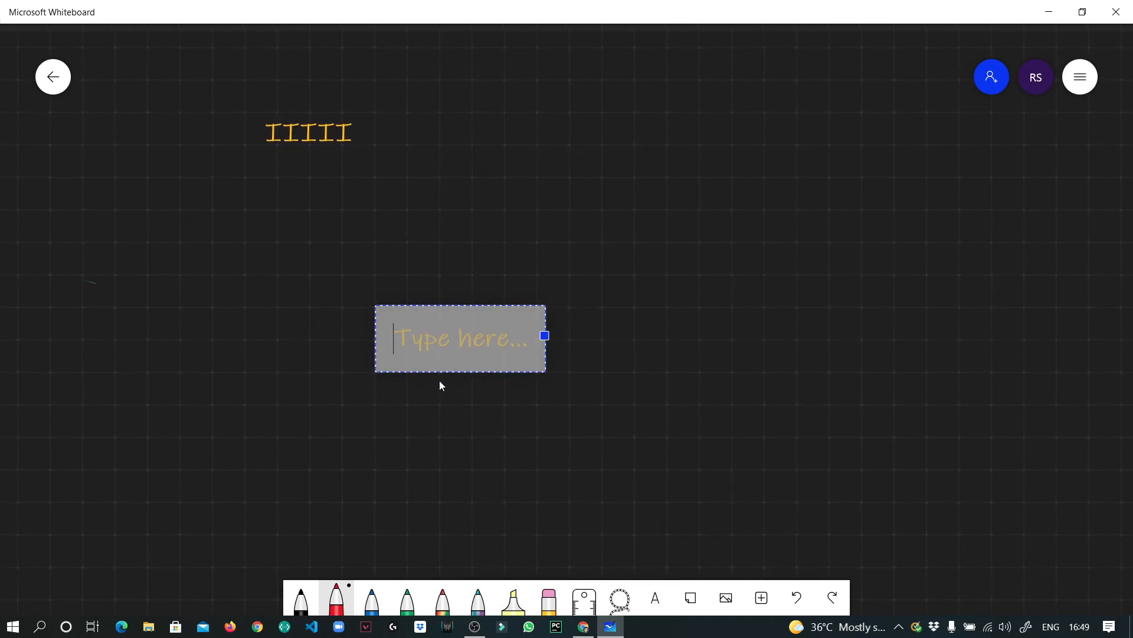
- Add a text note reading 123456 and place it beside IIIII
{"action": "type", "text": "1234"}
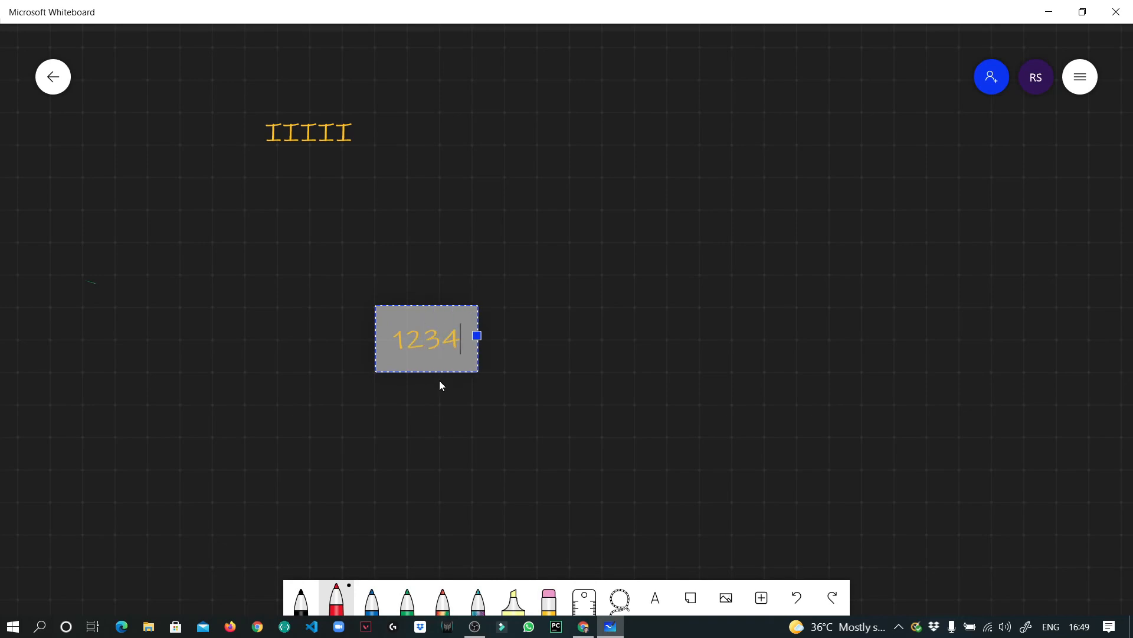
{"action": "type", "text": "5"}
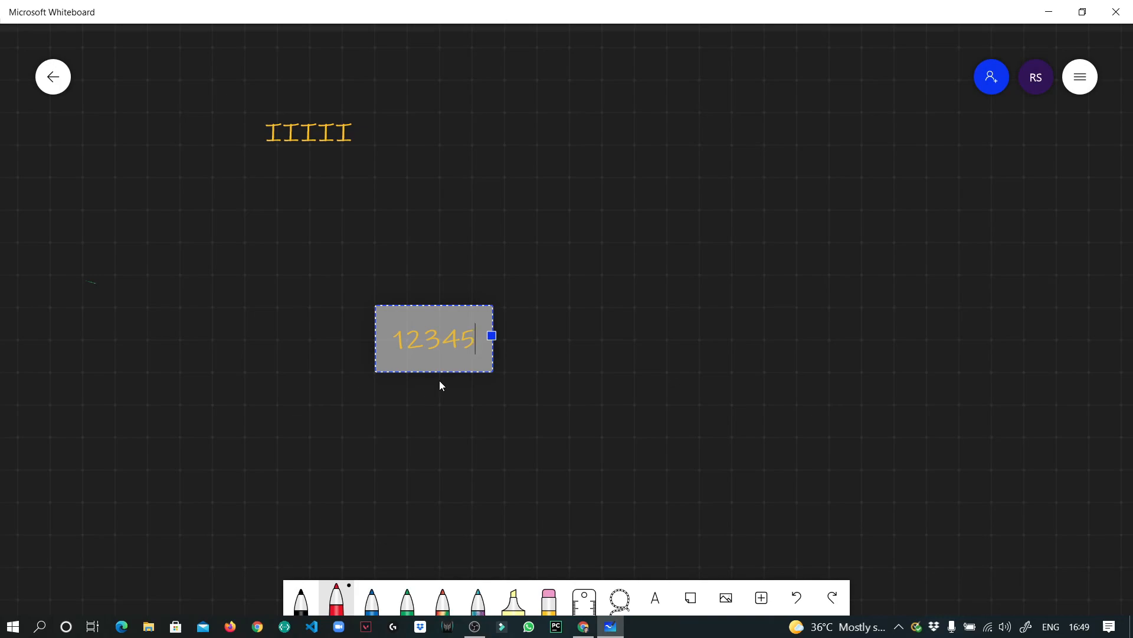
{"action": "type", "text": "6"}
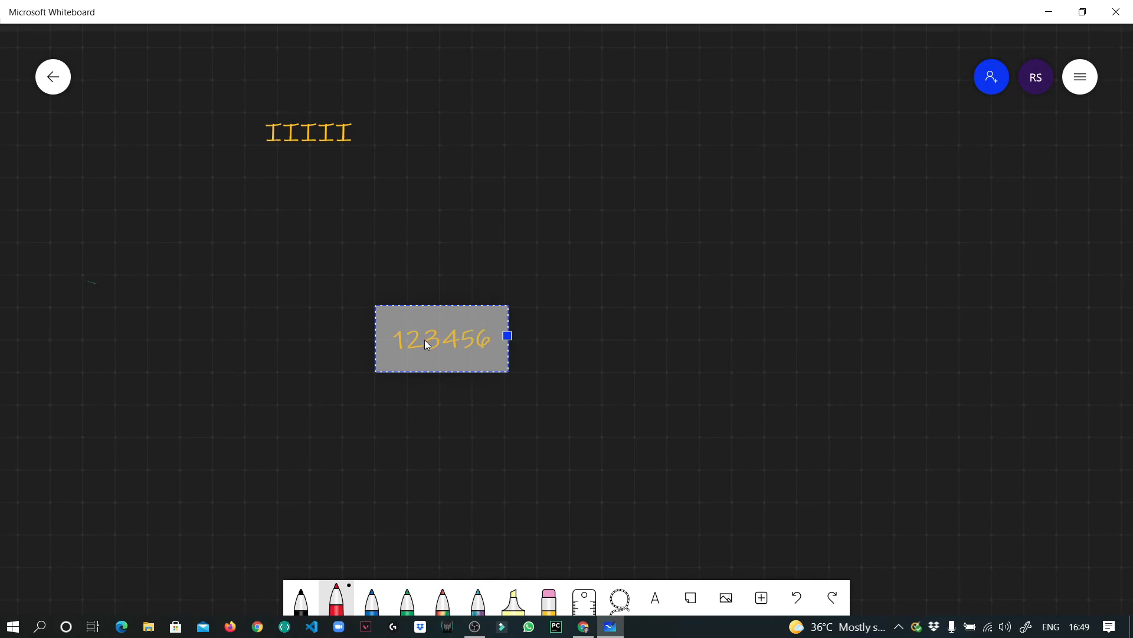
{"action": "left_click_drag", "start_coordinate": [440, 339], "coordinate": [452, 161]}
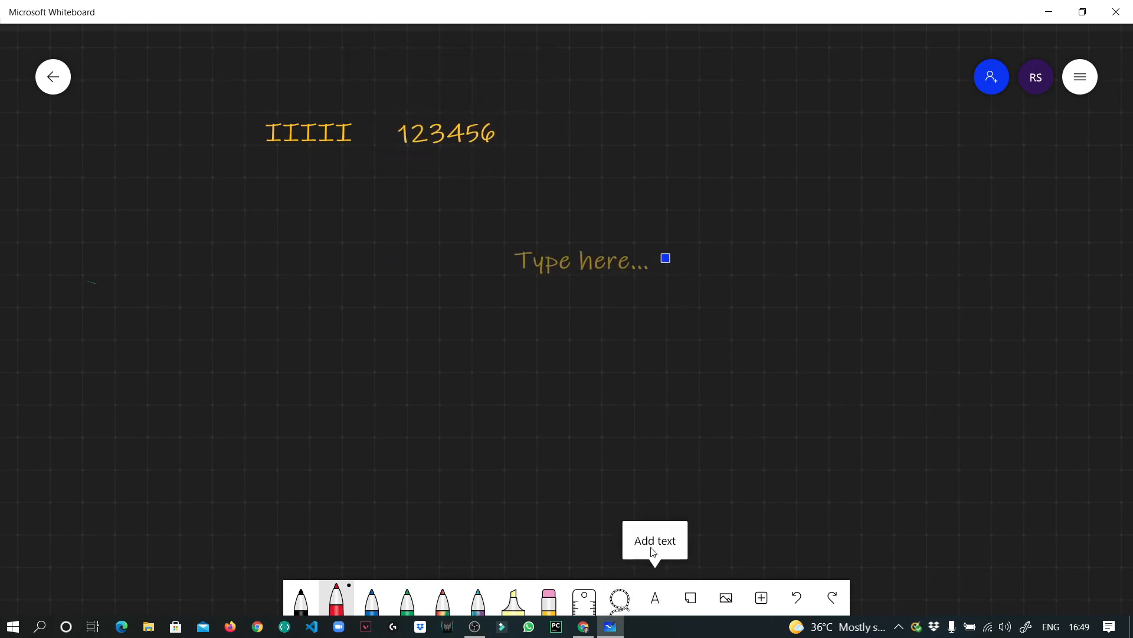
- Write DDDD under IIIII and place 54321 beside it
{"action": "type", "text": "DDDD"}
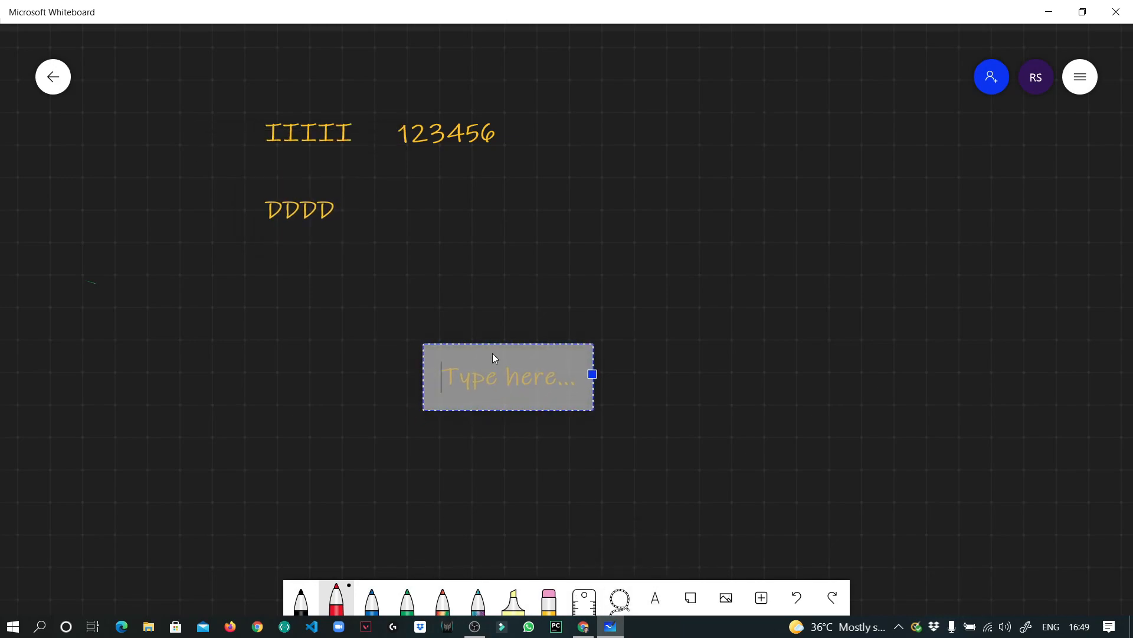
{"action": "type", "text": "5432"}
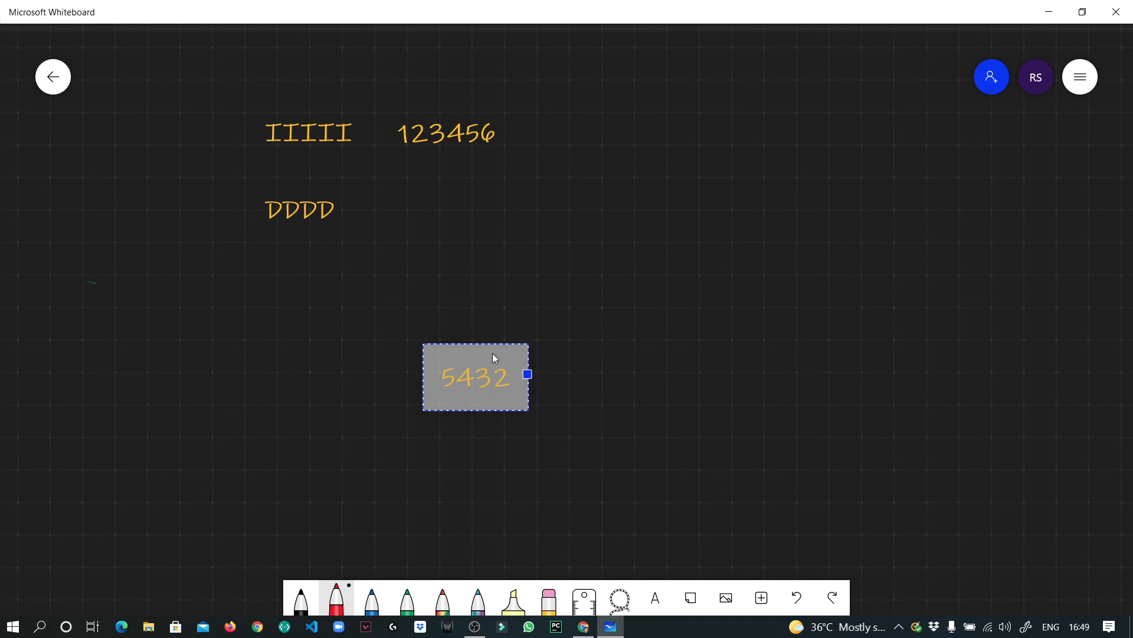
{"action": "left_click_drag", "start_coordinate": [474, 376], "coordinate": [446, 263]}
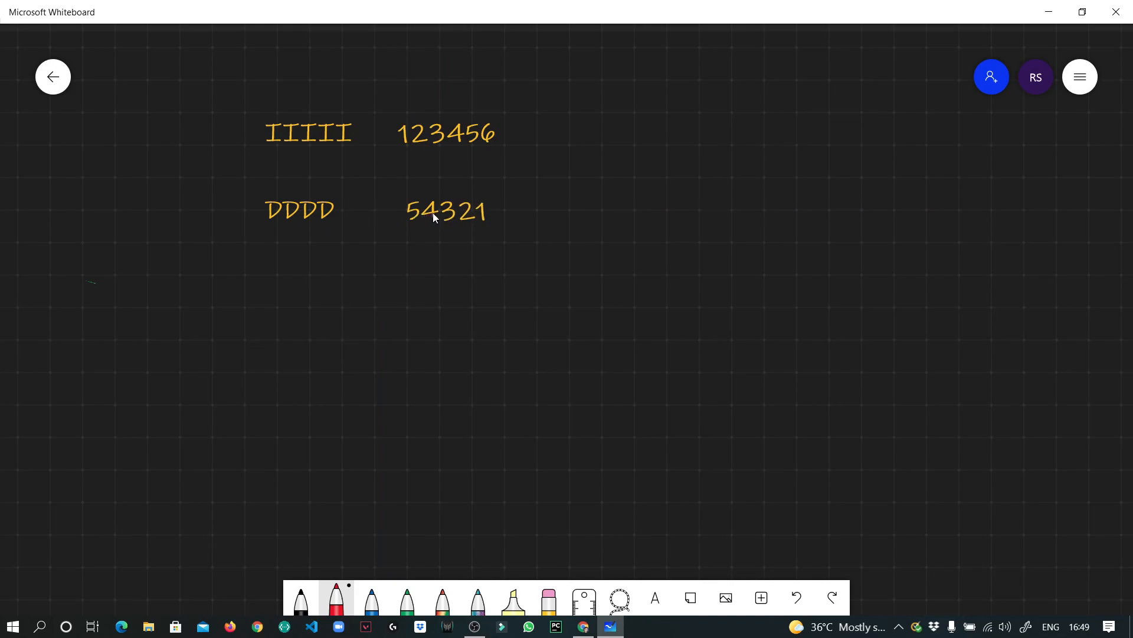
{"action": "mouse_move", "coordinate": [361, 214]}
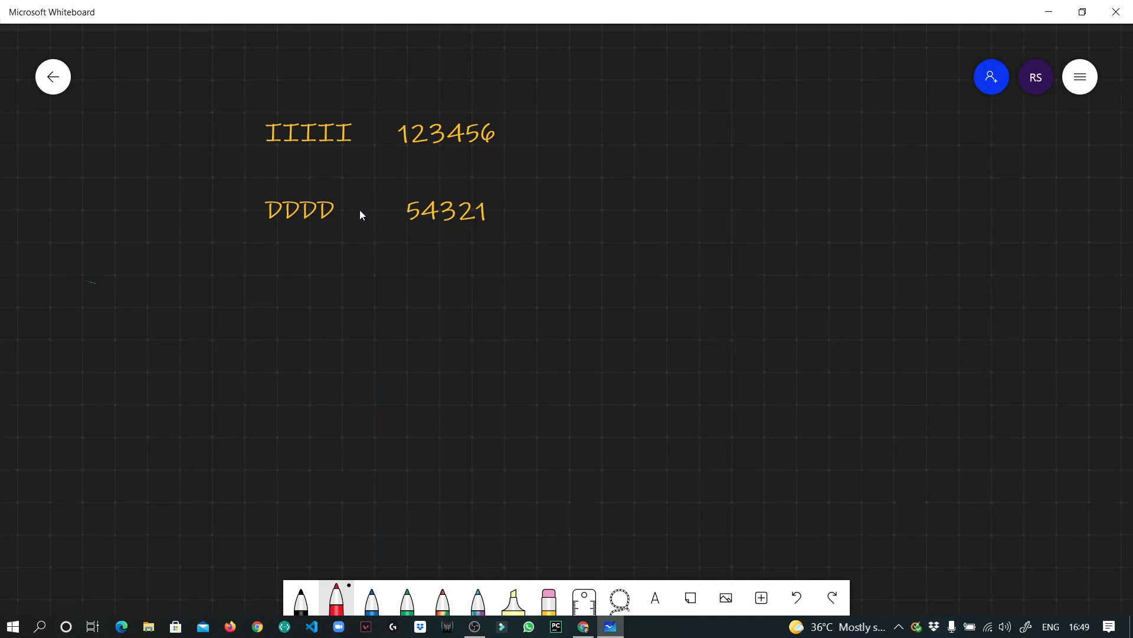
{"action": "mouse_move", "coordinate": [271, 139]}
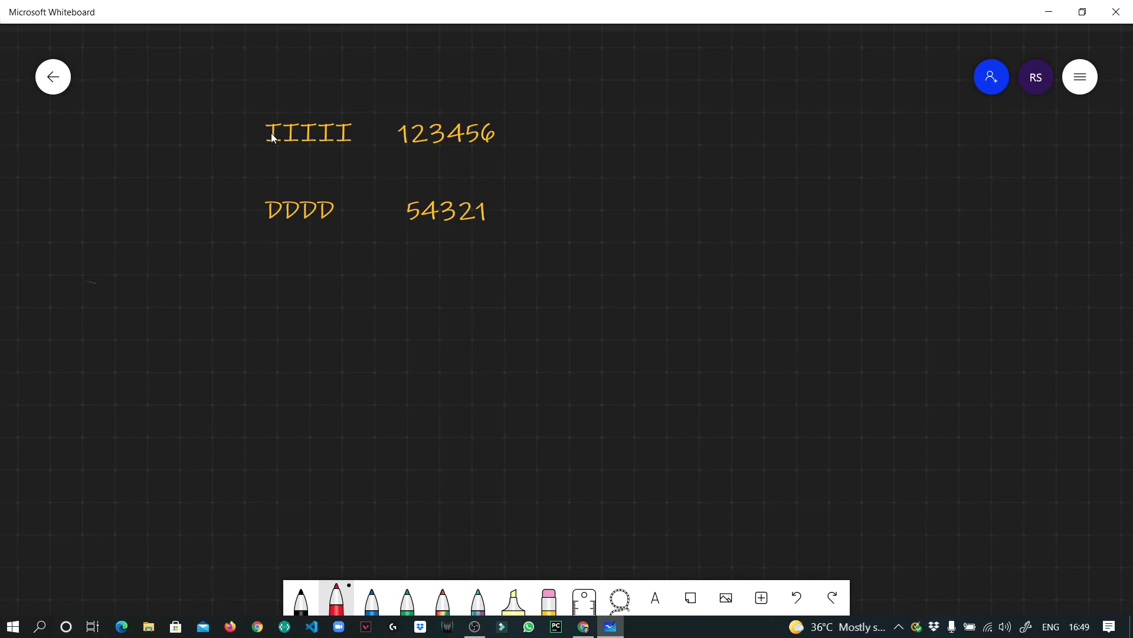
{"action": "mouse_move", "coordinate": [398, 118]}
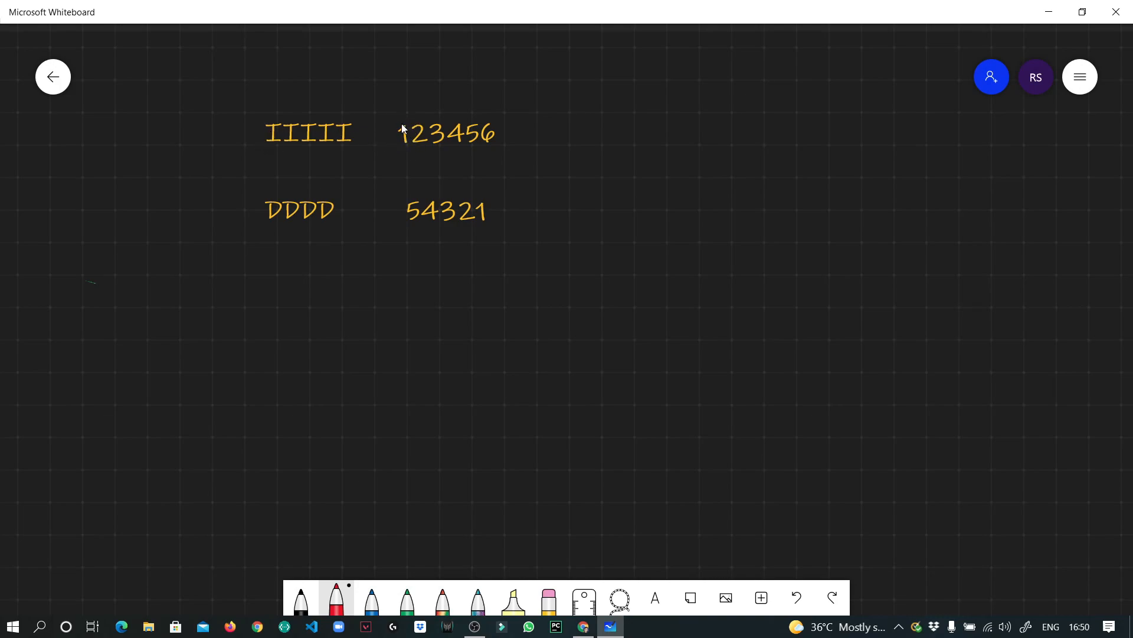
{"action": "mouse_move", "coordinate": [292, 210]}
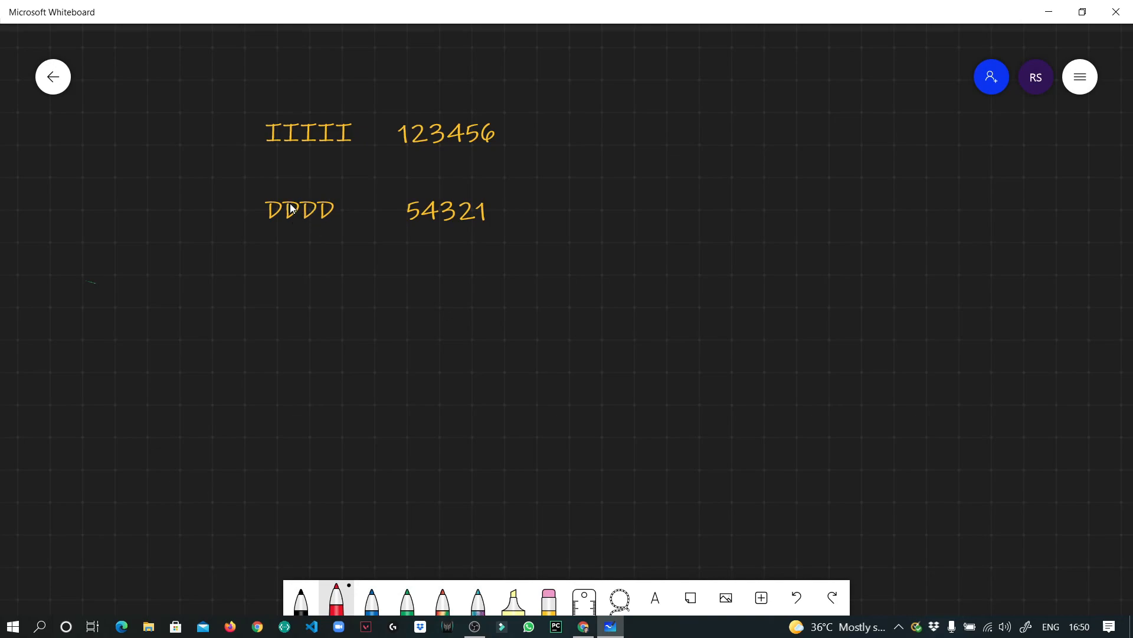
{"action": "mouse_move", "coordinate": [418, 200]}
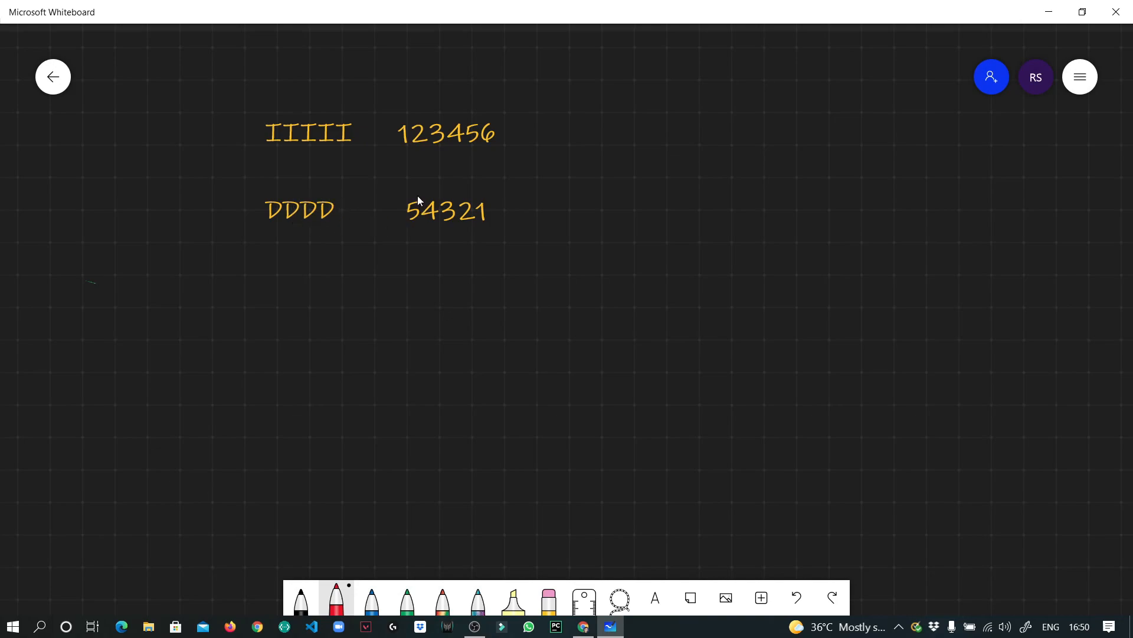
{"action": "mouse_move", "coordinate": [299, 152]}
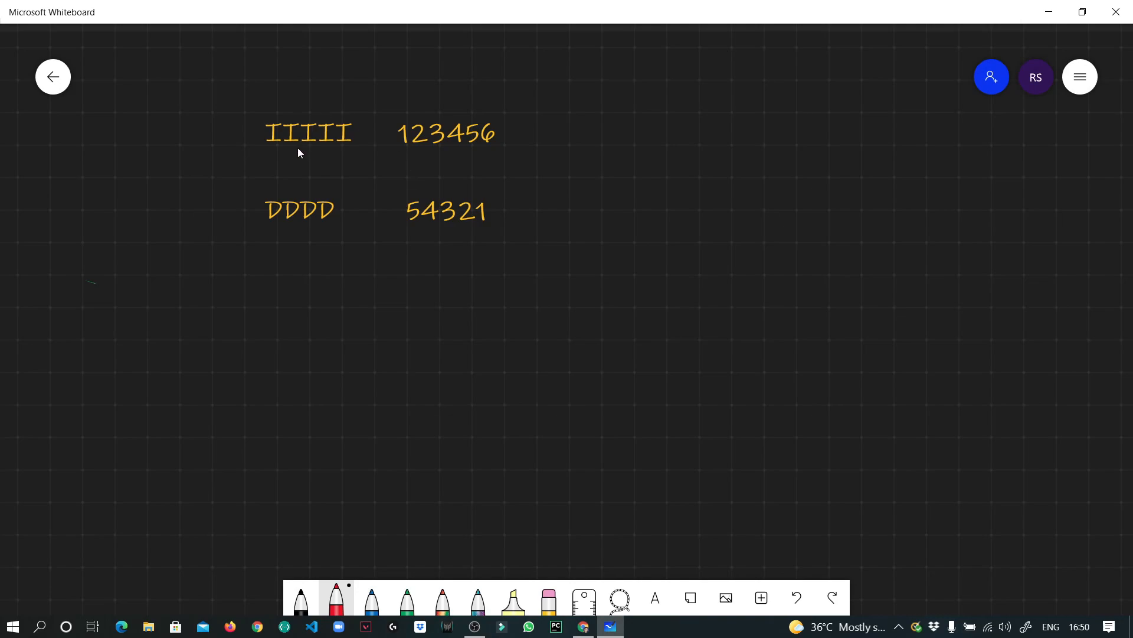
{"action": "mouse_move", "coordinate": [432, 207]}
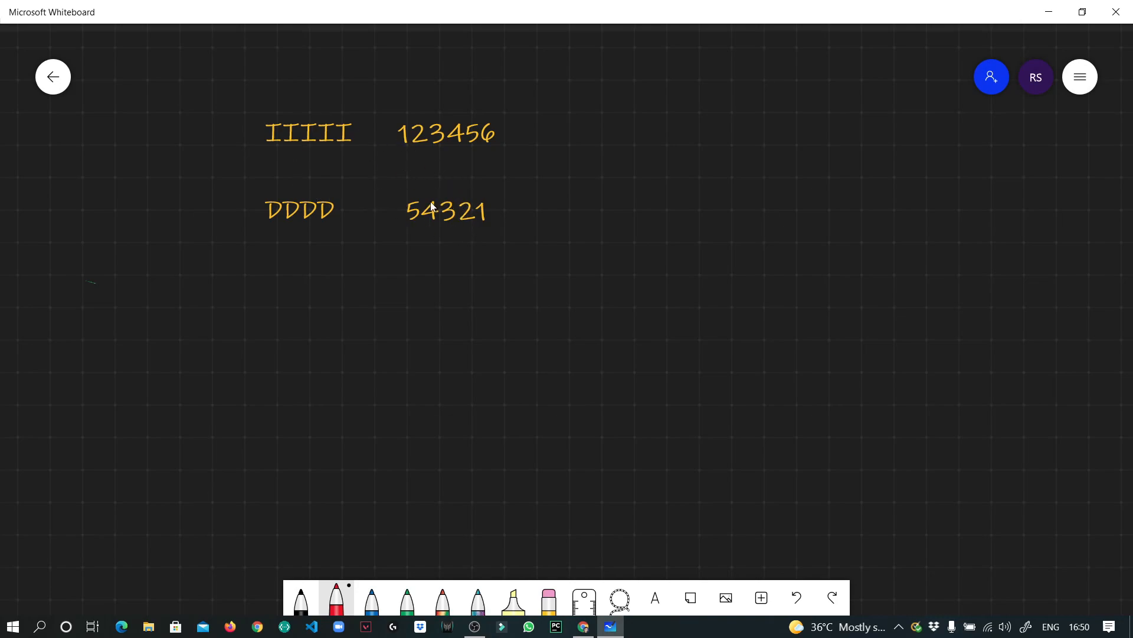
{"action": "mouse_move", "coordinate": [285, 134]}
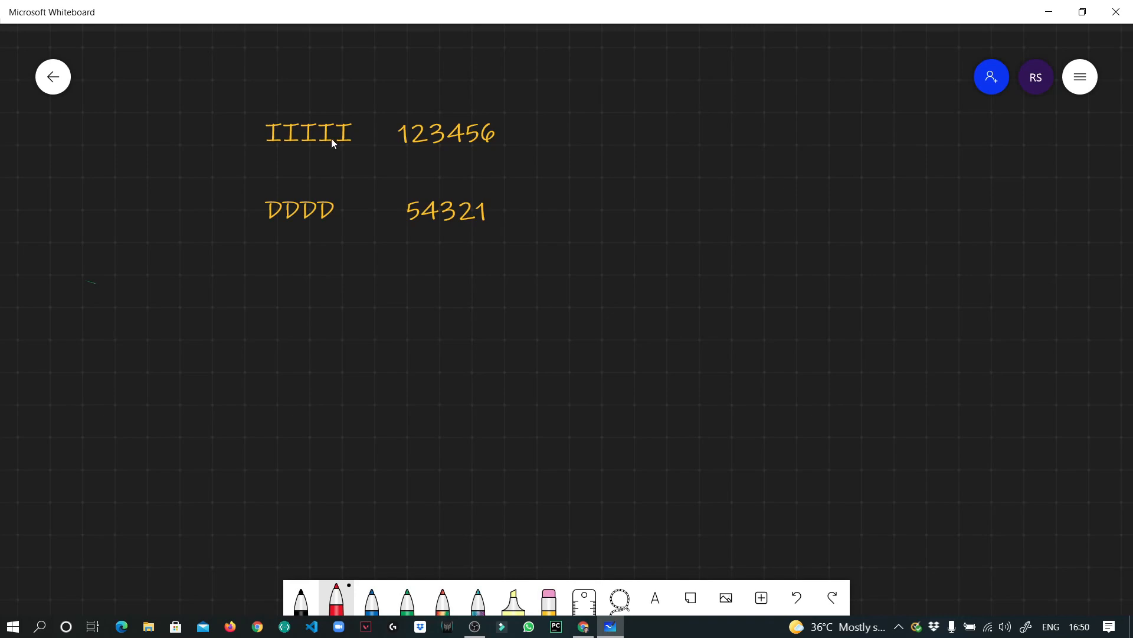
{"action": "mouse_move", "coordinate": [408, 141]}
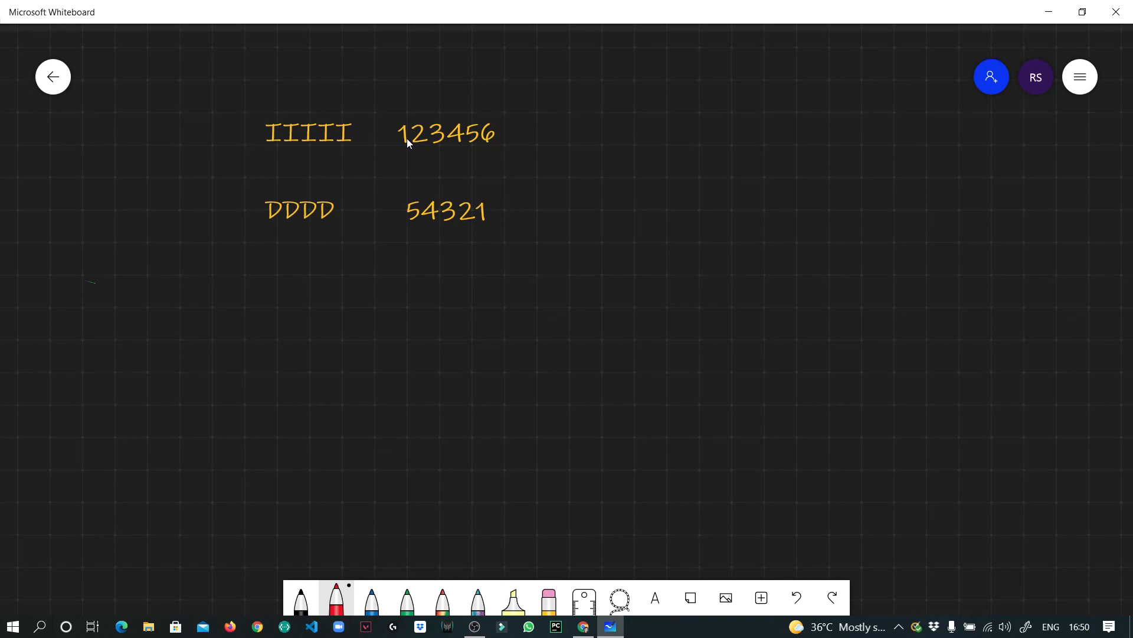
{"action": "mouse_move", "coordinate": [411, 126]}
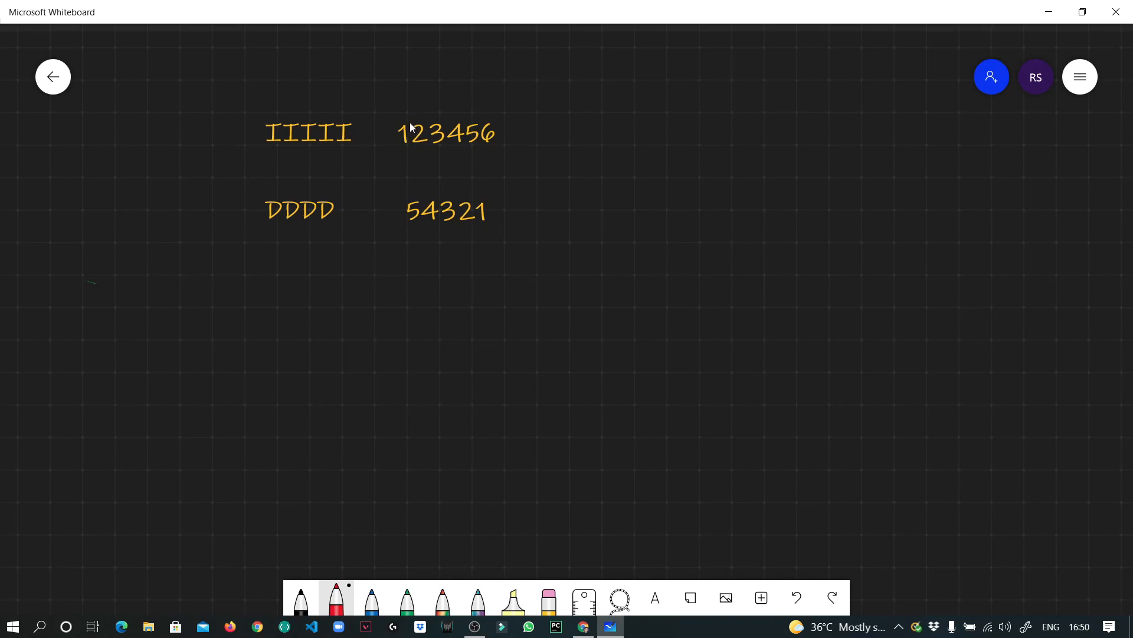
{"action": "mouse_move", "coordinate": [421, 152]}
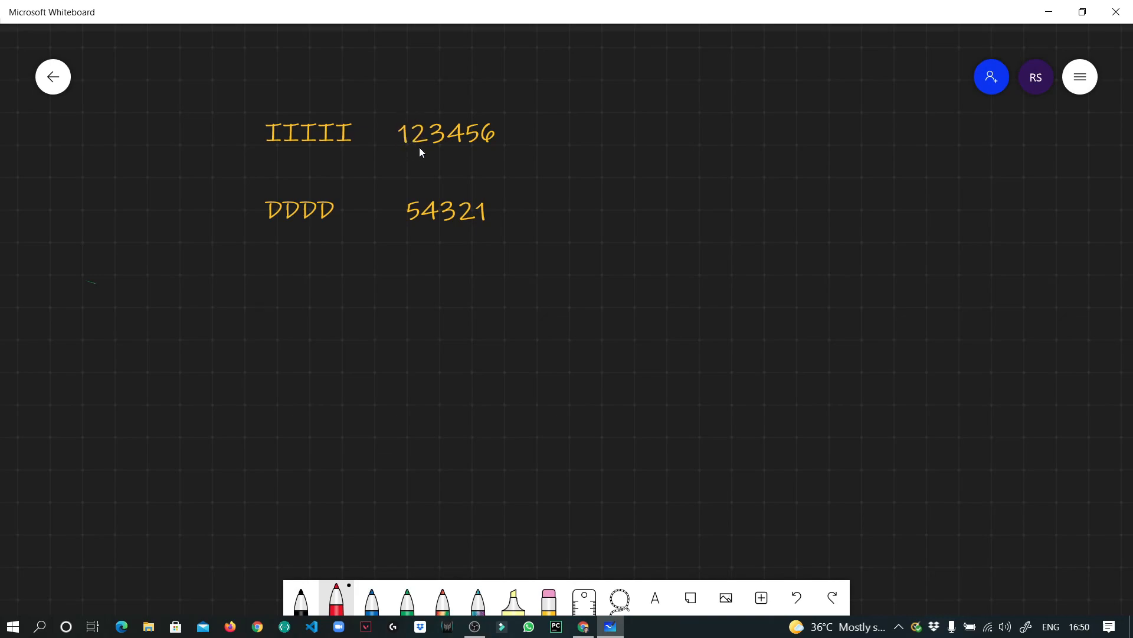
{"action": "mouse_move", "coordinate": [406, 141]}
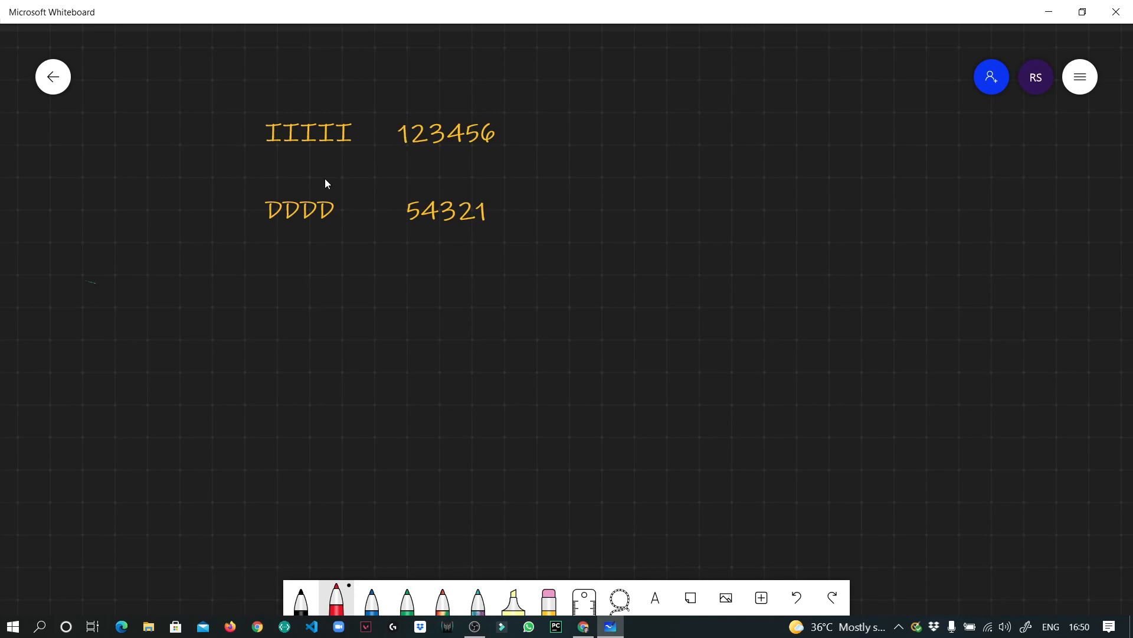
{"action": "mouse_move", "coordinate": [422, 215]}
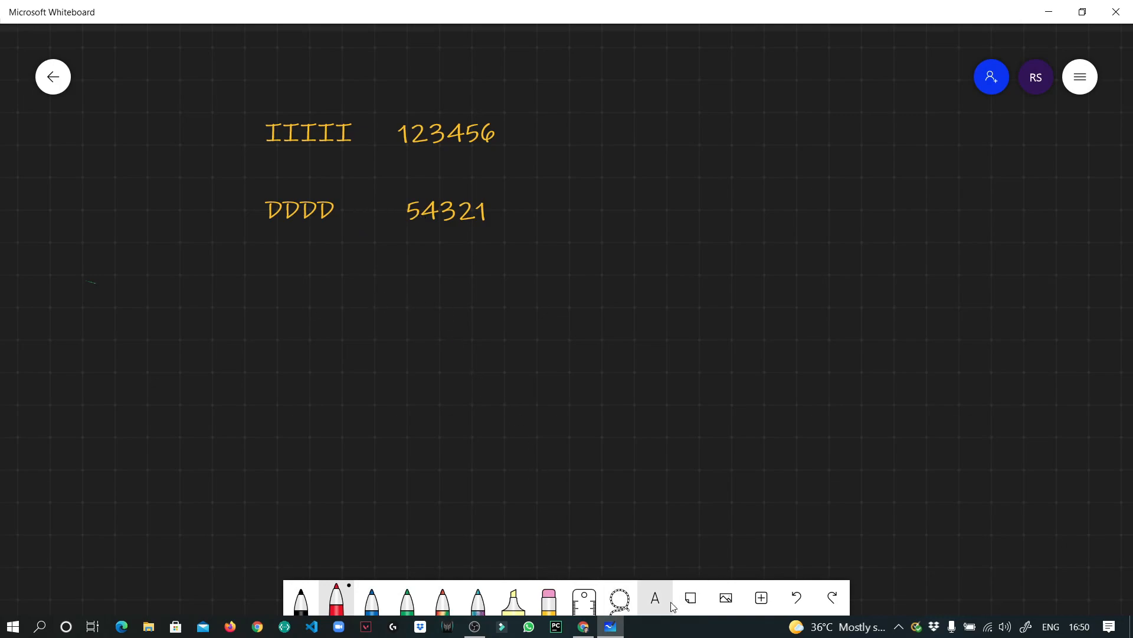
- Add an ID note under the DDDD row and start another note below it with 1
{"action": "left_click", "coordinate": [653, 597]}
{"action": "type", "text": "ID"}
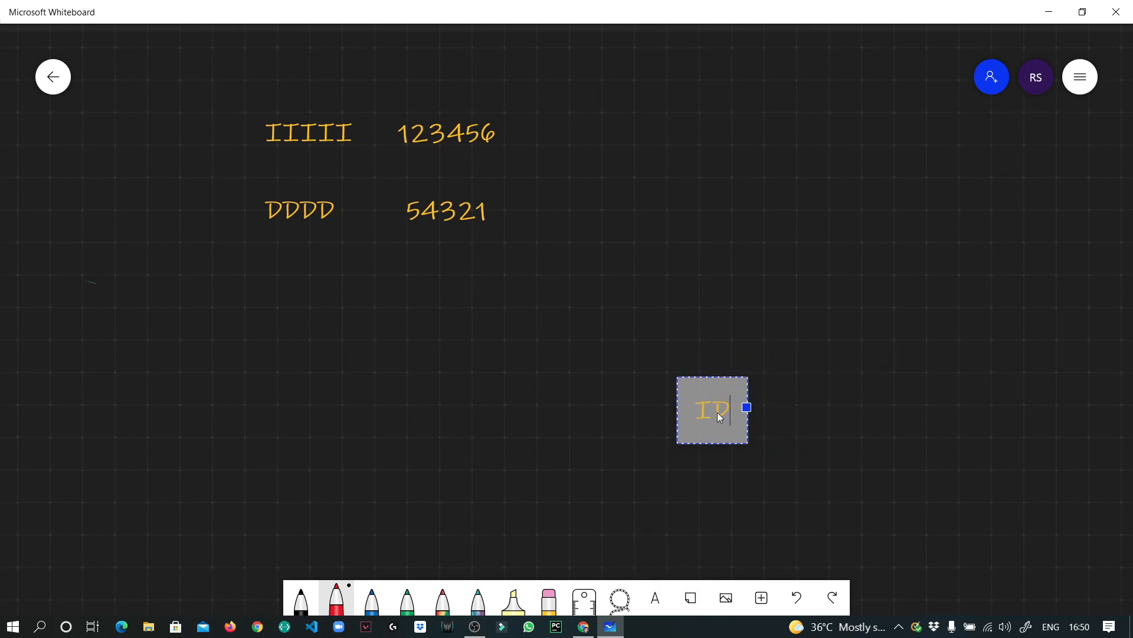
{"action": "left_click_drag", "start_coordinate": [712, 409], "coordinate": [283, 352]}
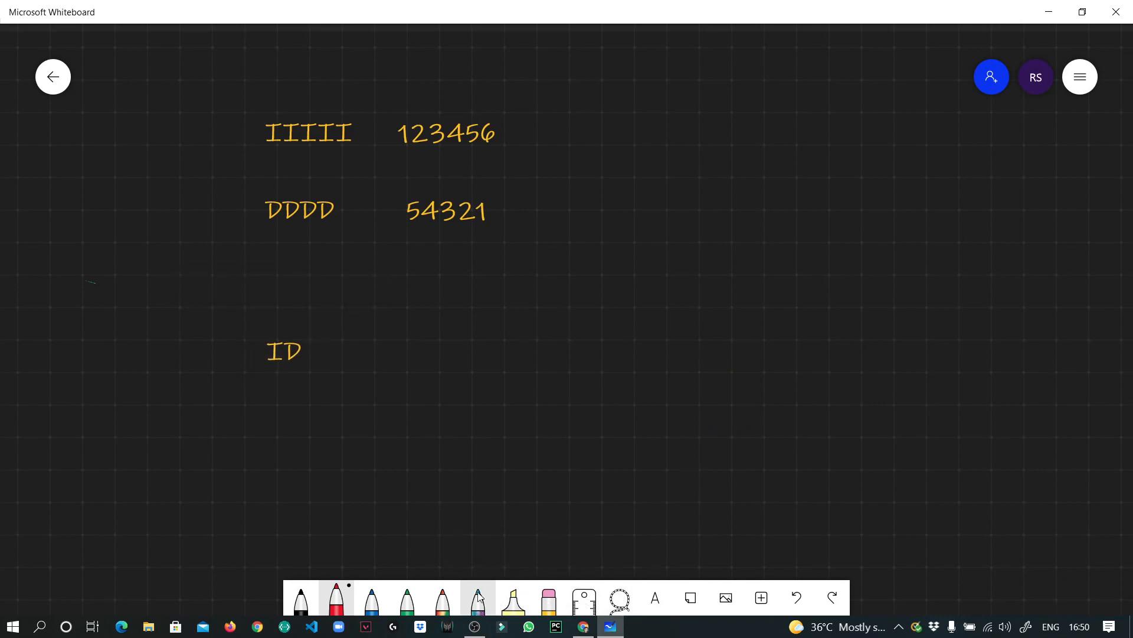
{"action": "mouse_move", "coordinate": [654, 597]}
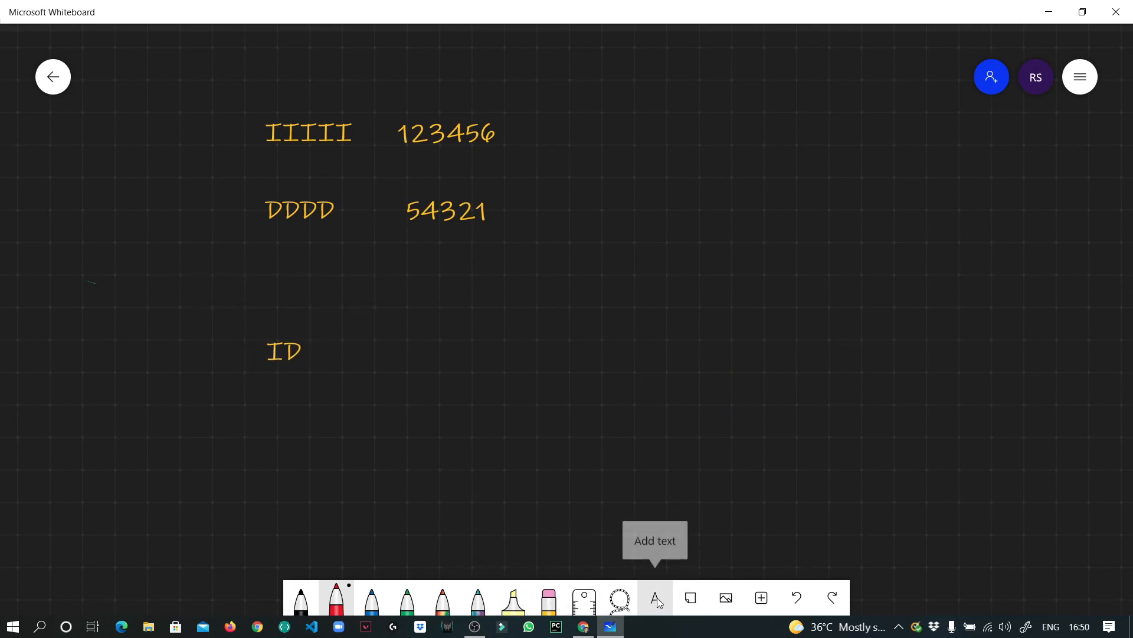
{"action": "left_click", "coordinate": [654, 598]}
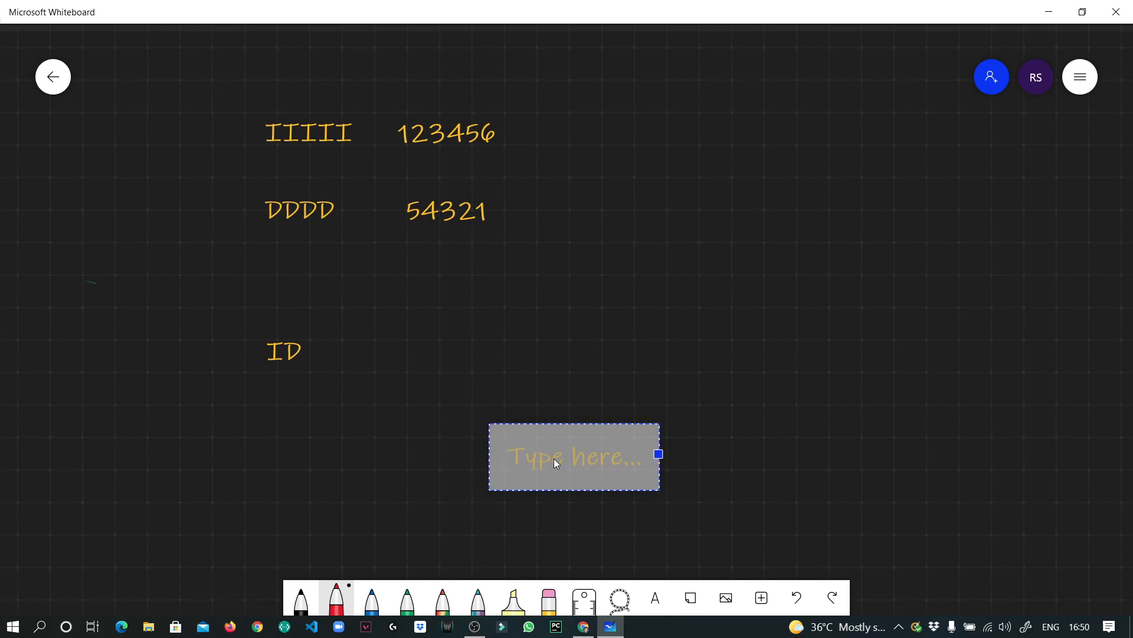
{"action": "left_click", "coordinate": [575, 456]}
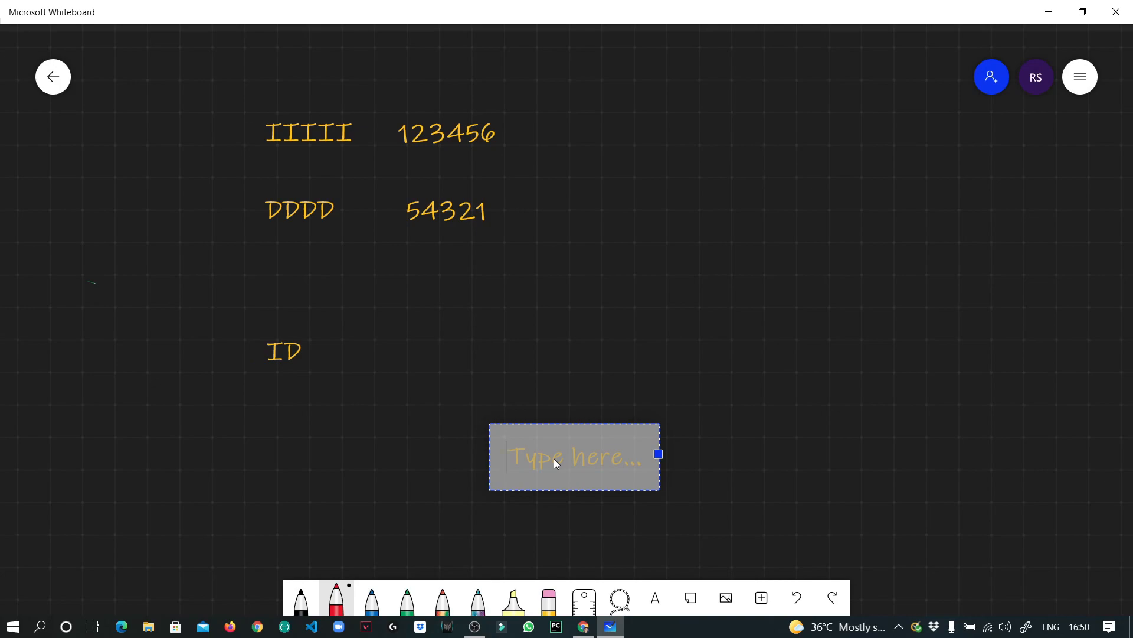
{"action": "type", "text": "1"}
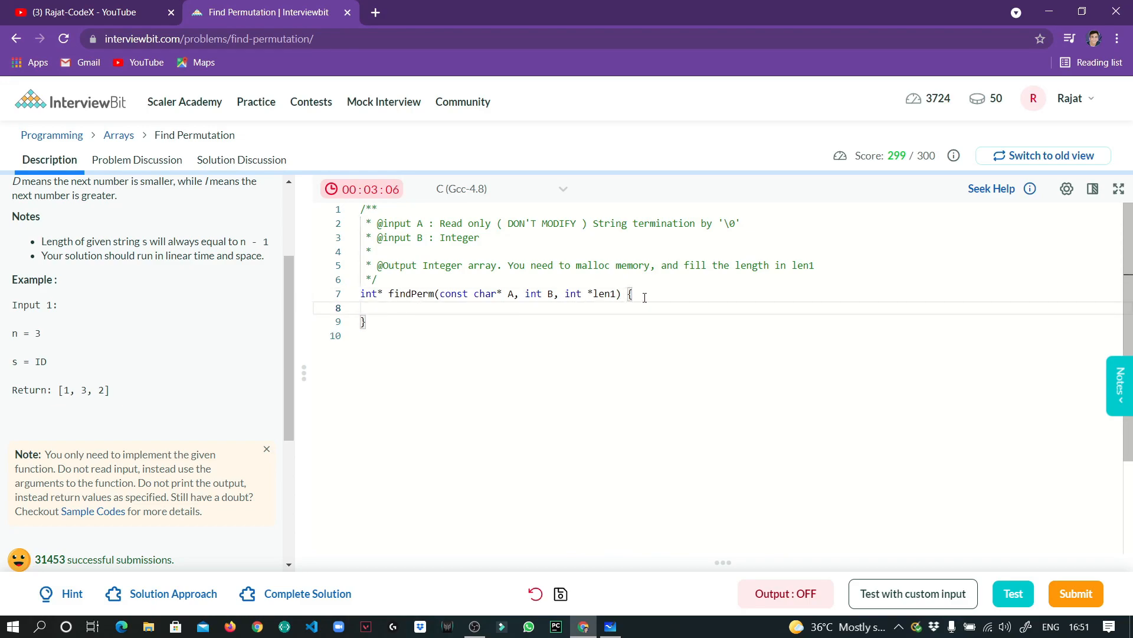
- Declare vector<int>res; and int s=1; at the start of findPerm
{"action": "type", "text": "vecto"}
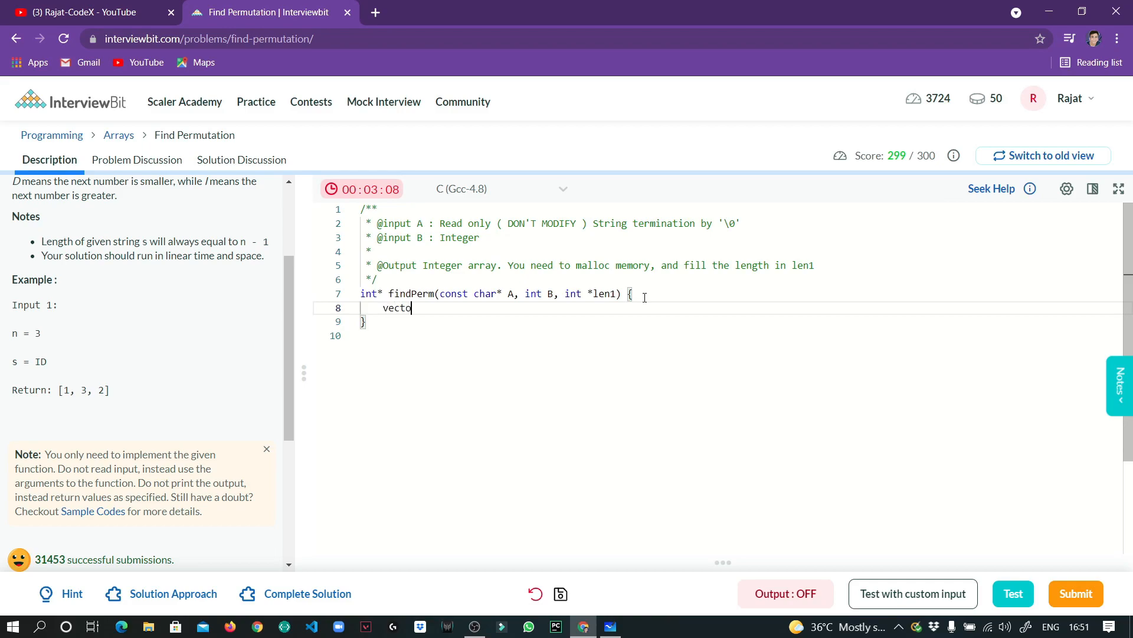
{"action": "type", "text": "r<int"}
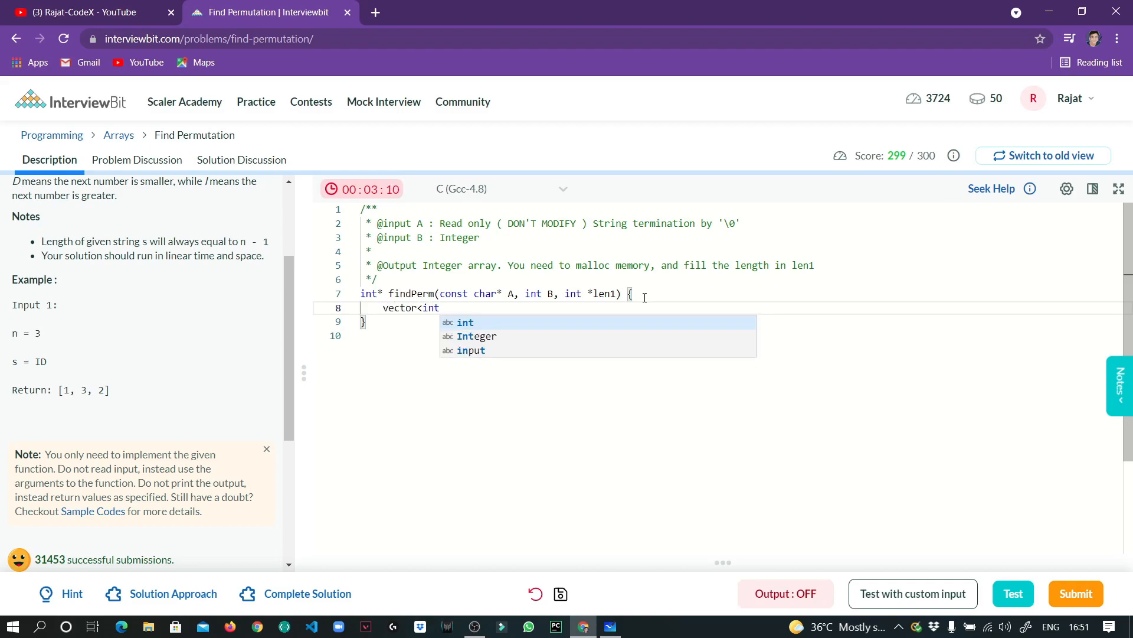
{"action": "type", "text": ">res;"}
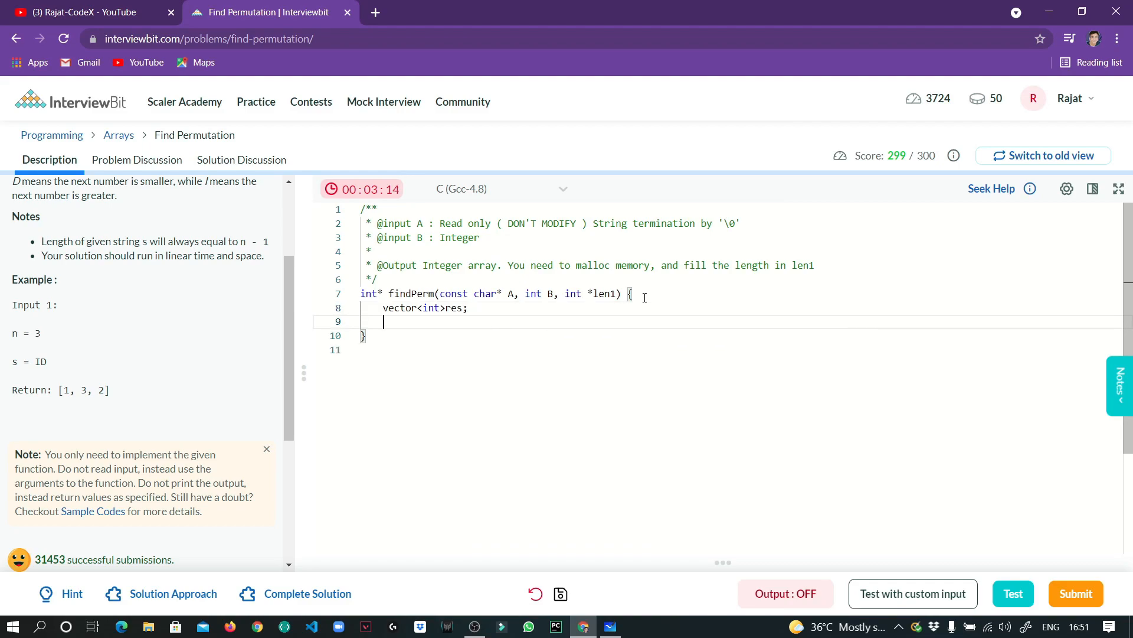
{"action": "type", "text": "int s"}
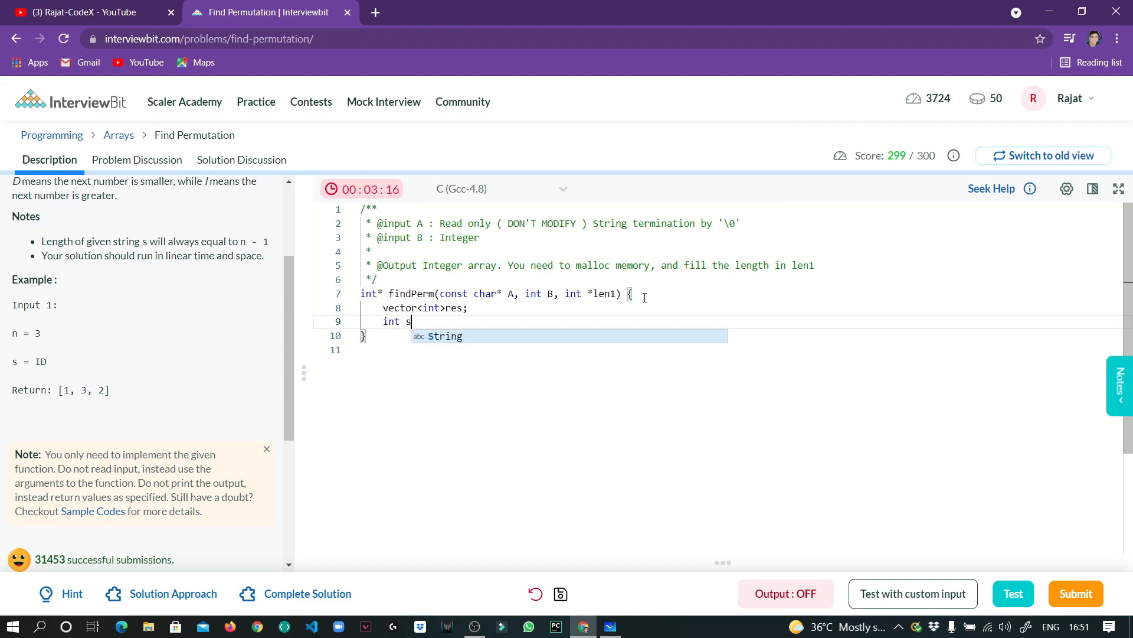
{"action": "type", "text": "="}
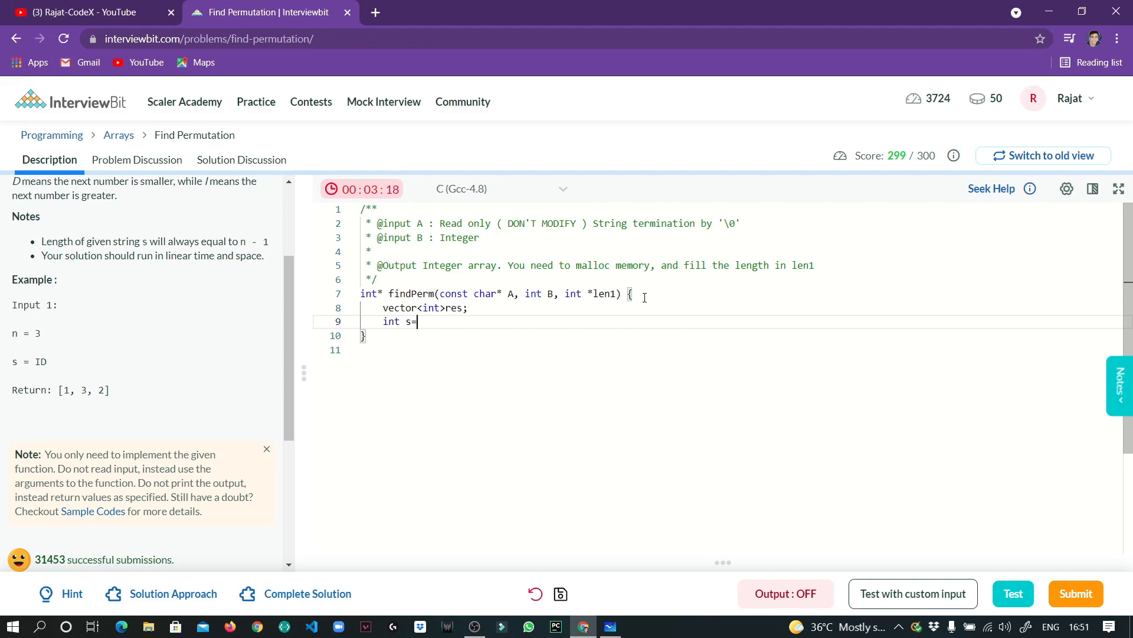
{"action": "type", "text": "1;"}
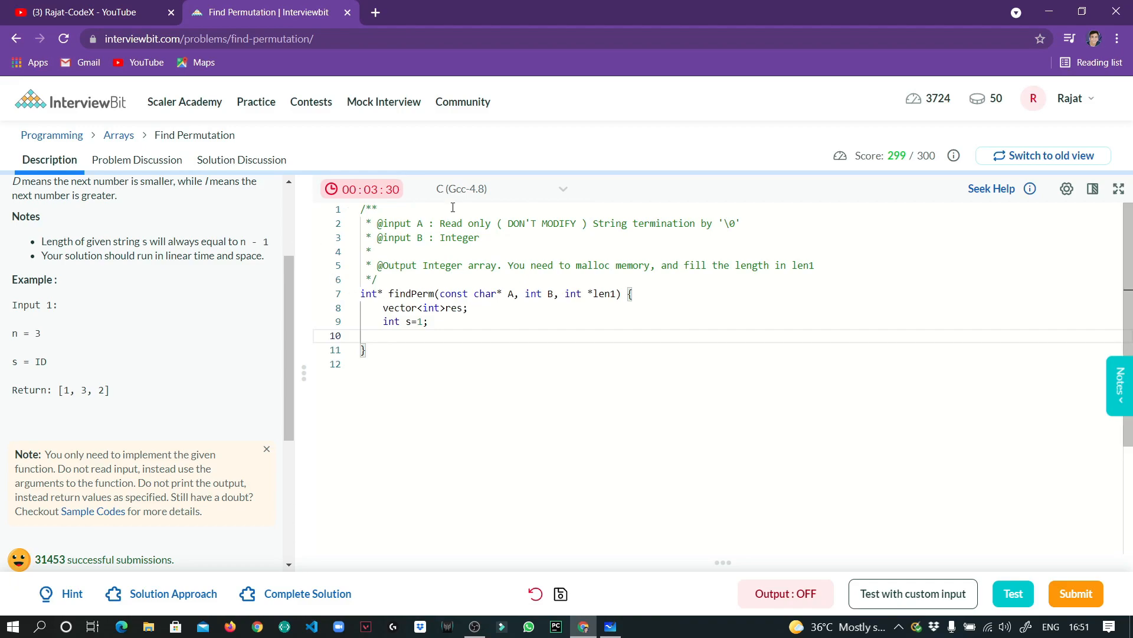
- Switch the language to C++17 and declare int s=1; and int l=B;
{"action": "left_click", "coordinate": [501, 188]}
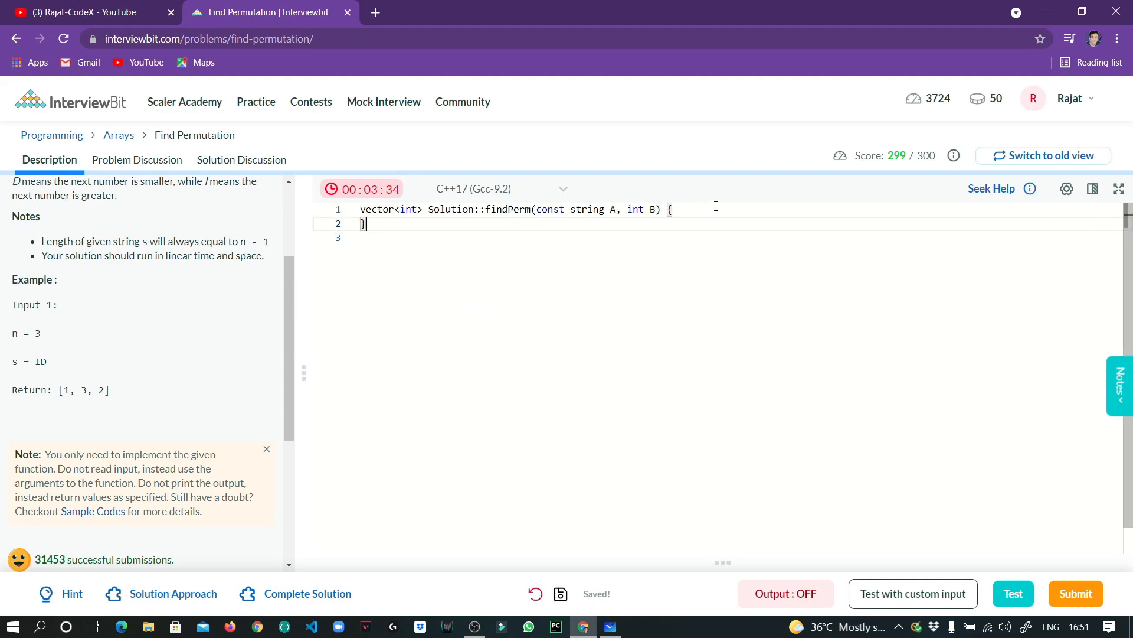
{"action": "type", "text": "int"}
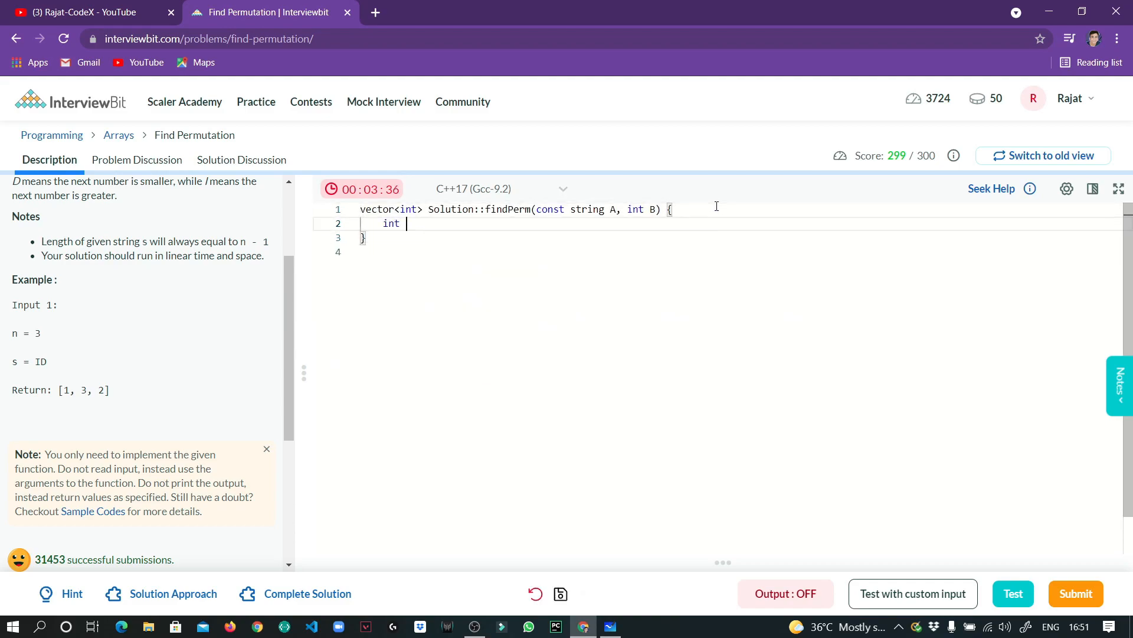
{"action": "type", "text": "s=1"}
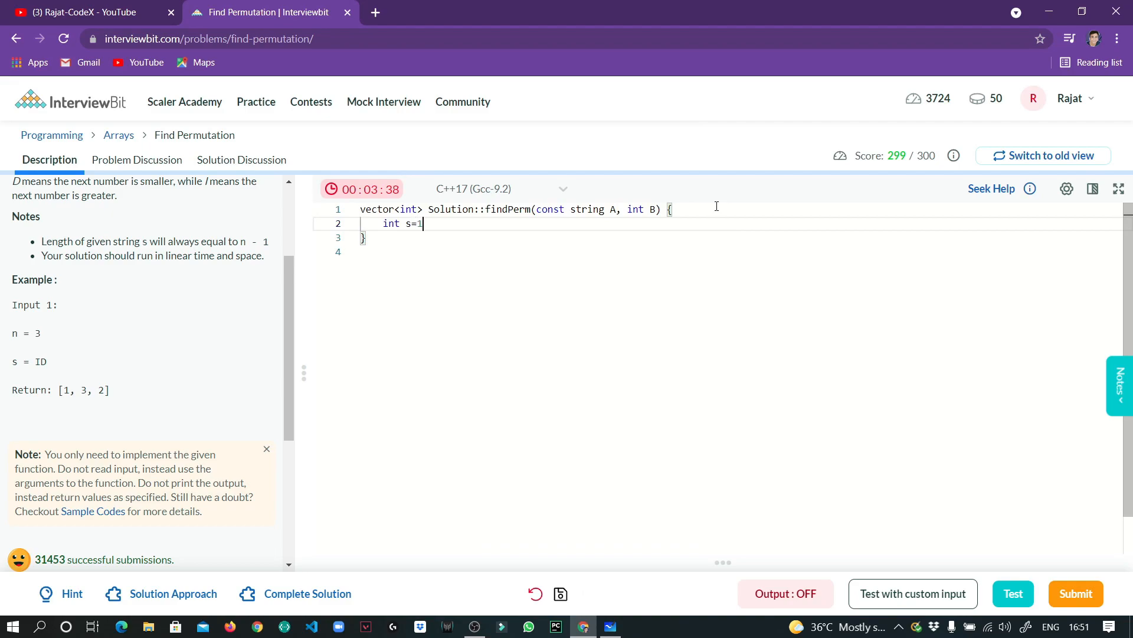
{"action": "type", "text": ";"}
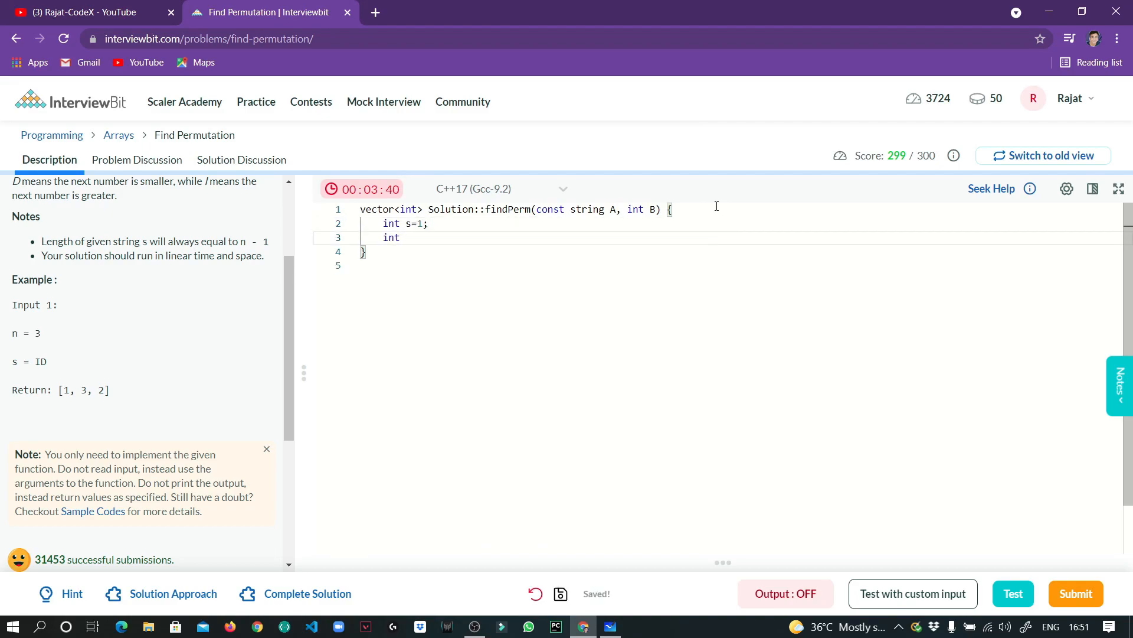
{"action": "type", "text": "lar"}
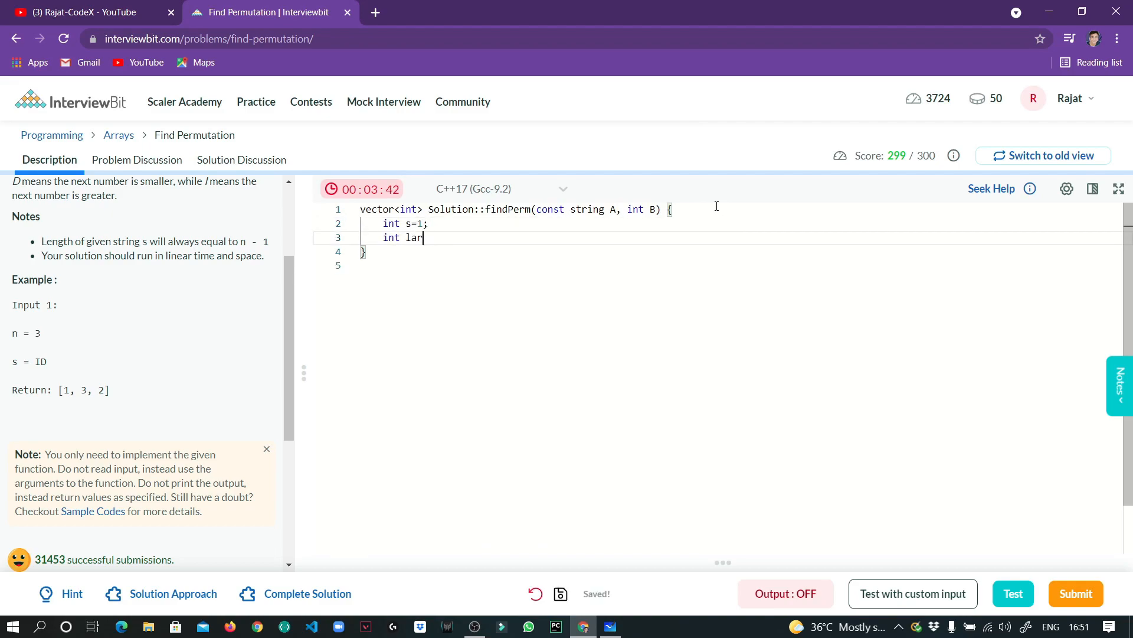
{"action": "key", "text": "Backspace"}
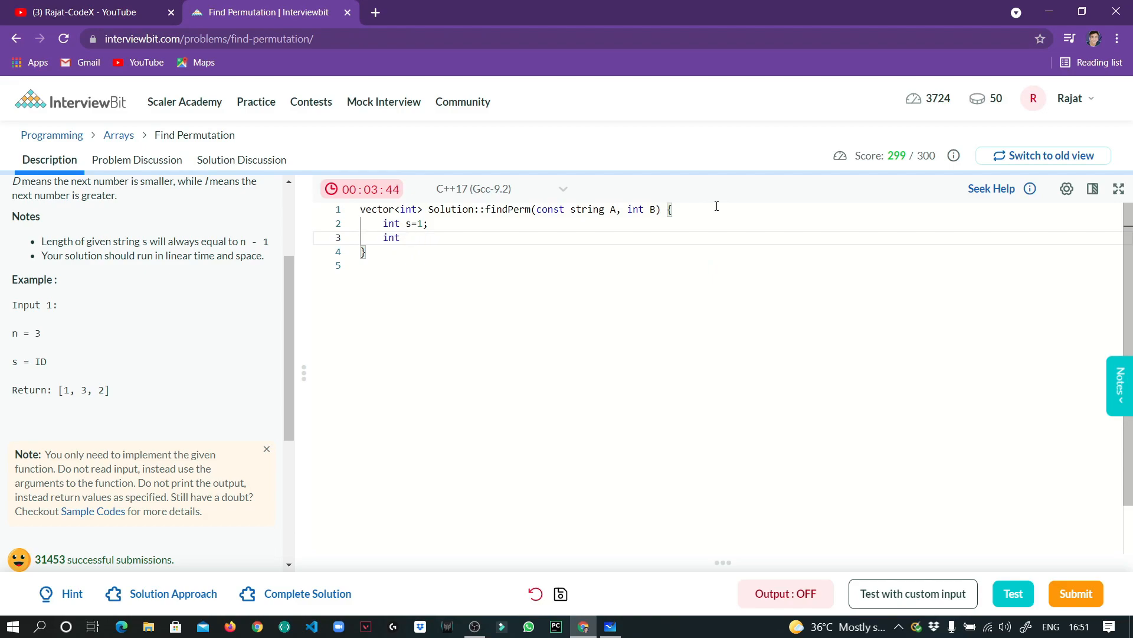
{"action": "type", "text": "l="}
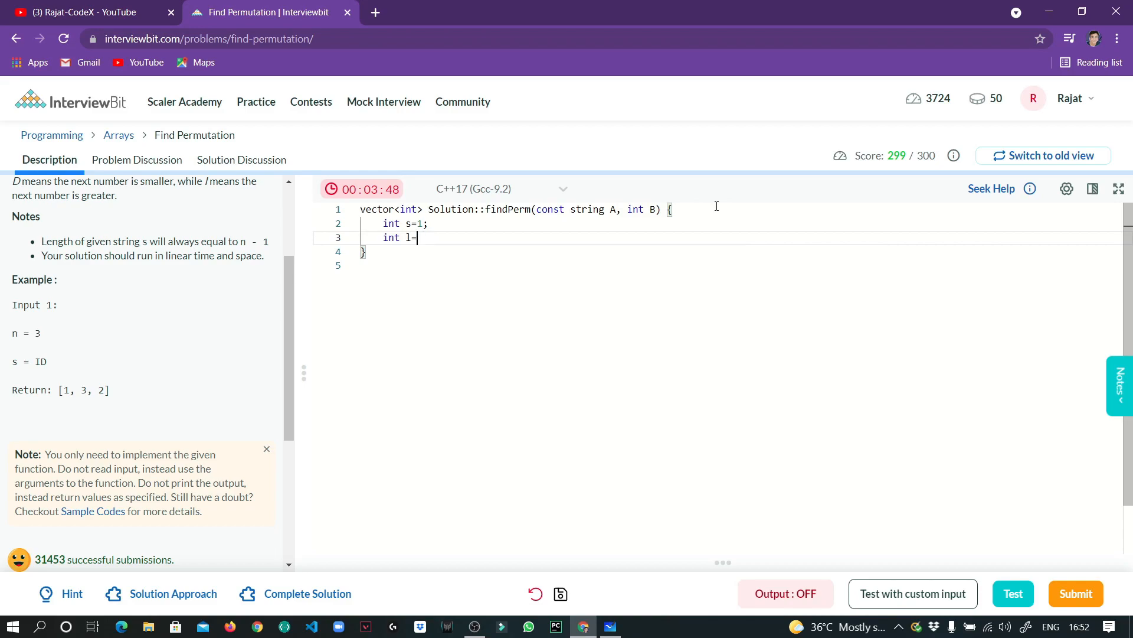
{"action": "type", "text": "B;"}
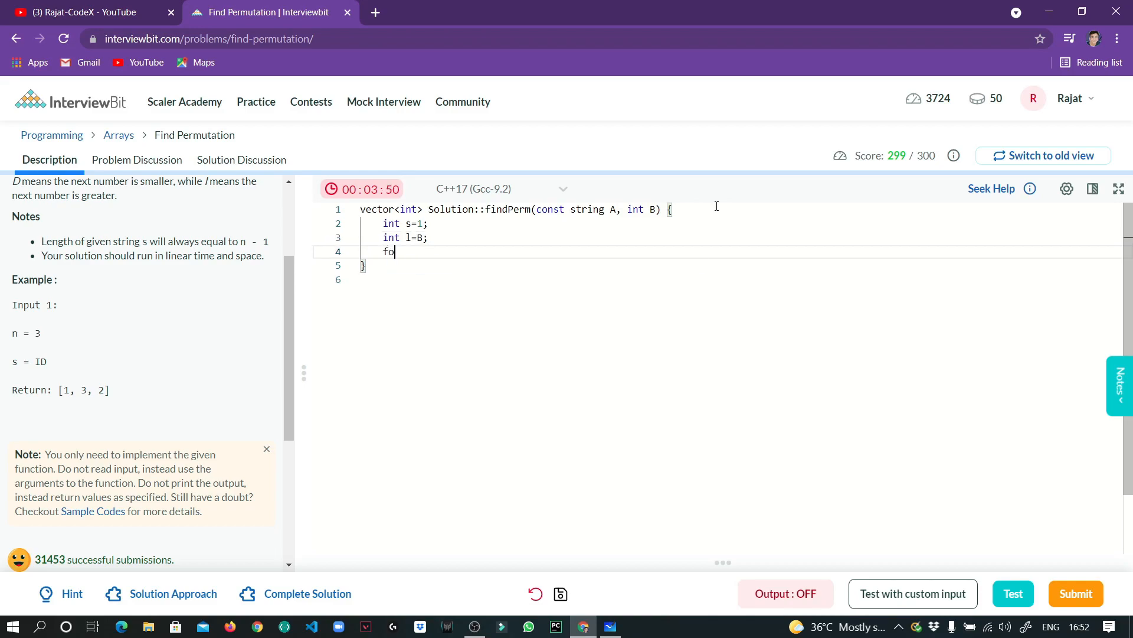
- Write the loop header for(int i=0;i<A.size();i++)
{"action": "type", "text": "r(int)"}
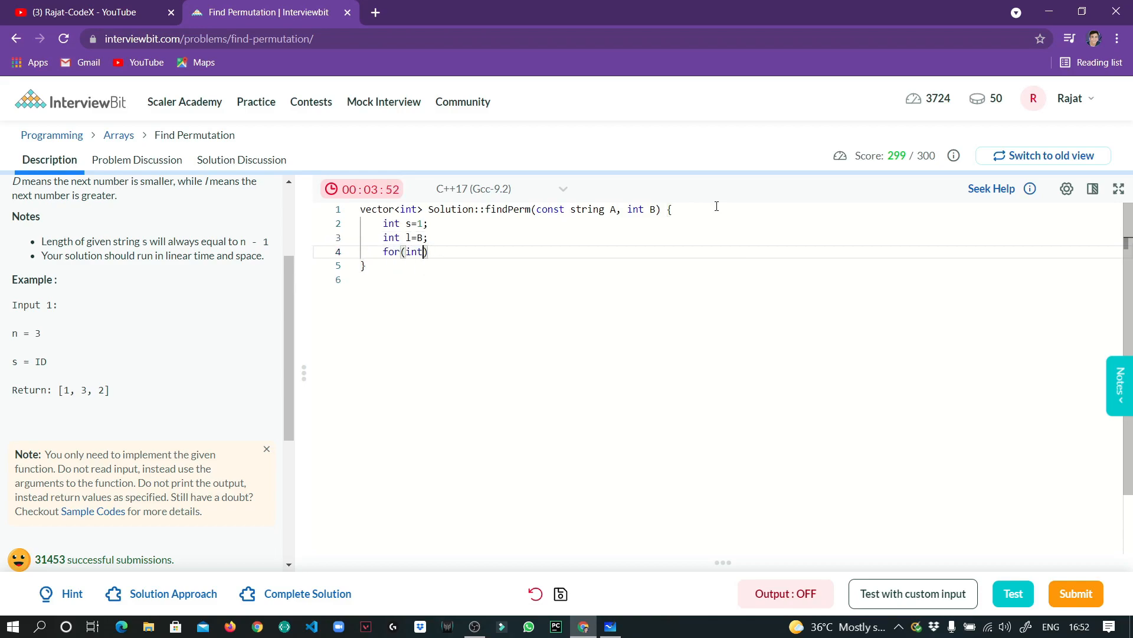
{"action": "type", "text": "i=0;i"}
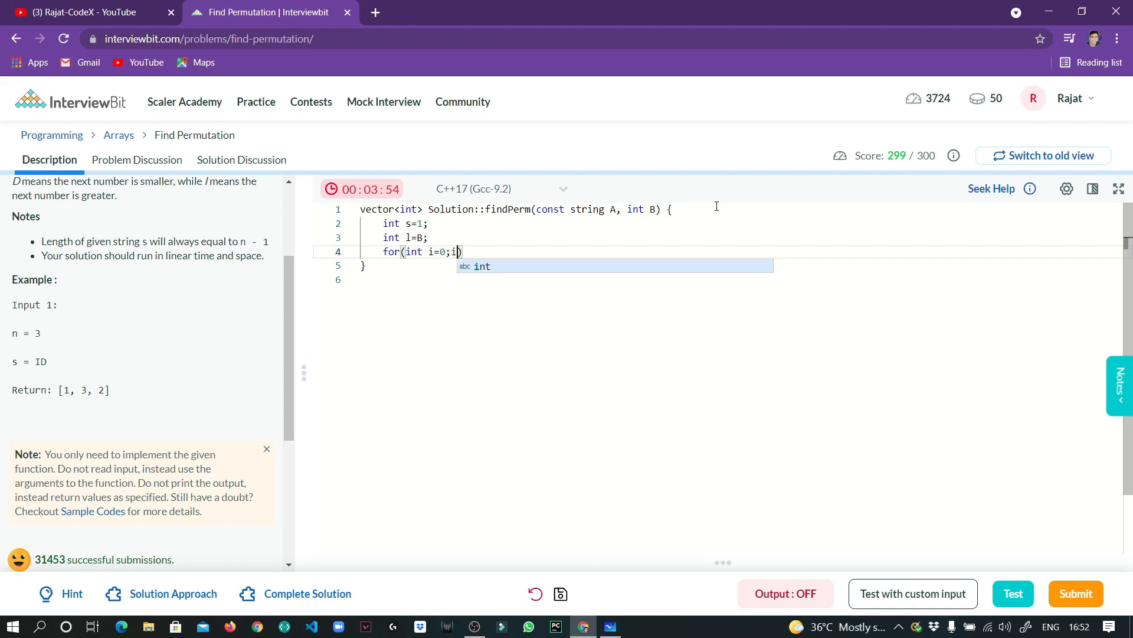
{"action": "type", "text": "<"}
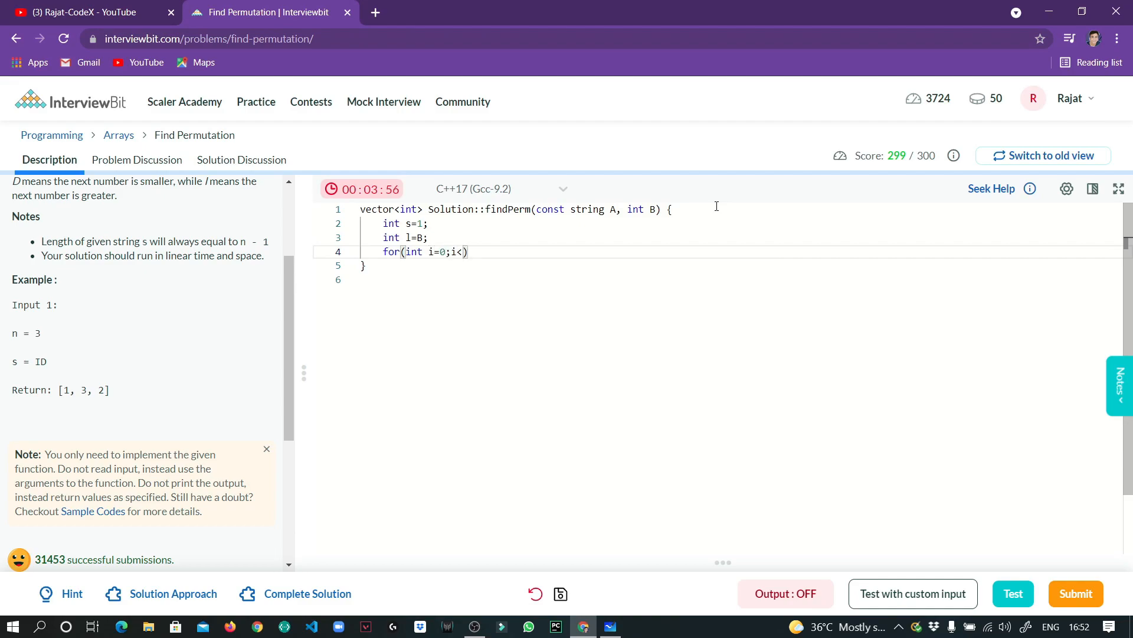
{"action": "type", "text": "A."}
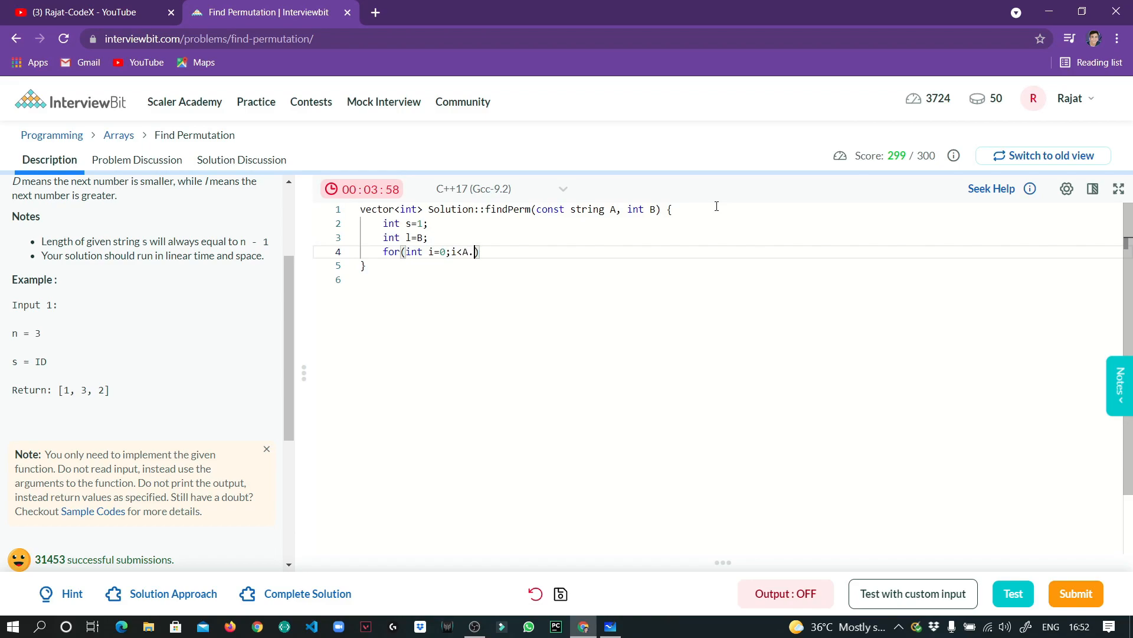
{"action": "type", "text": "size"}
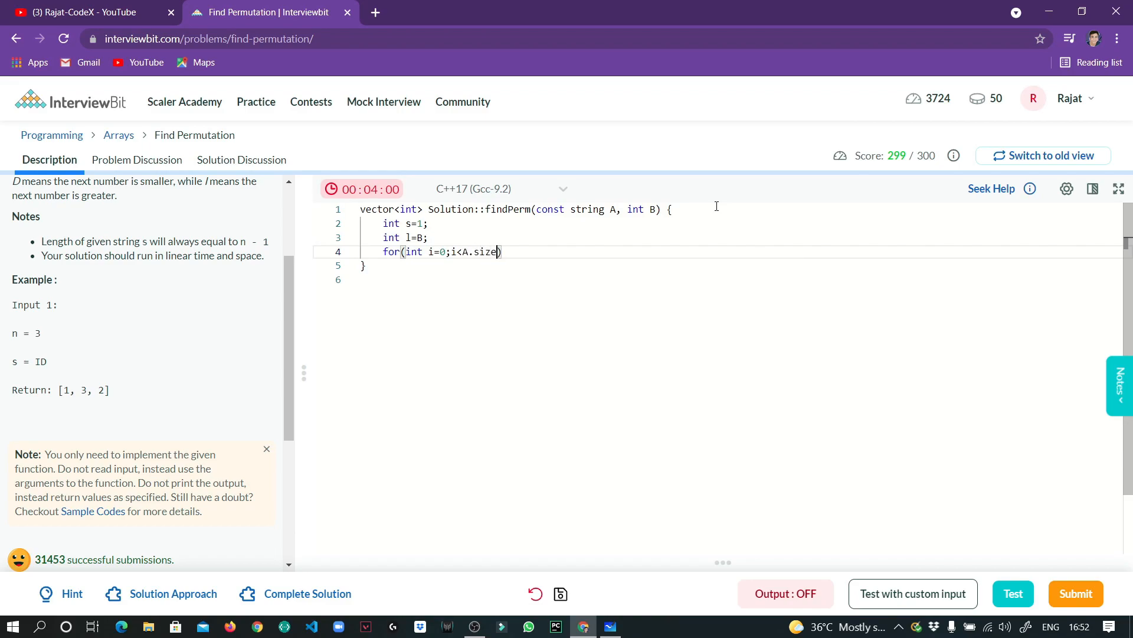
{"action": "type", "text": "();)"}
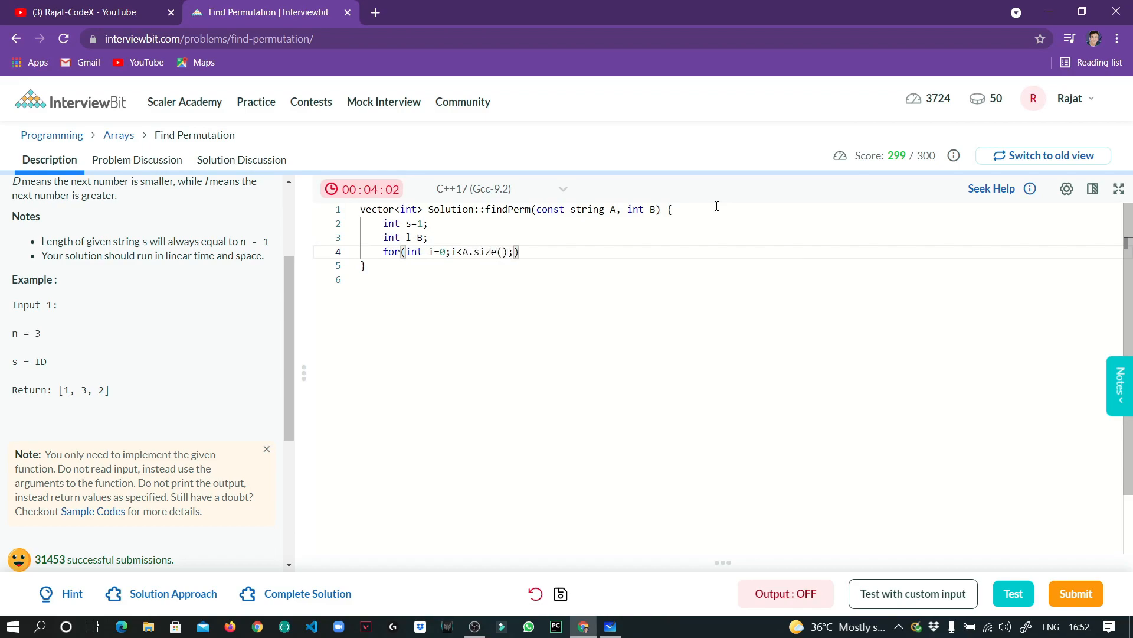
{"action": "type", "text": "i++"}
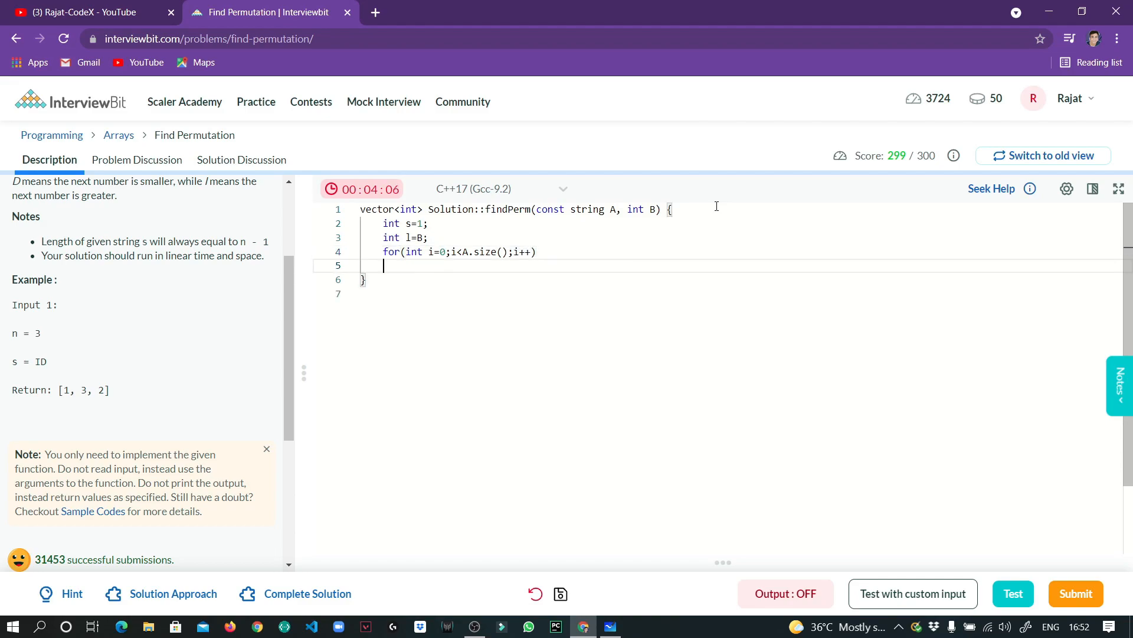
- Declare vector v and, when A[i]=='I', push s into v and increment s
{"action": "type", "text": "{"}
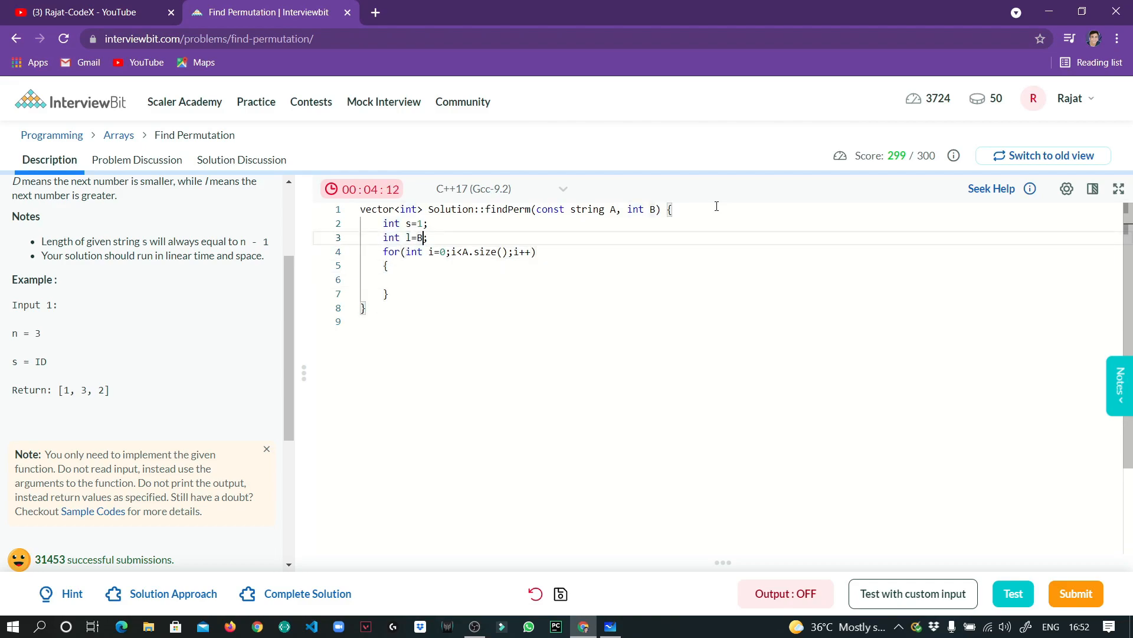
{"action": "type", "text": "vector<int>v;"}
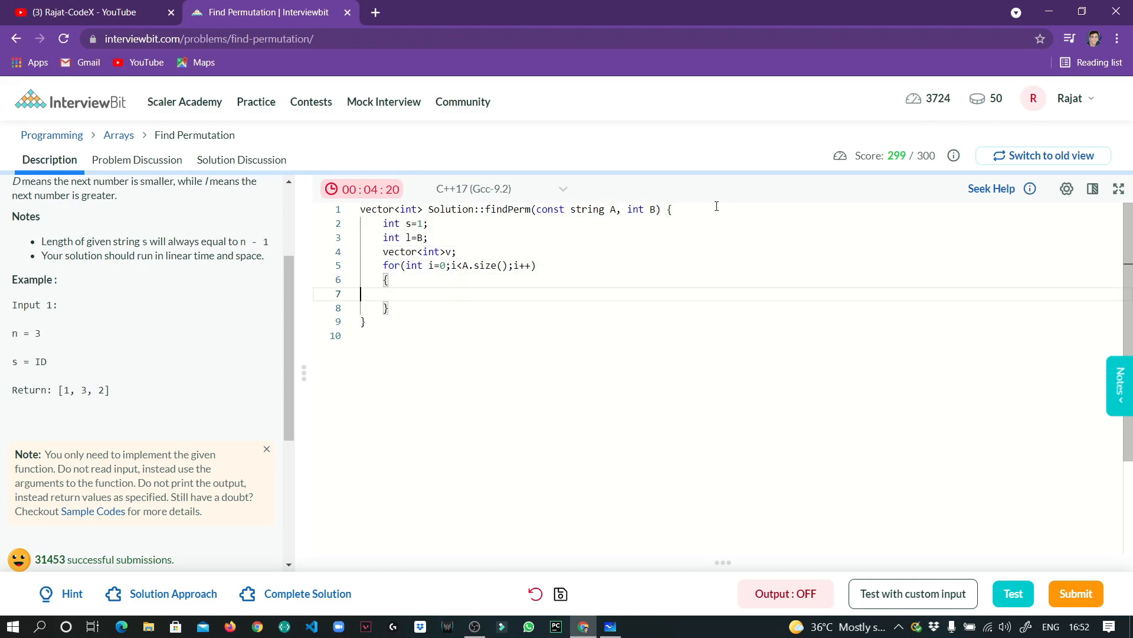
{"action": "type", "text": "if("}
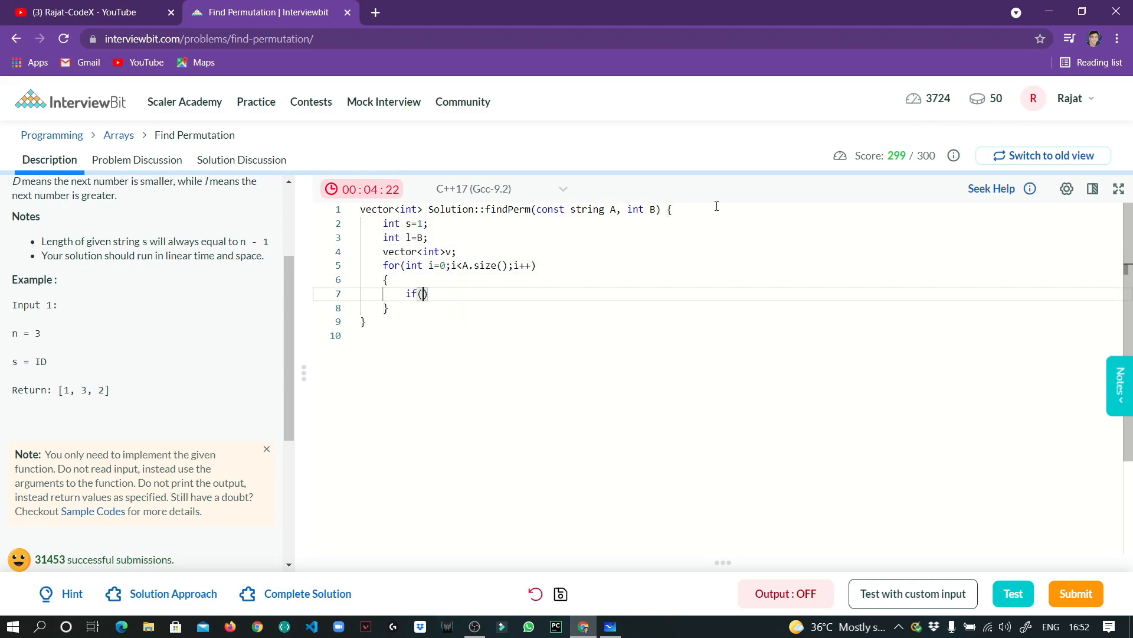
{"action": "type", "text": "A[i]=='I"}
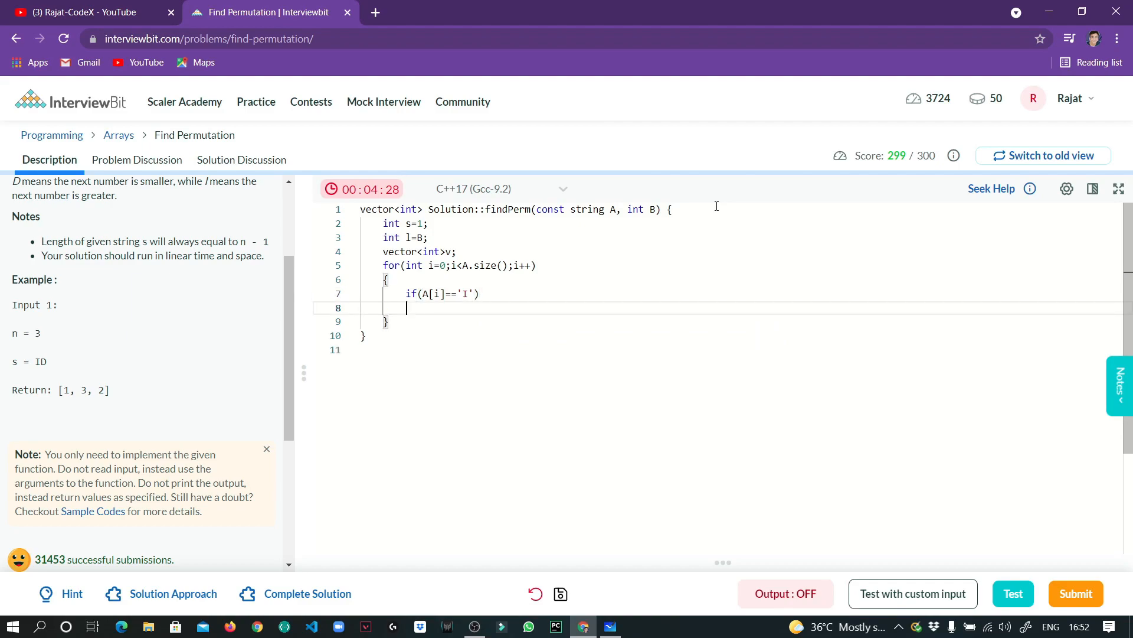
{"action": "type", "text": "{"}
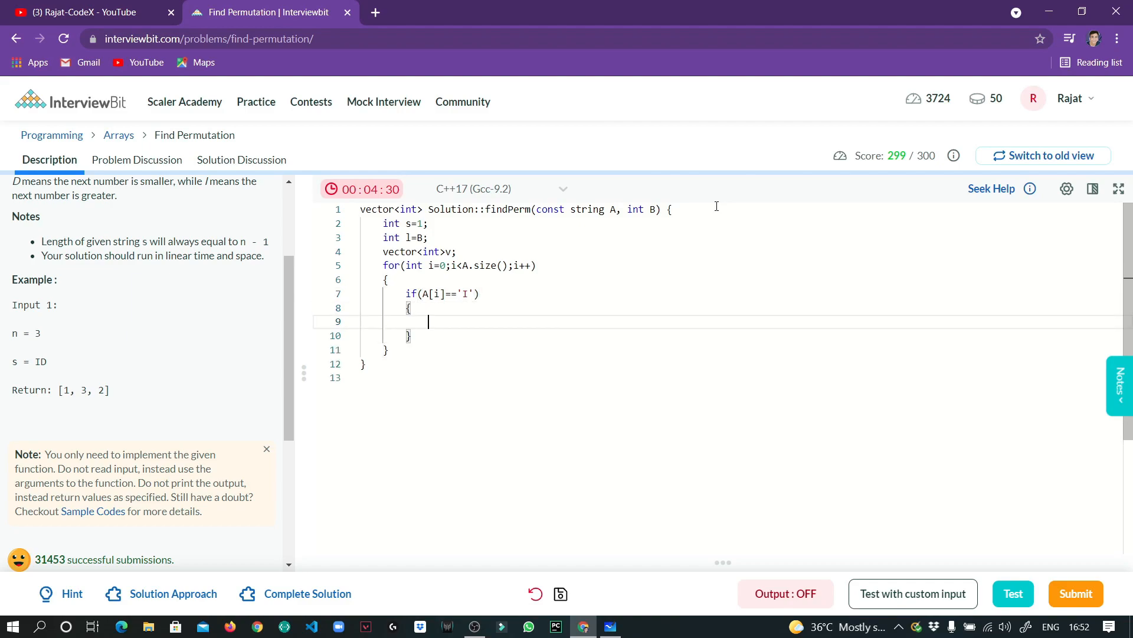
{"action": "type", "text": "v.push_"}
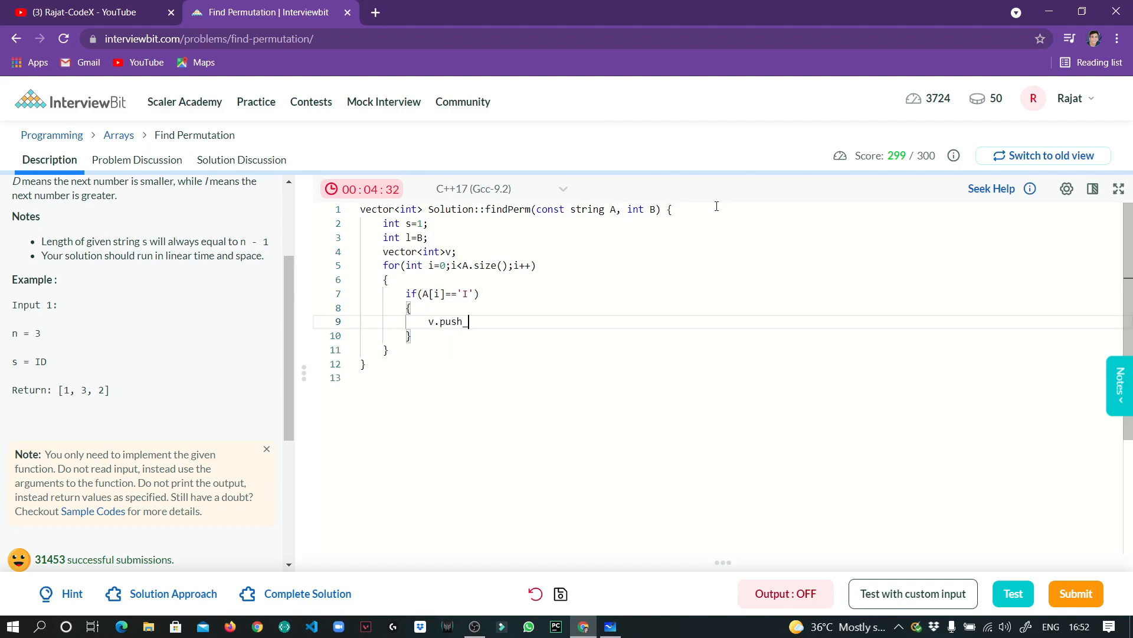
{"action": "type", "text": "back()"}
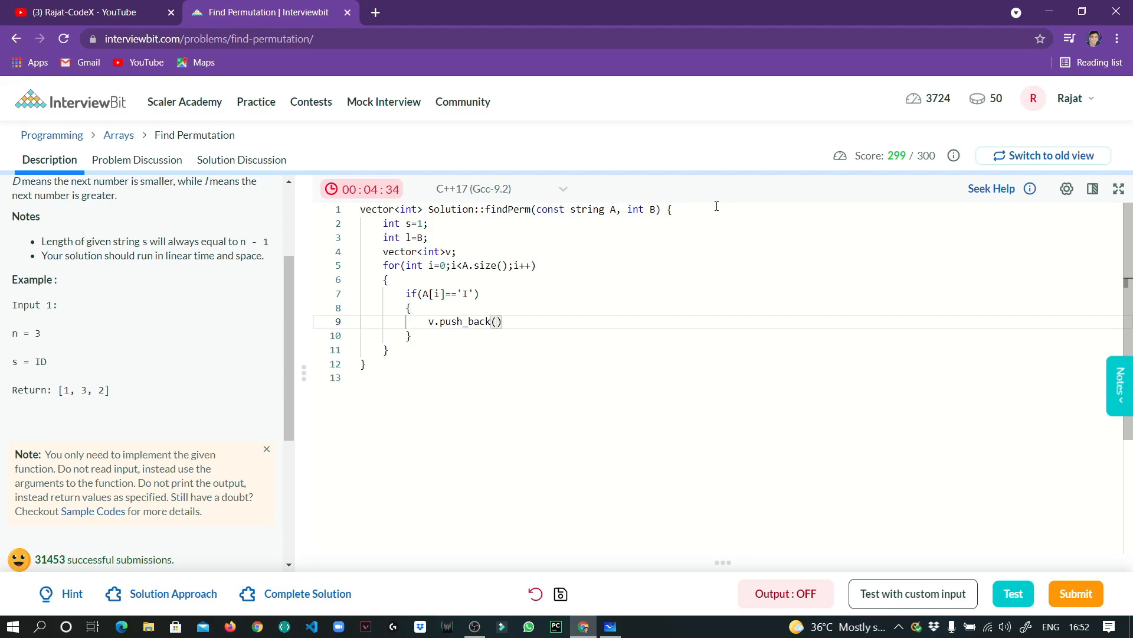
{"action": "type", "text": "s"}
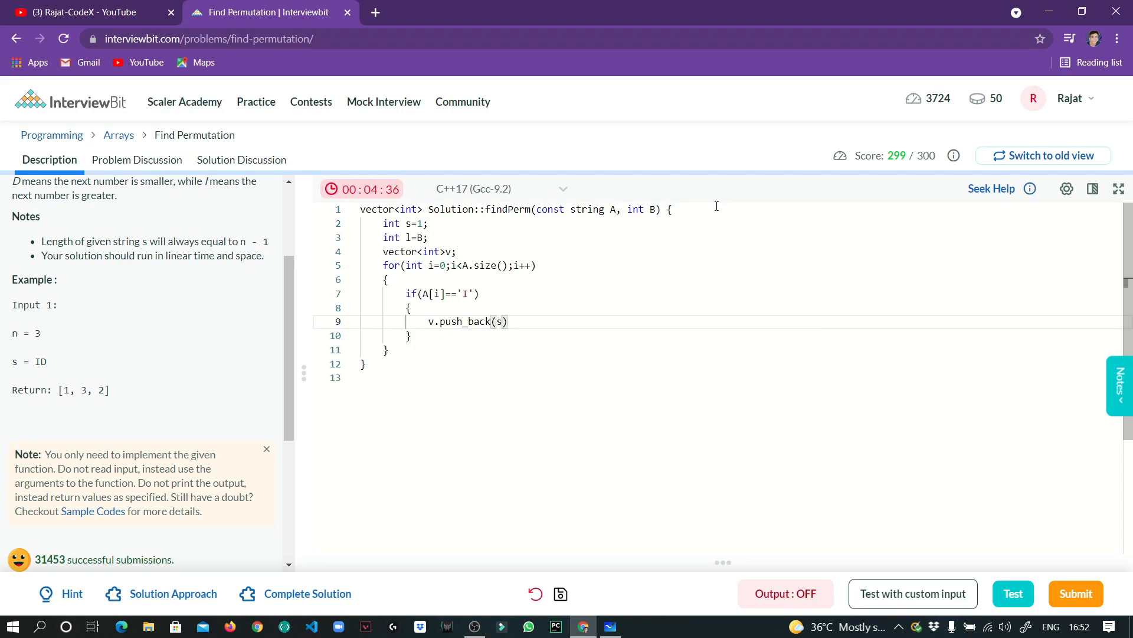
{"action": "type", "text": "s++;"}
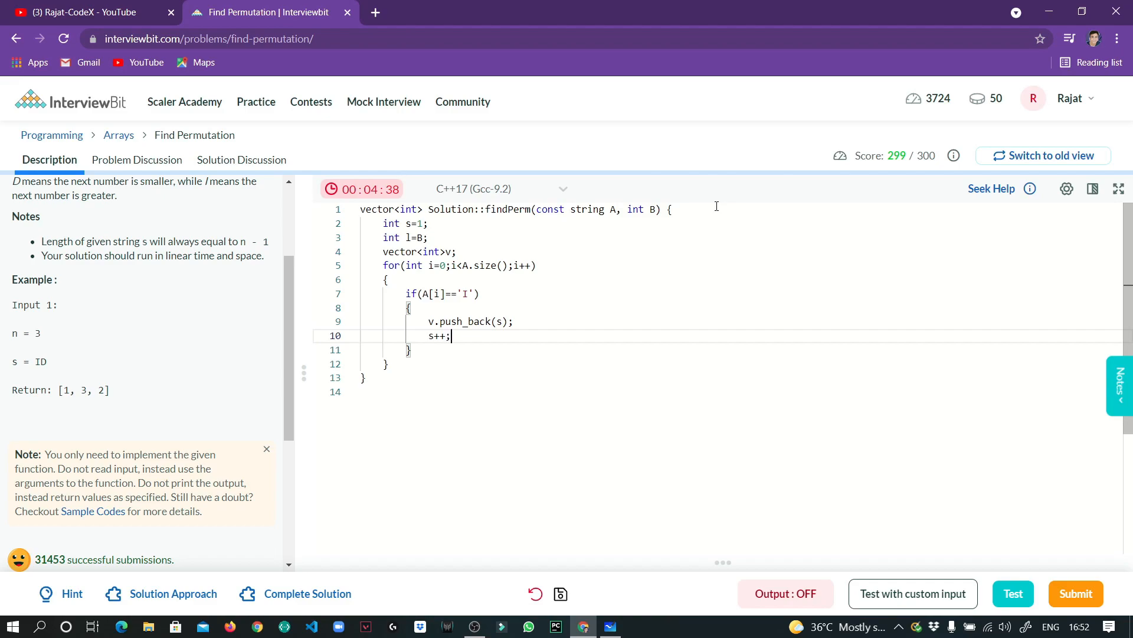
- Otherwise push l and decrement it, then return v
{"action": "type", "text": "e"}
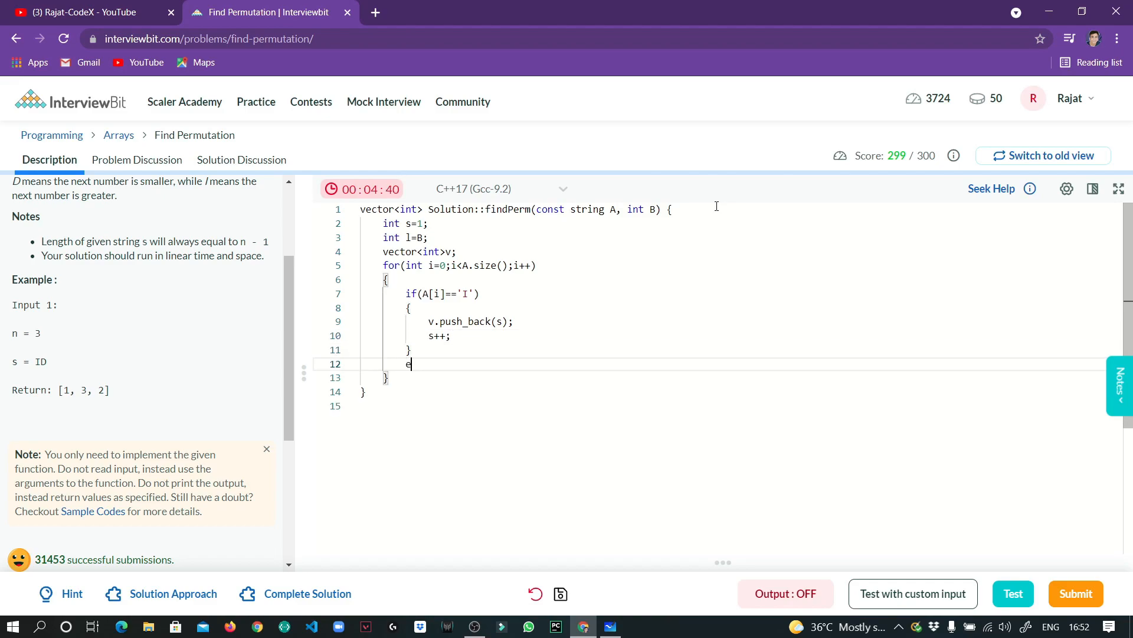
{"action": "type", "text": "lse"}
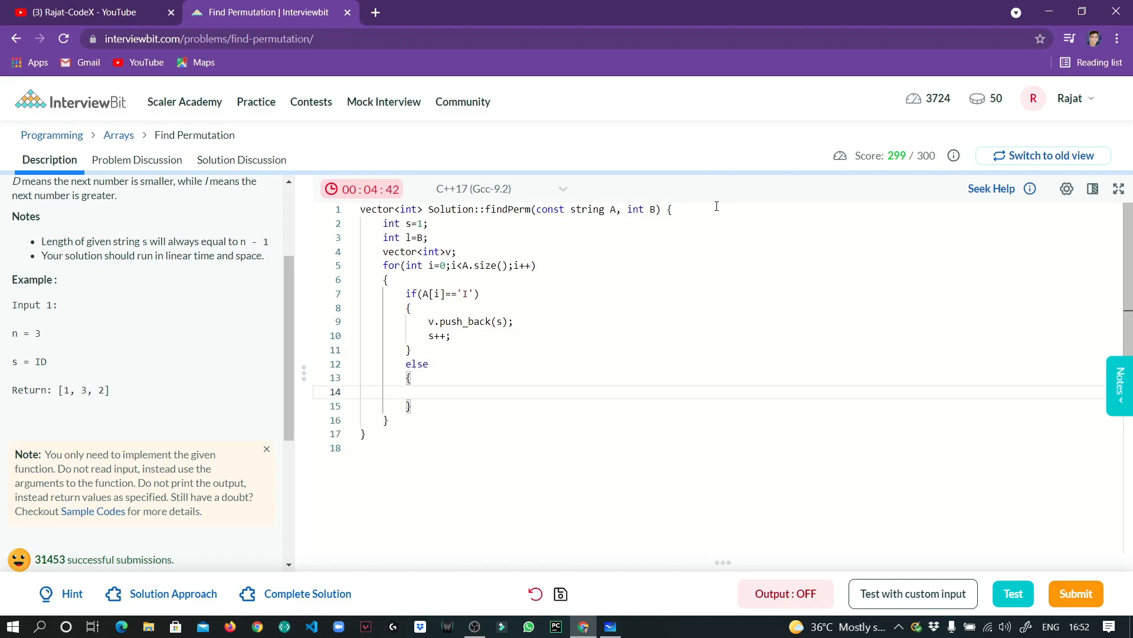
{"action": "type", "text": "v.push_back("}
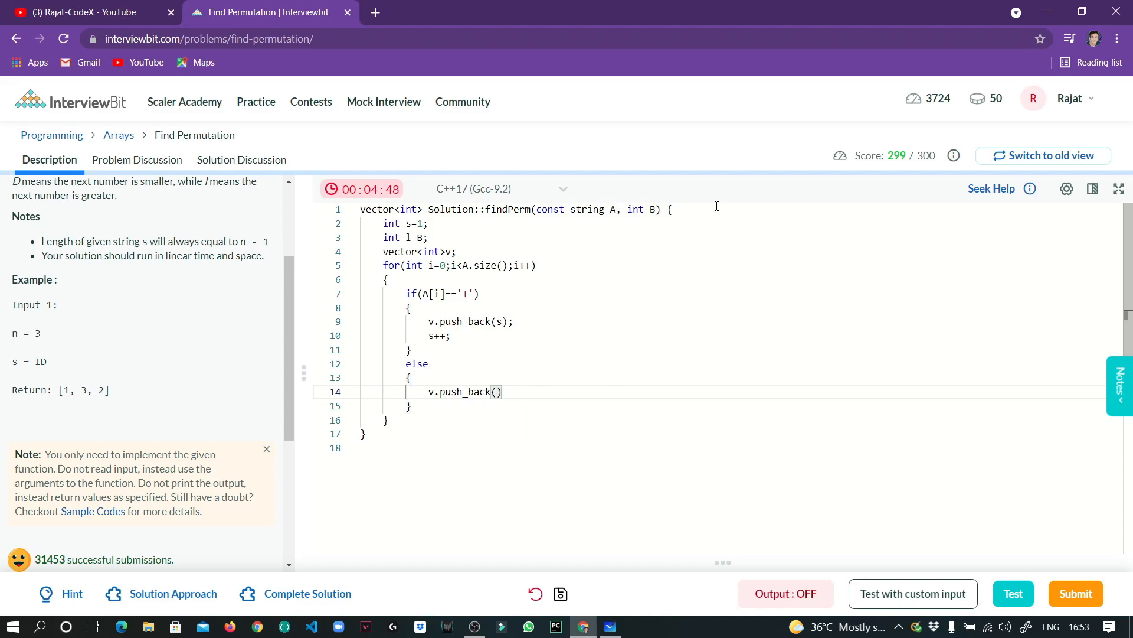
{"action": "type", "text": "l);"}
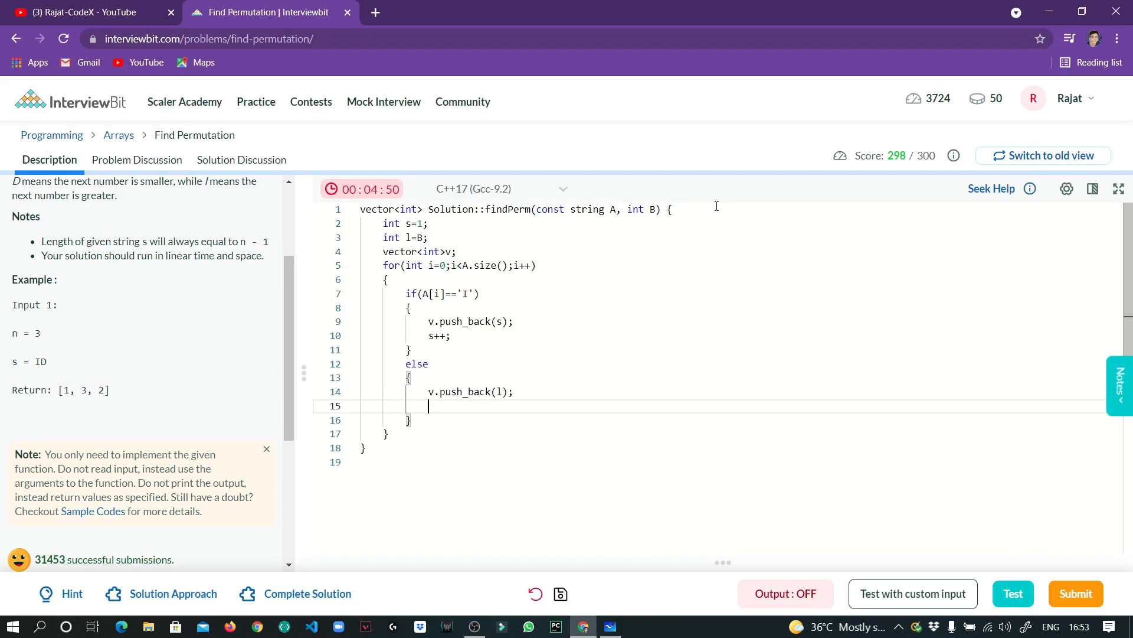
{"action": "type", "text": "l--;"}
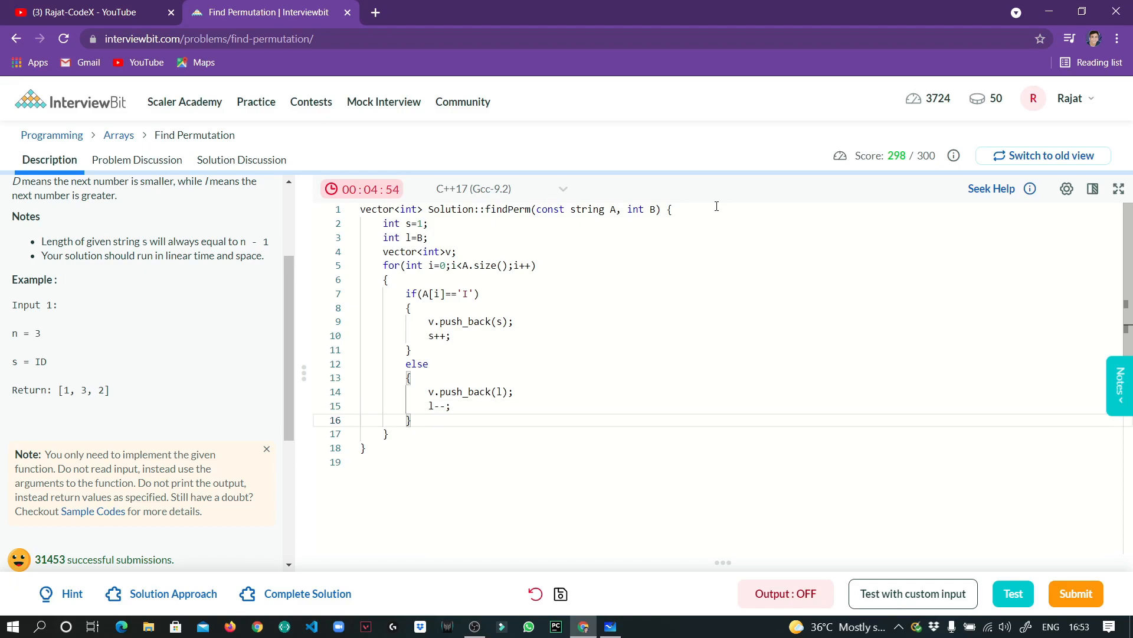
{"action": "type", "text": "res"}
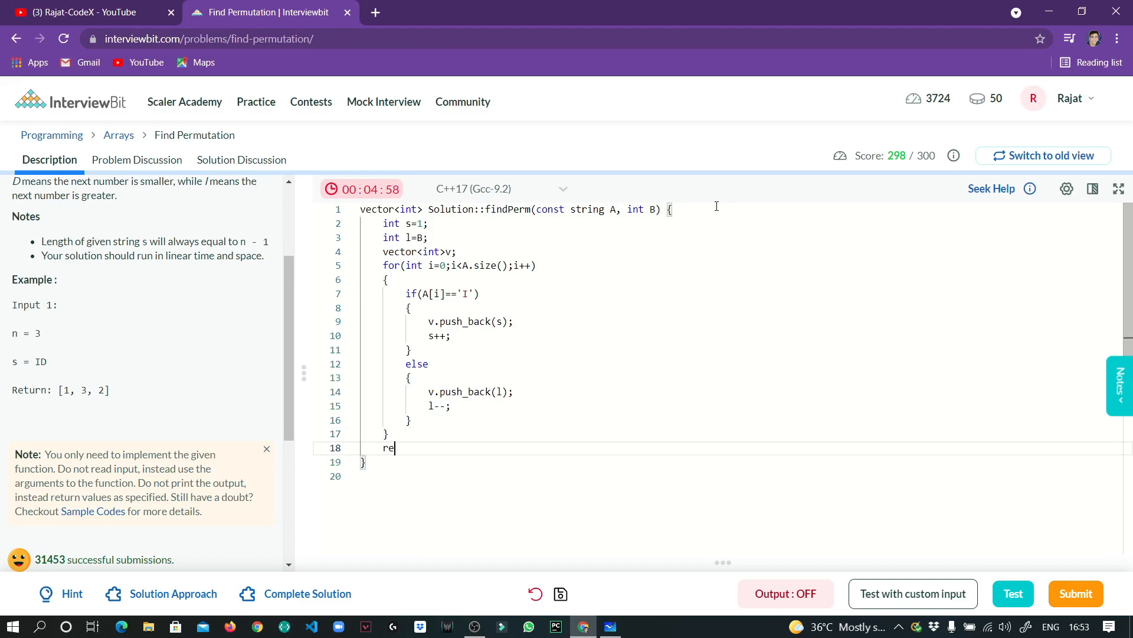
{"action": "type", "text": "turn v;"}
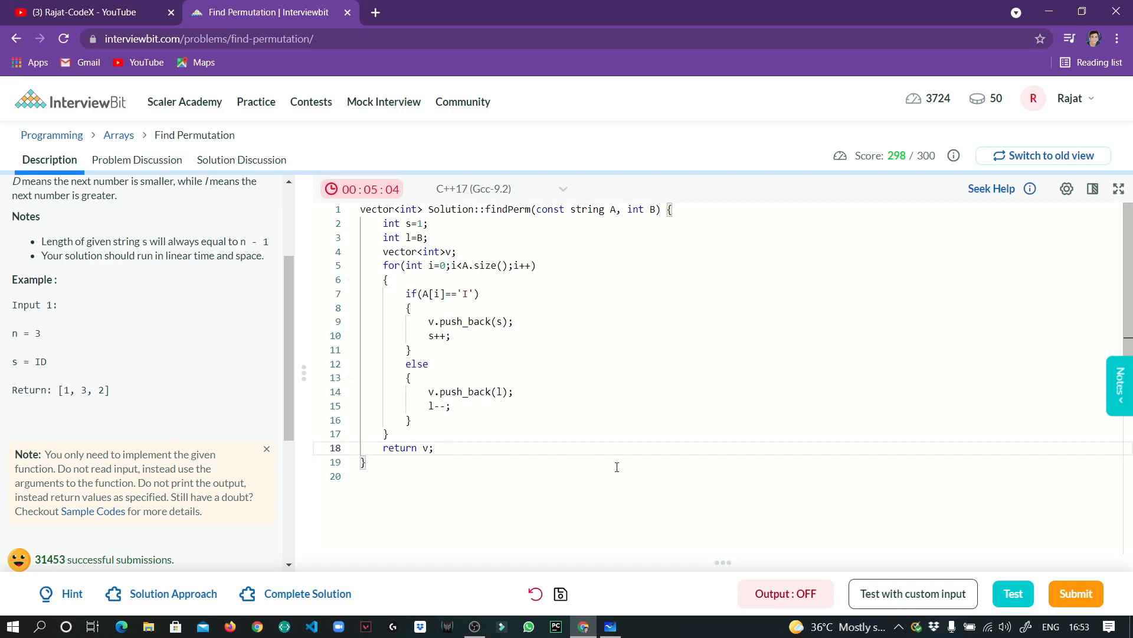
- Run the sample test on the written solution
{"action": "left_click", "coordinate": [1011, 593]}
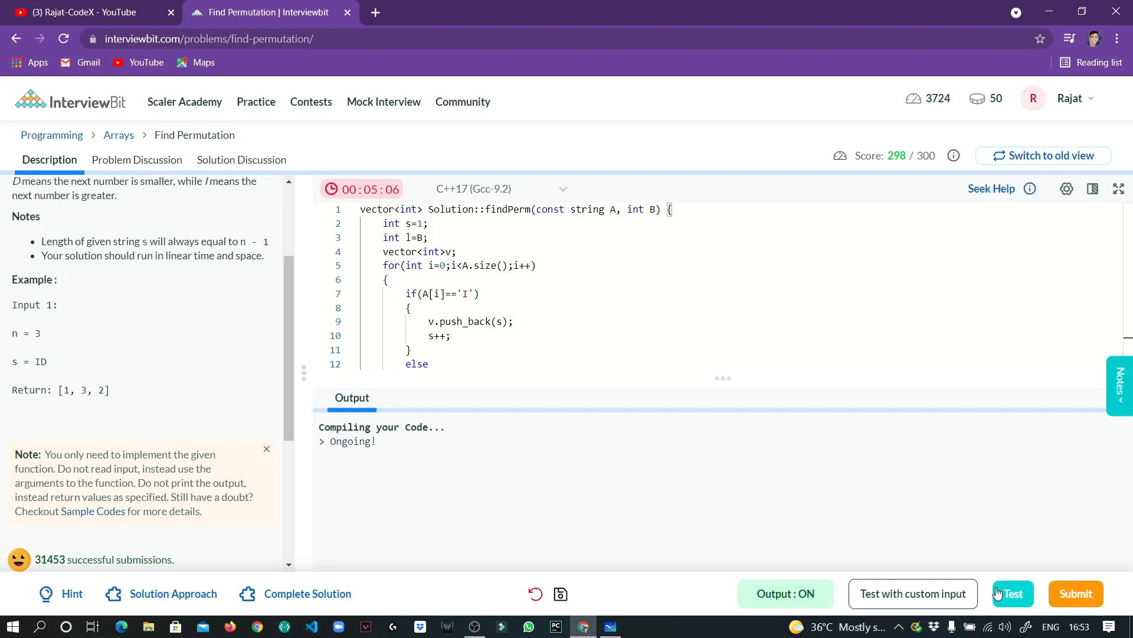
{"action": "mouse_move", "coordinate": [539, 467]}
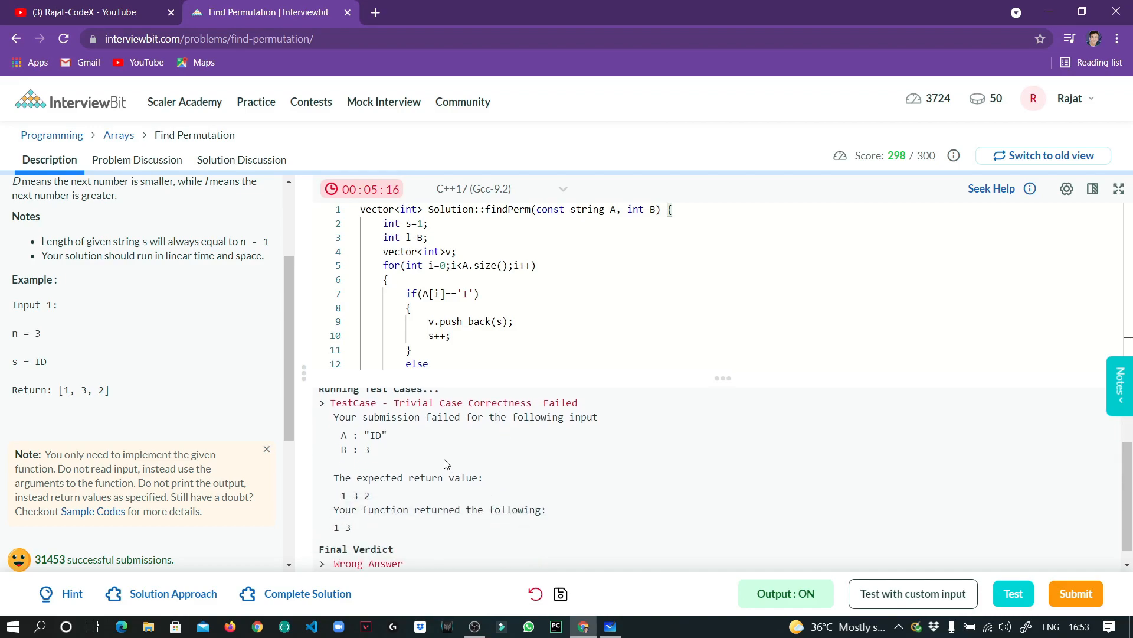
{"action": "mouse_move", "coordinate": [392, 454]}
{"action": "type", "text": "="}
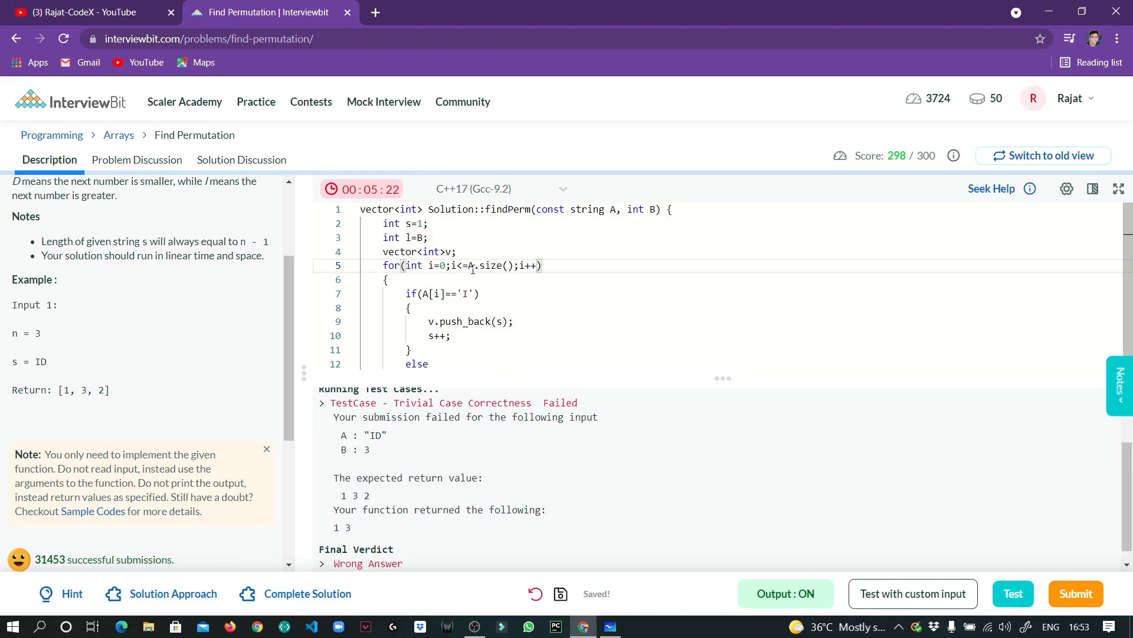
{"action": "left_click", "coordinate": [1013, 594]}
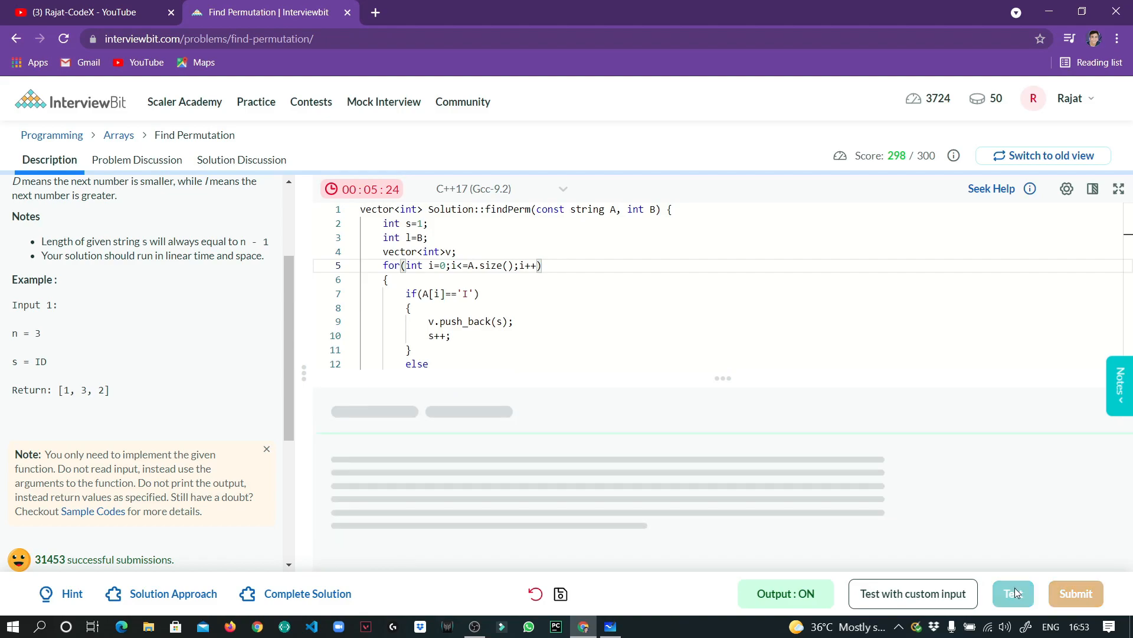
{"action": "left_click", "coordinate": [1013, 593]}
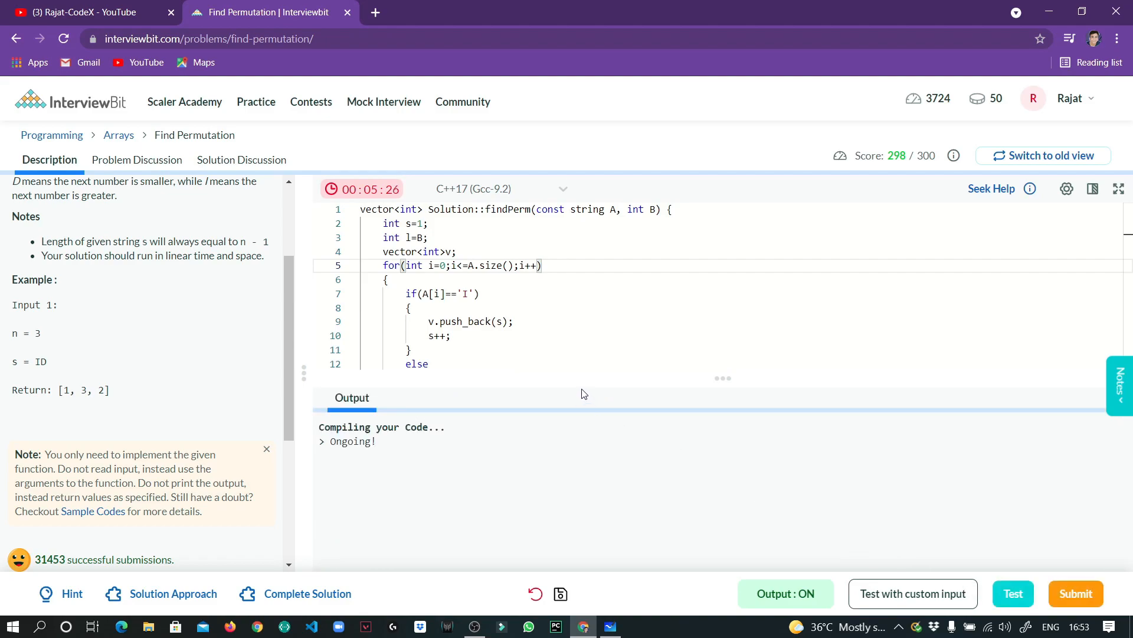
{"action": "mouse_move", "coordinate": [553, 383]}
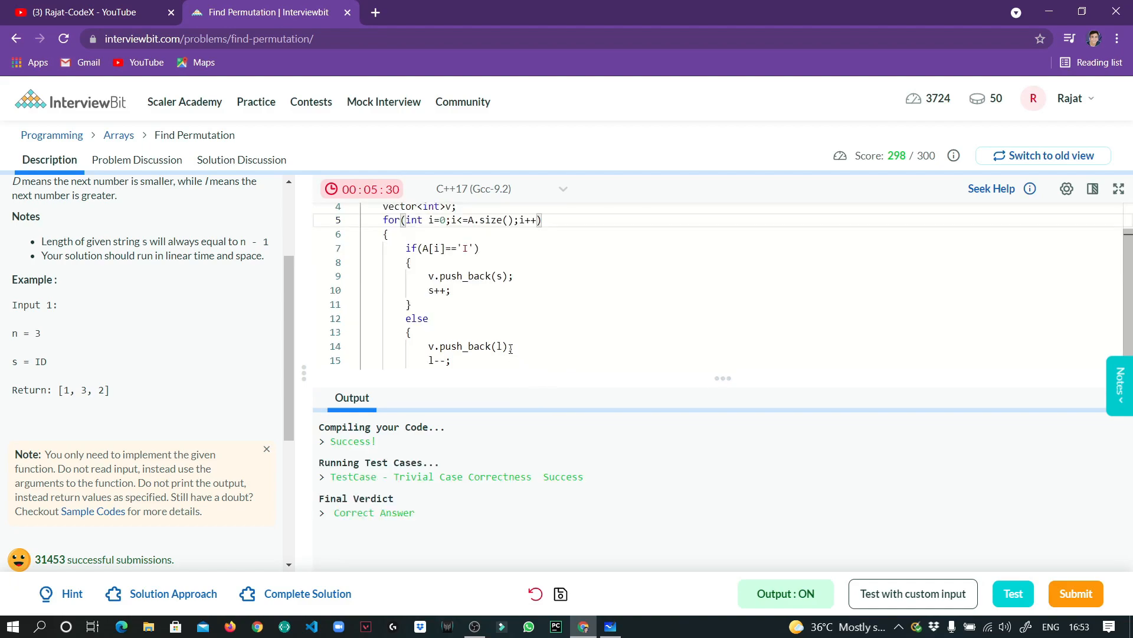
{"action": "left_click", "coordinate": [1013, 593]}
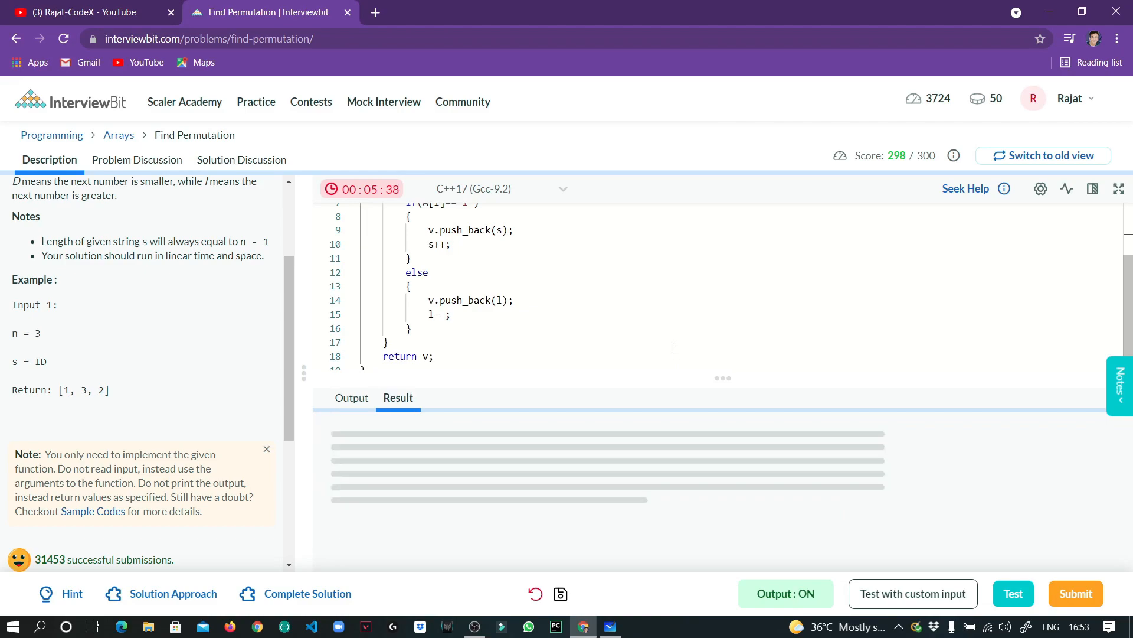
{"action": "left_click", "coordinate": [1076, 594]}
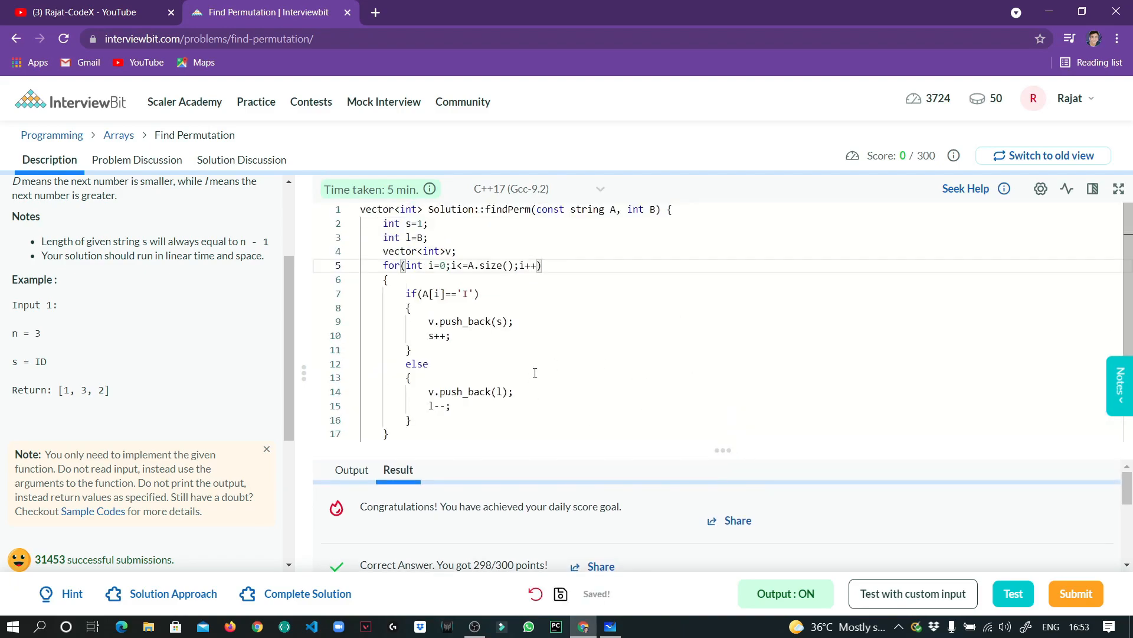
{"action": "left_click", "coordinate": [610, 625]}
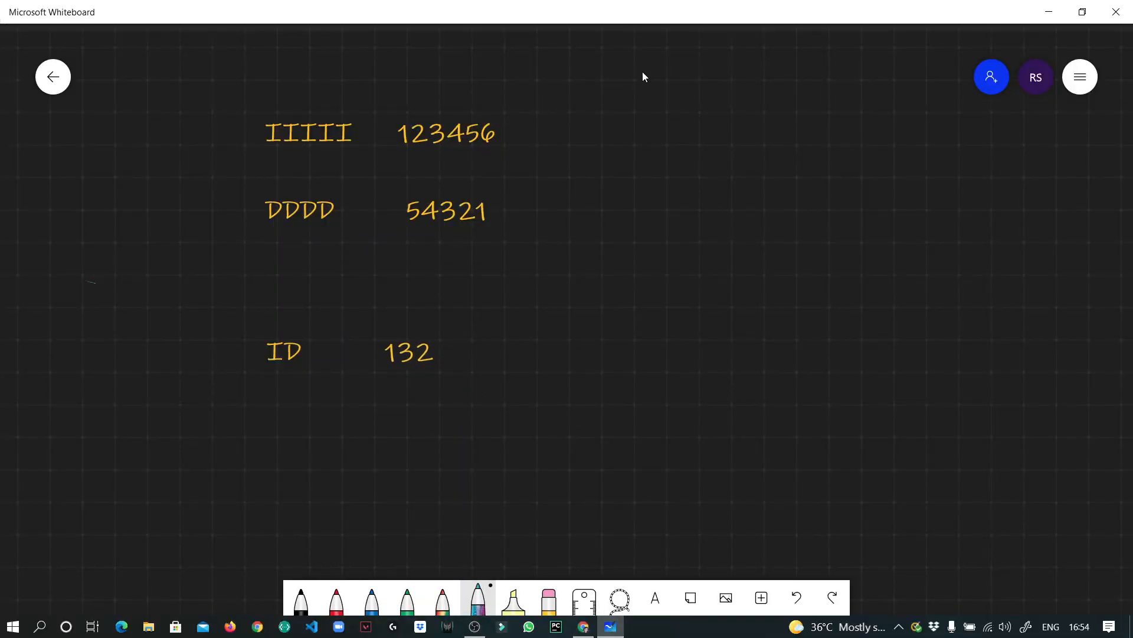
- Turn on Ink to shape in Settings and switch to the blue pen
{"action": "left_click", "coordinate": [1079, 77]}
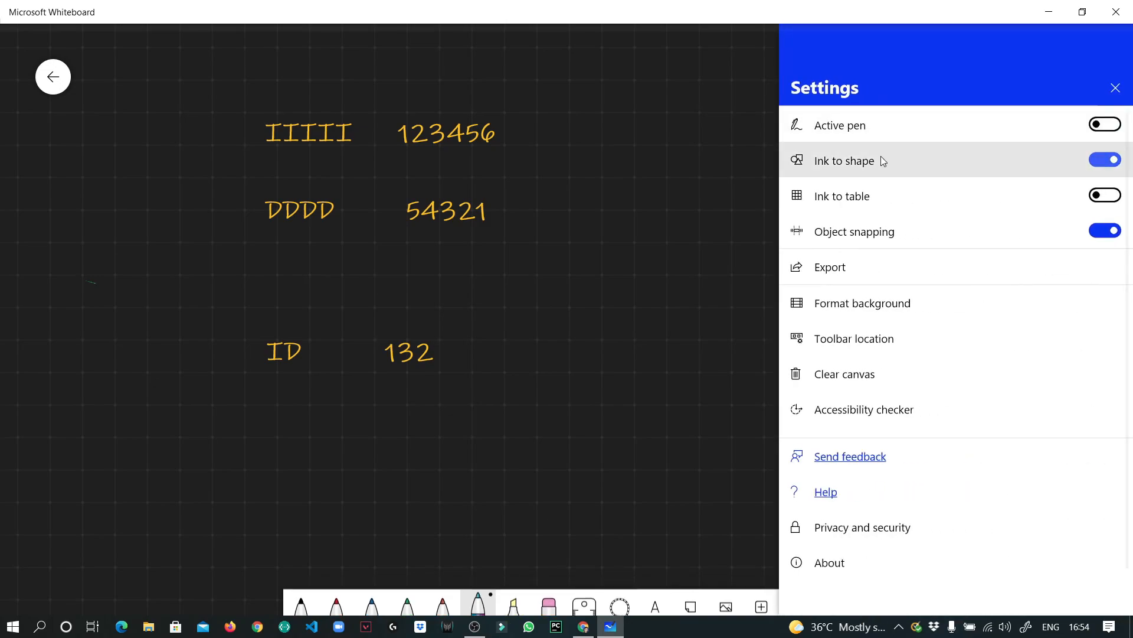
{"action": "left_click", "coordinate": [1116, 88]}
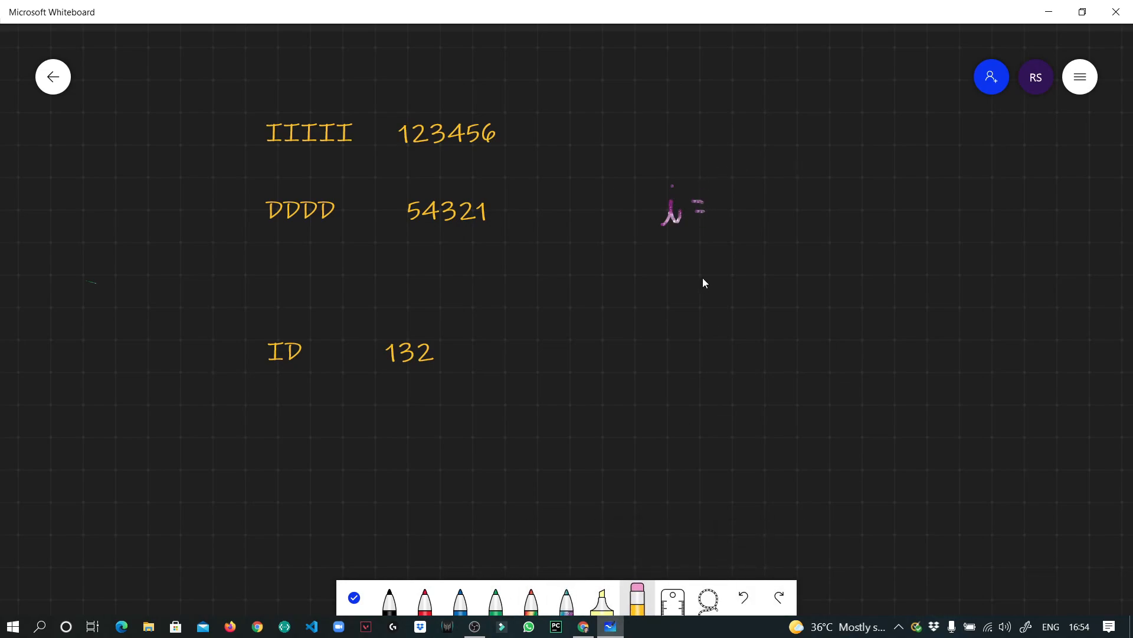
{"action": "left_click", "coordinate": [460, 601]}
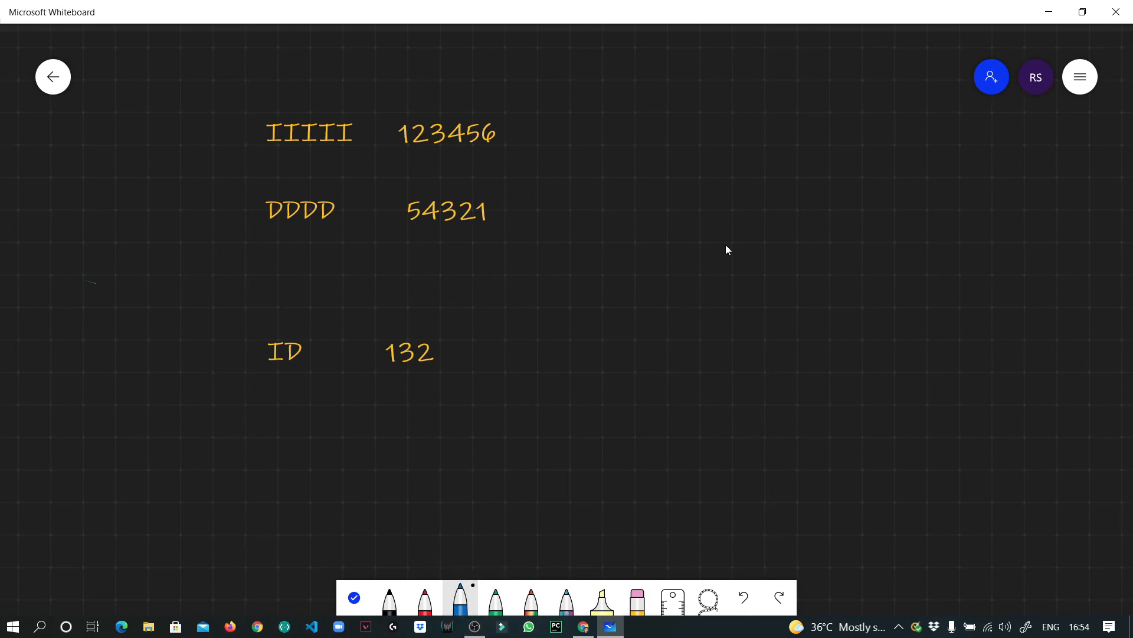
- Write s = 1 and B in blue and underline IIIII with a rightward arrow
{"action": "left_click_drag", "start_coordinate": [715, 218], "coordinate": [759, 268]}
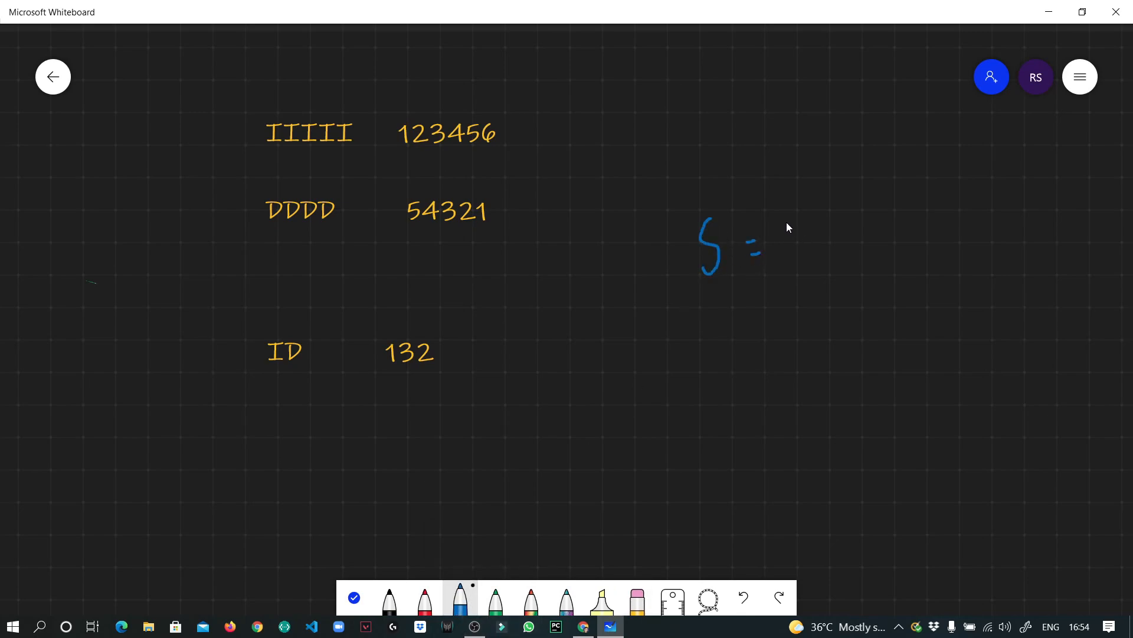
{"action": "left_click_drag", "start_coordinate": [787, 214], "coordinate": [803, 252]}
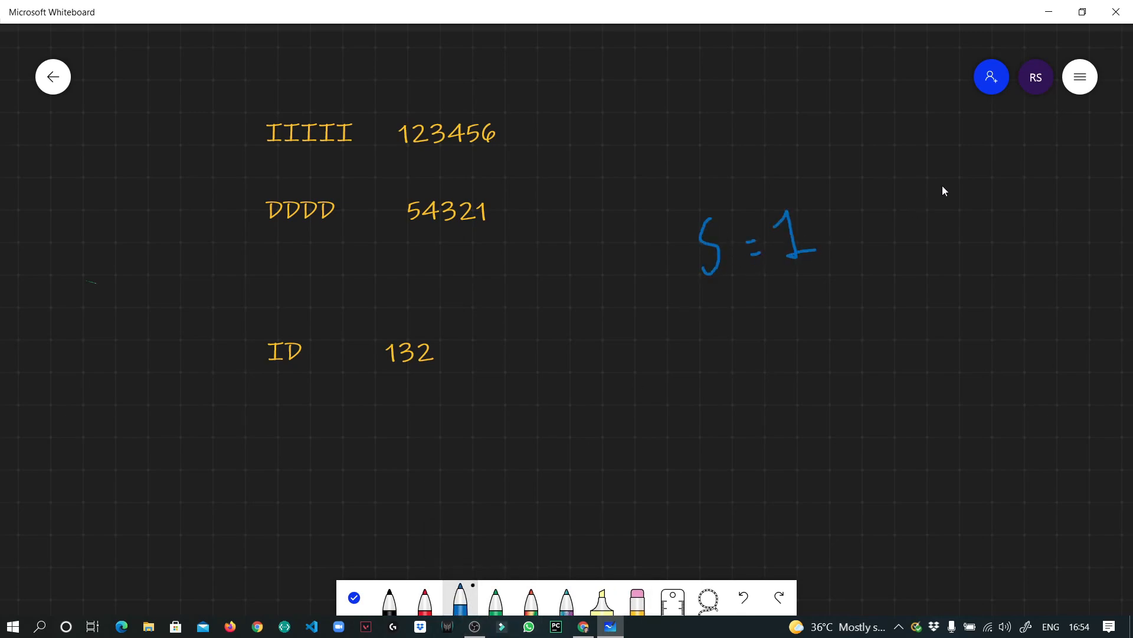
{"action": "left_click_drag", "start_coordinate": [947, 180], "coordinate": [964, 224]}
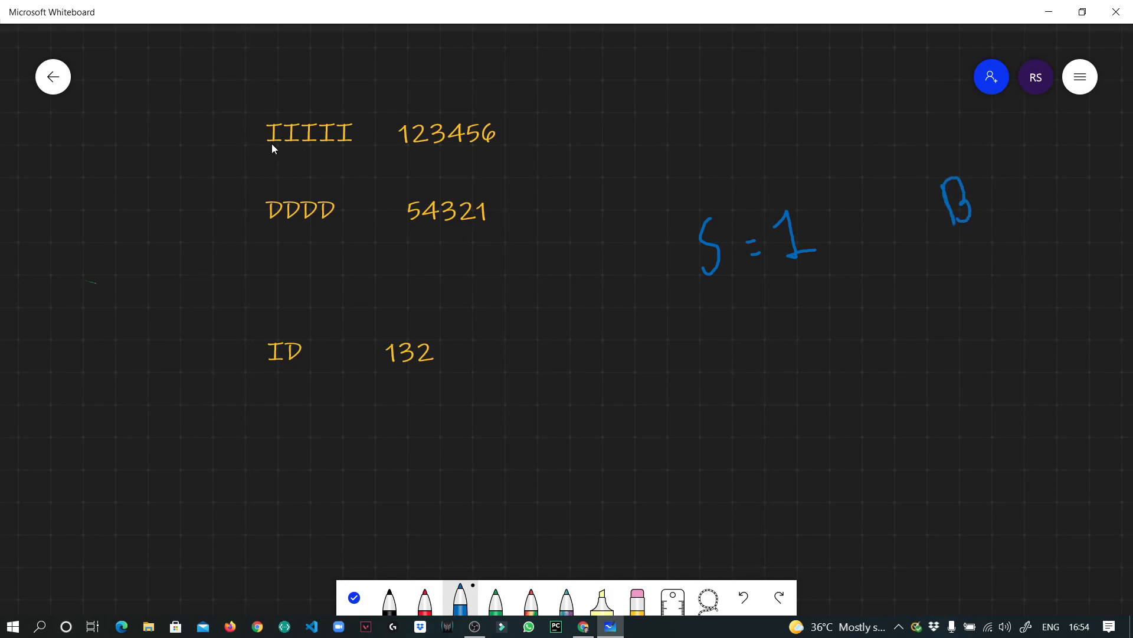
{"action": "left_click_drag", "start_coordinate": [273, 149], "coordinate": [362, 152]}
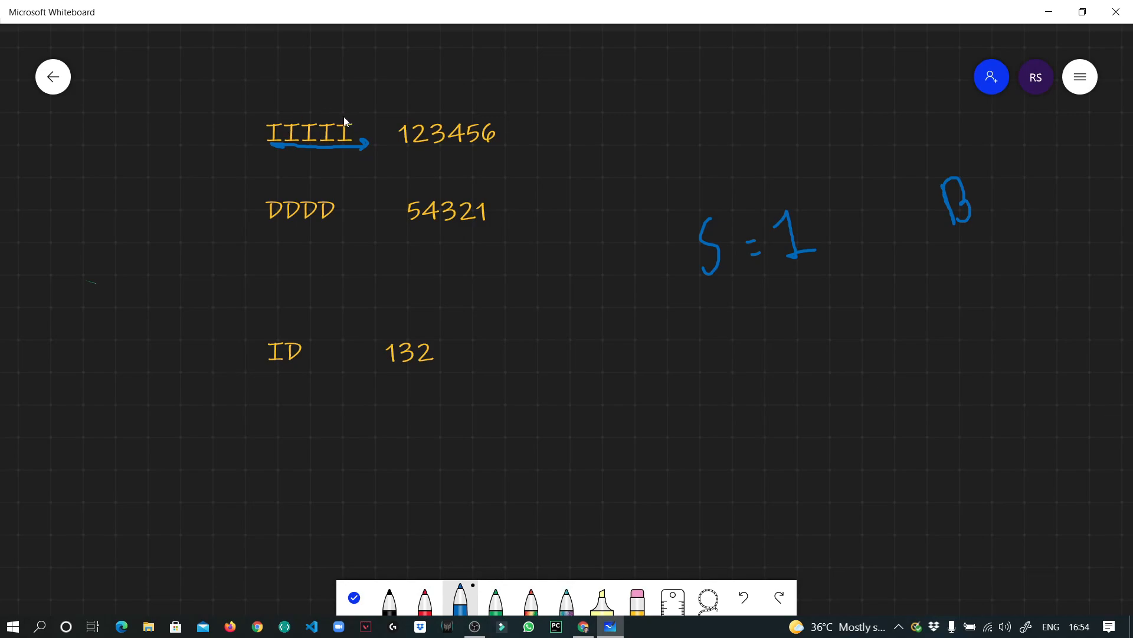
{"action": "mouse_move", "coordinate": [396, 131]}
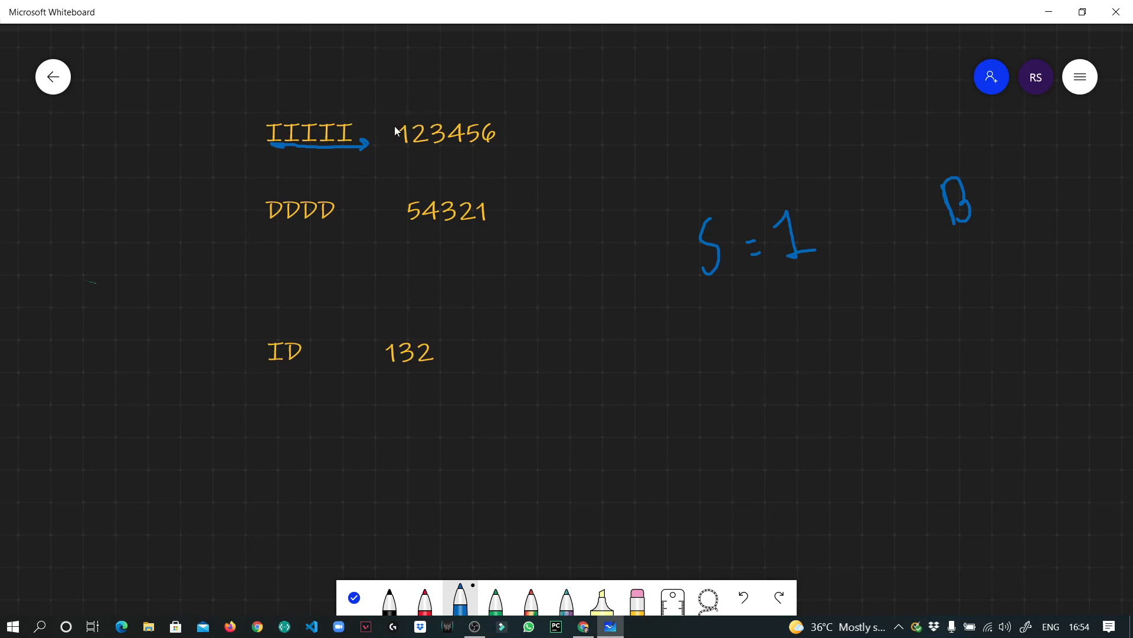
{"action": "mouse_move", "coordinate": [605, 80]}
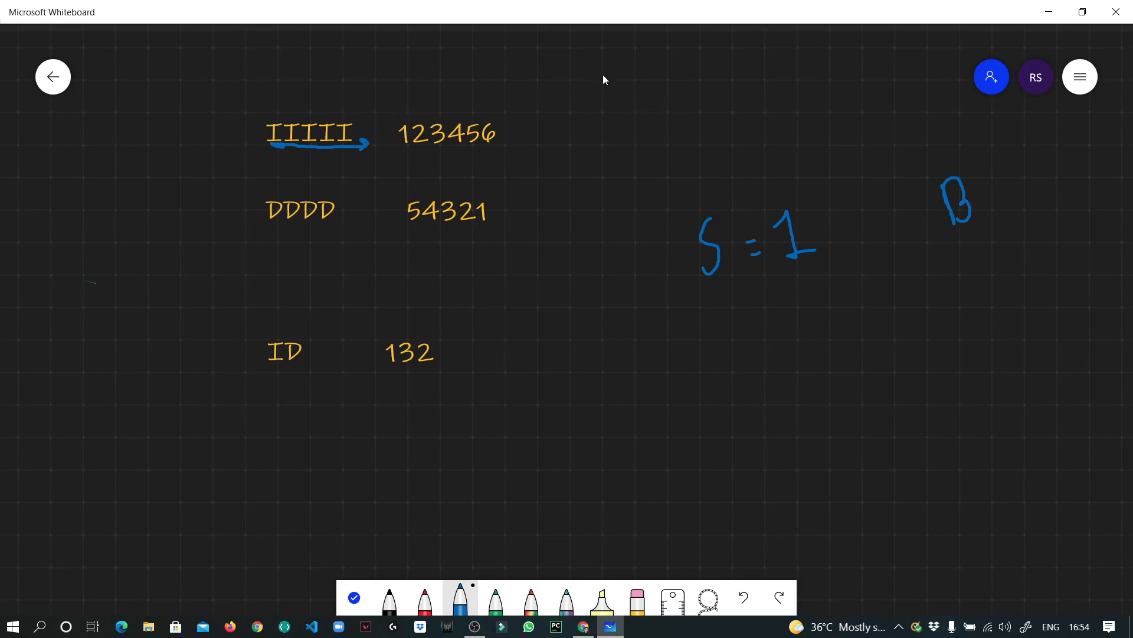
{"action": "mouse_move", "coordinate": [610, 136]}
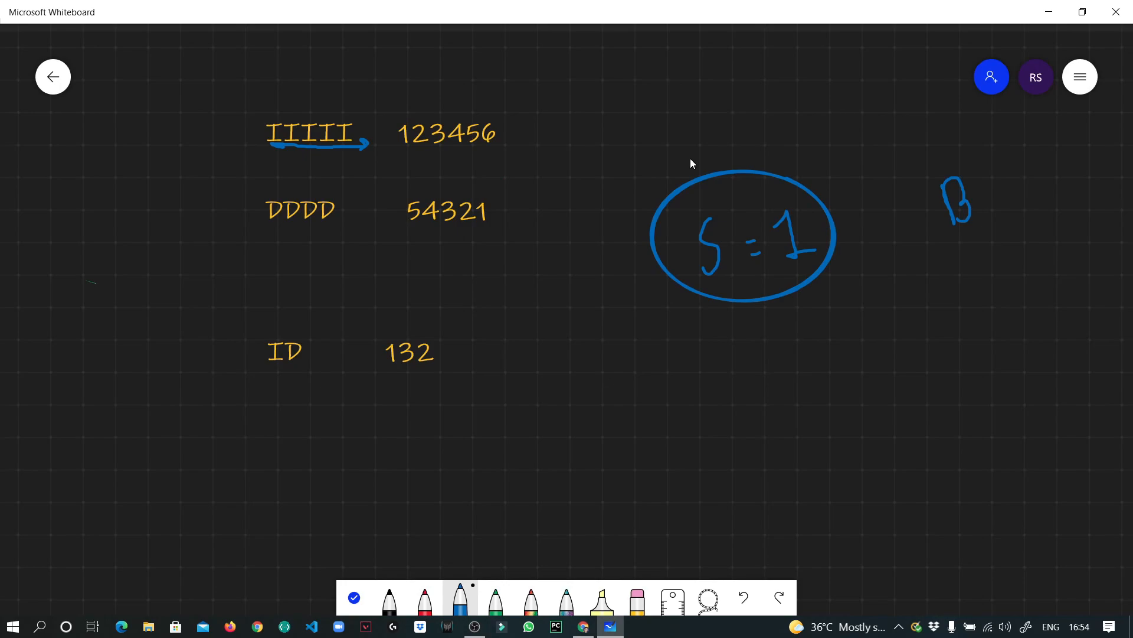
{"action": "mouse_move", "coordinate": [754, 181]}
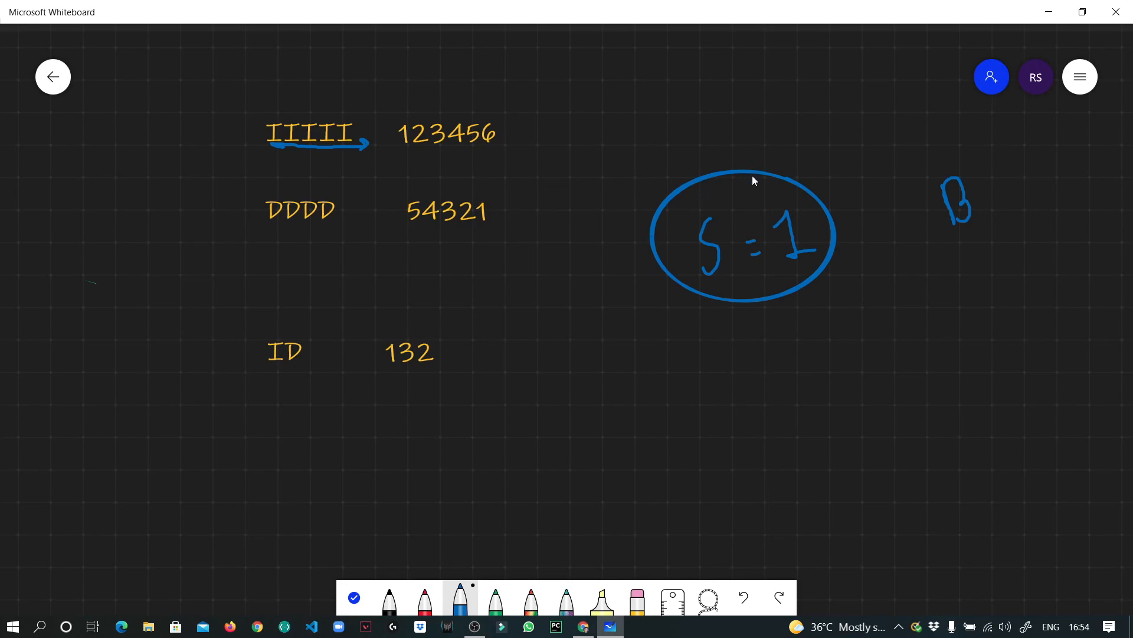
{"action": "mouse_move", "coordinate": [294, 234]}
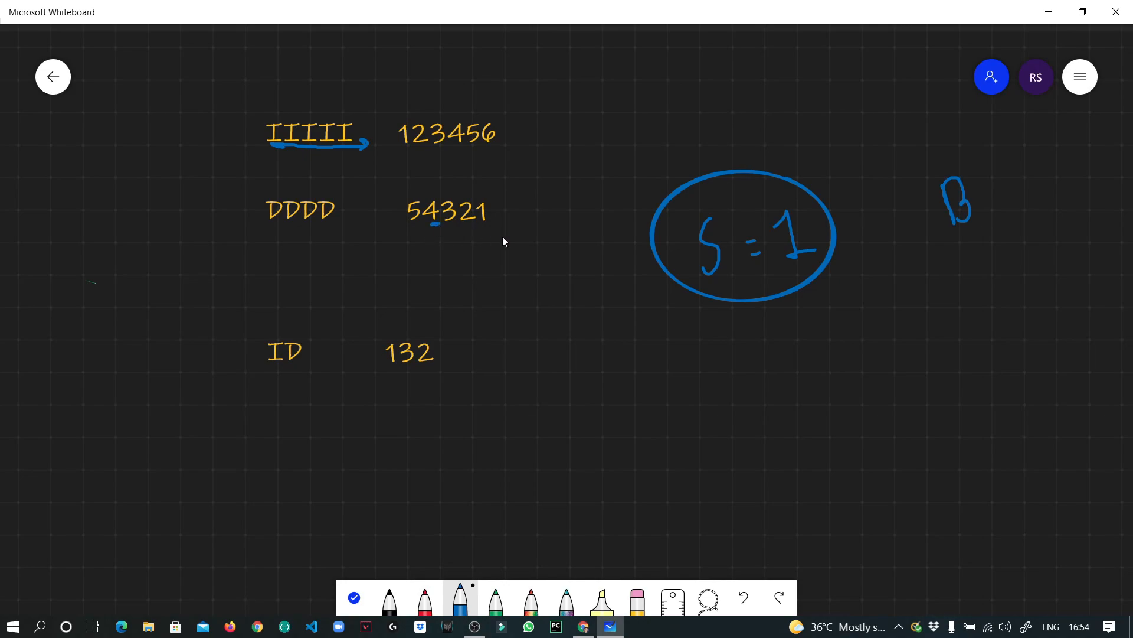
{"action": "mouse_move", "coordinate": [448, 250]}
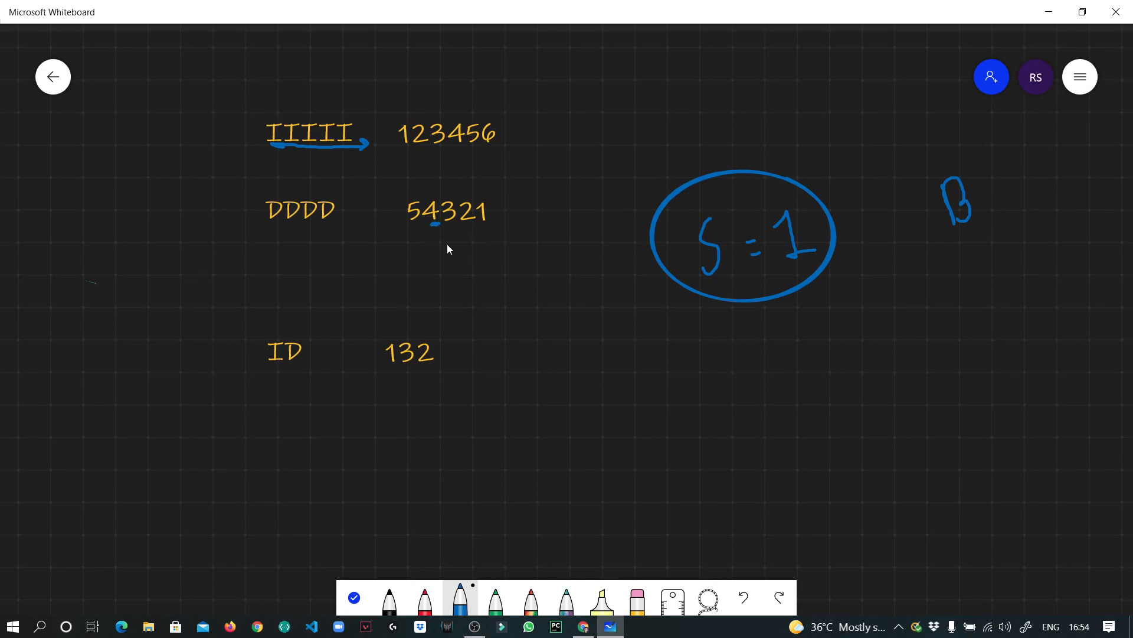
- Circle the 5 in 54321 and write the sequence 1 2 3 4 5 above
{"action": "left_click_drag", "start_coordinate": [405, 191], "coordinate": [397, 232]}
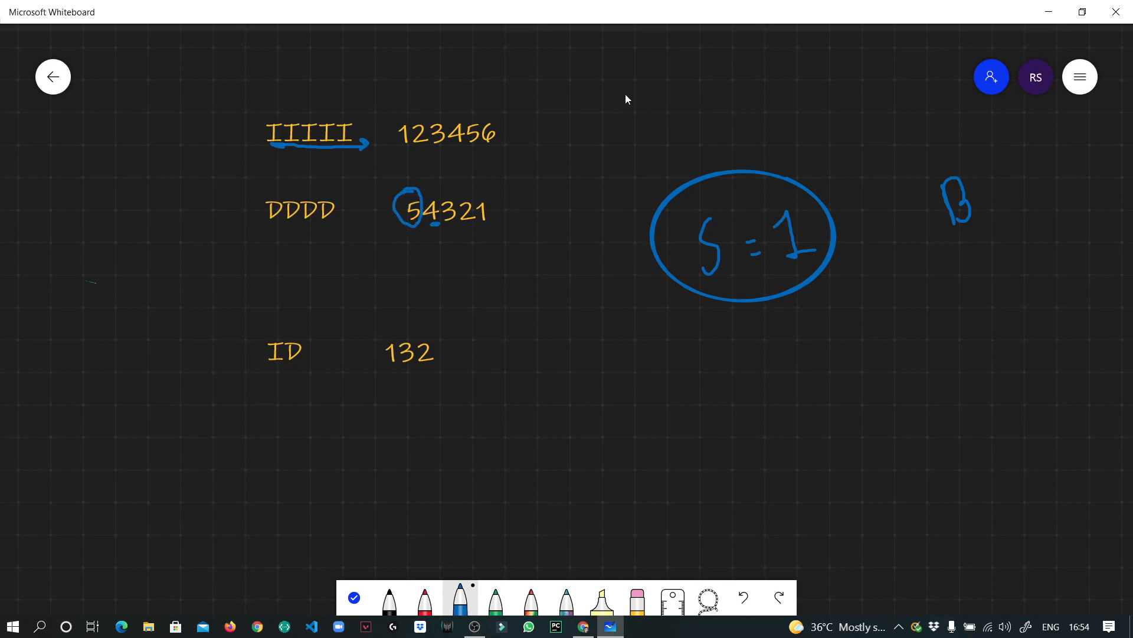
{"action": "left_click_drag", "start_coordinate": [618, 91], "coordinate": [715, 83]}
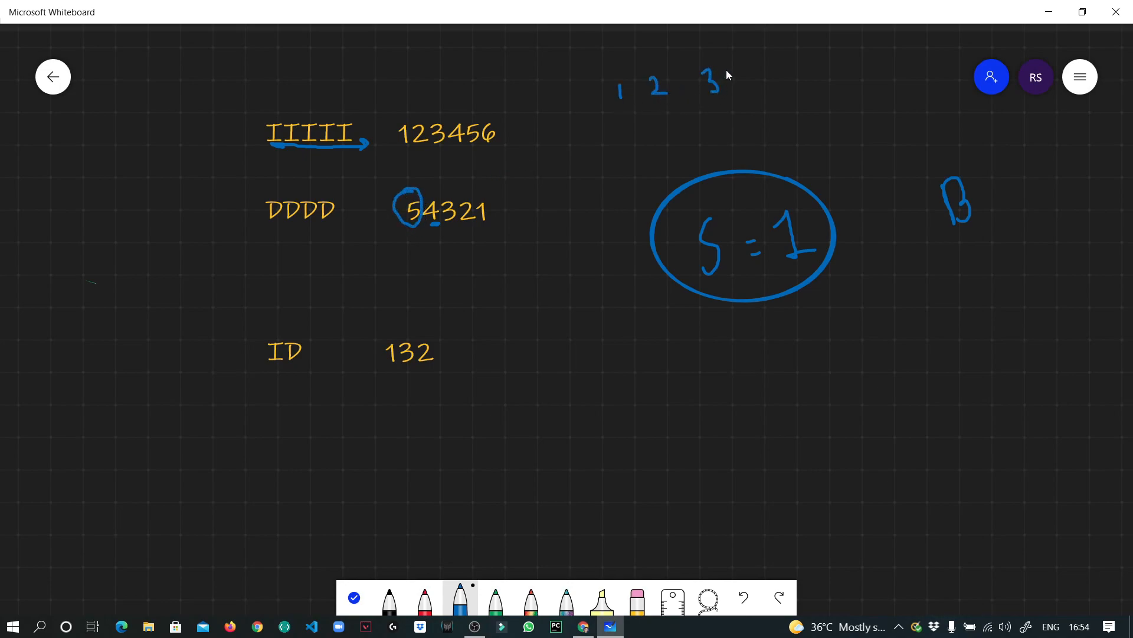
{"action": "left_click_drag", "start_coordinate": [723, 79], "coordinate": [781, 79]}
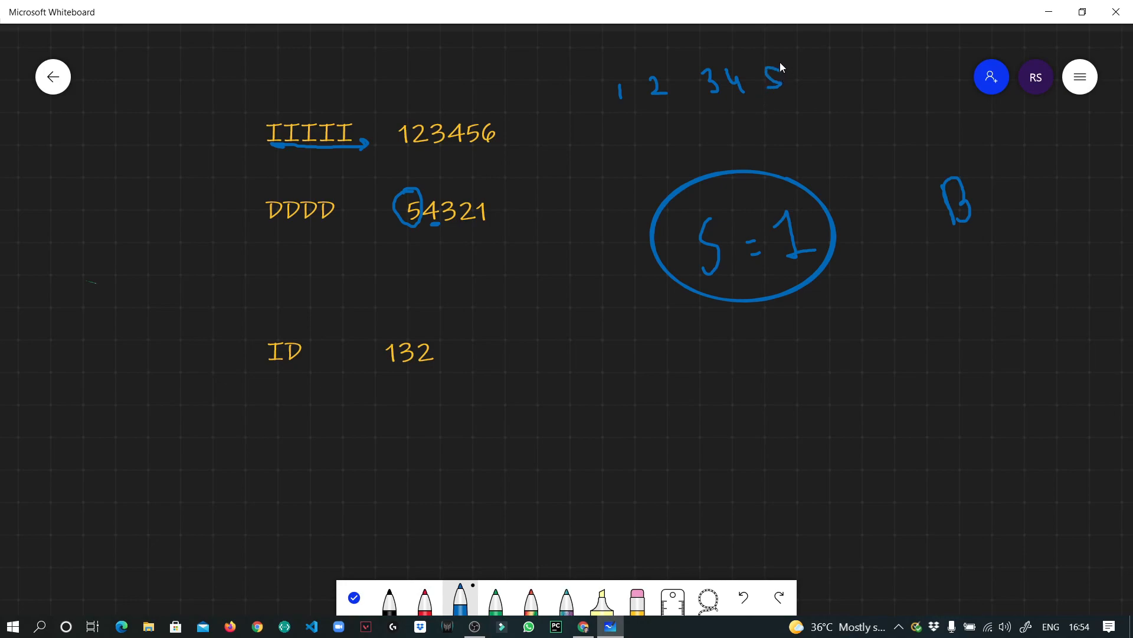
{"action": "mouse_move", "coordinate": [575, 160]}
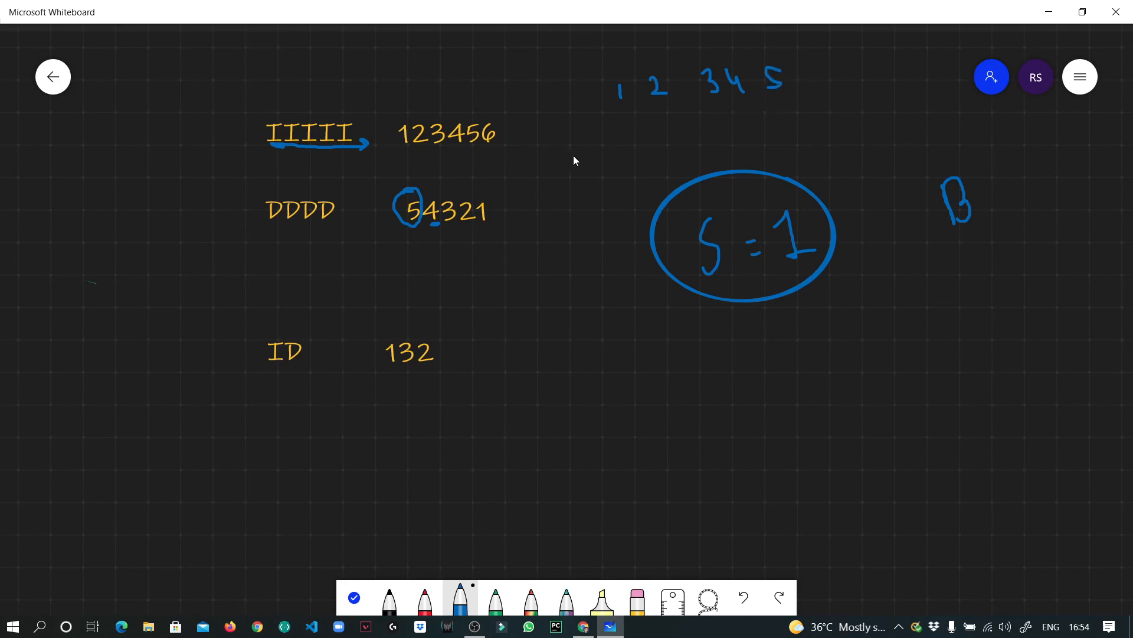
- Circle 5, draw a number line labelled n, and add an X and a 0
{"action": "left_click_drag", "start_coordinate": [579, 159], "coordinate": [799, 152]}
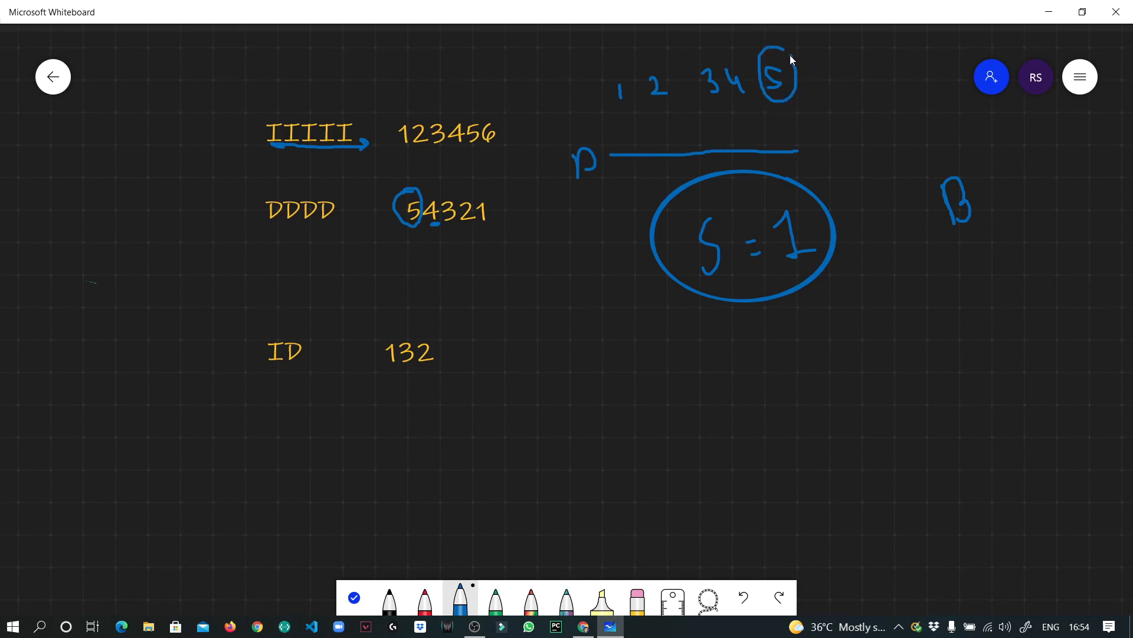
{"action": "mouse_move", "coordinate": [658, 191]}
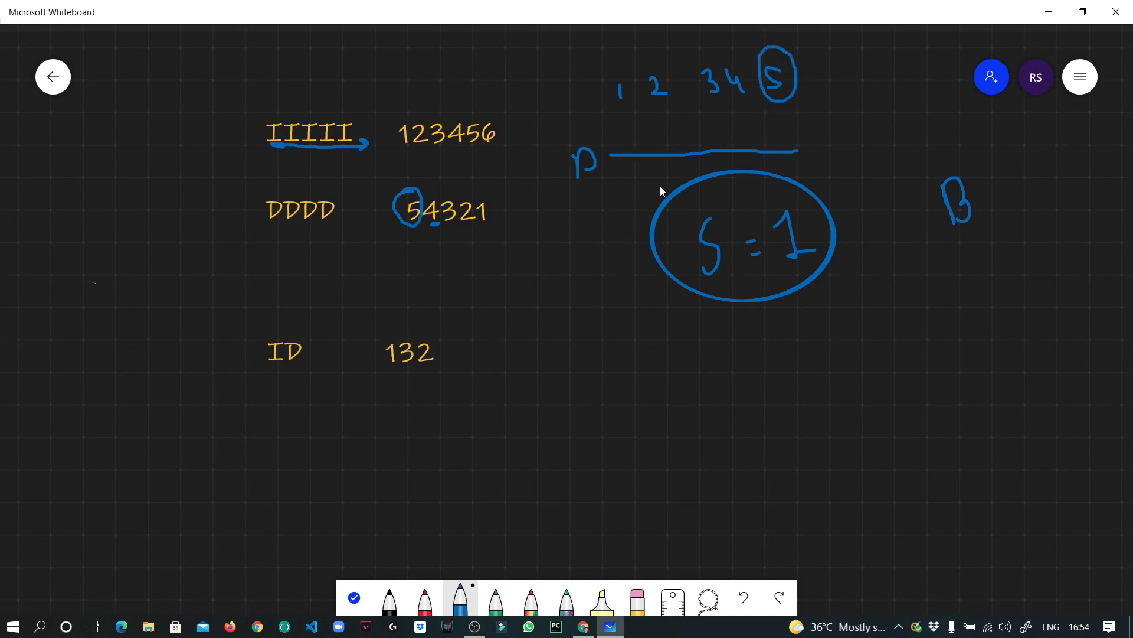
{"action": "mouse_move", "coordinate": [806, 68]}
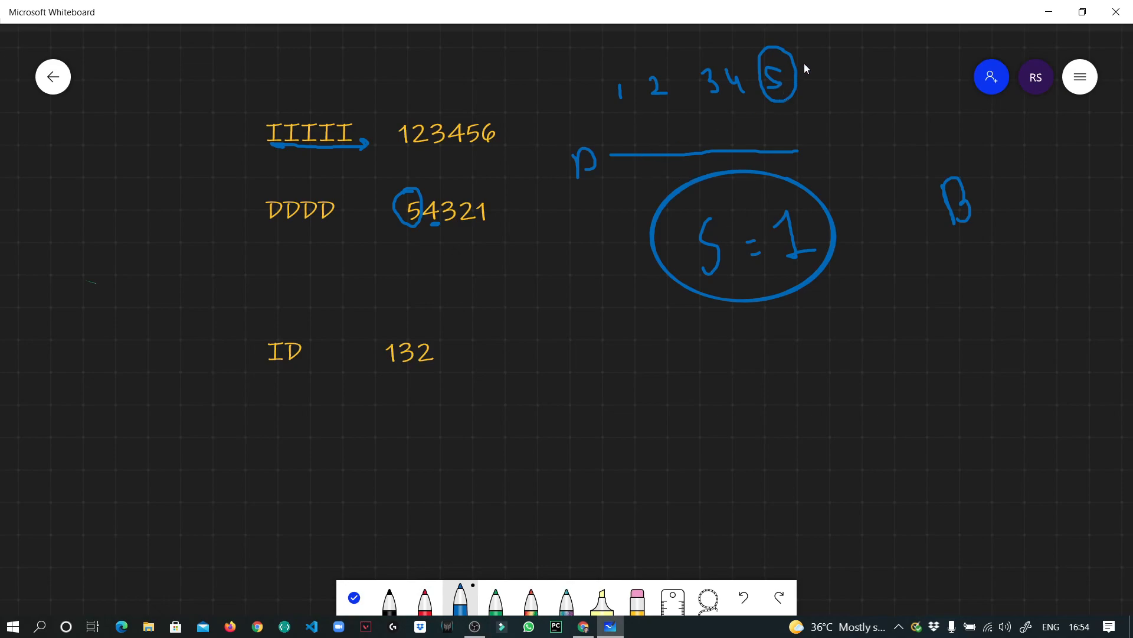
{"action": "left_click_drag", "start_coordinate": [800, 66], "coordinate": [824, 85]}
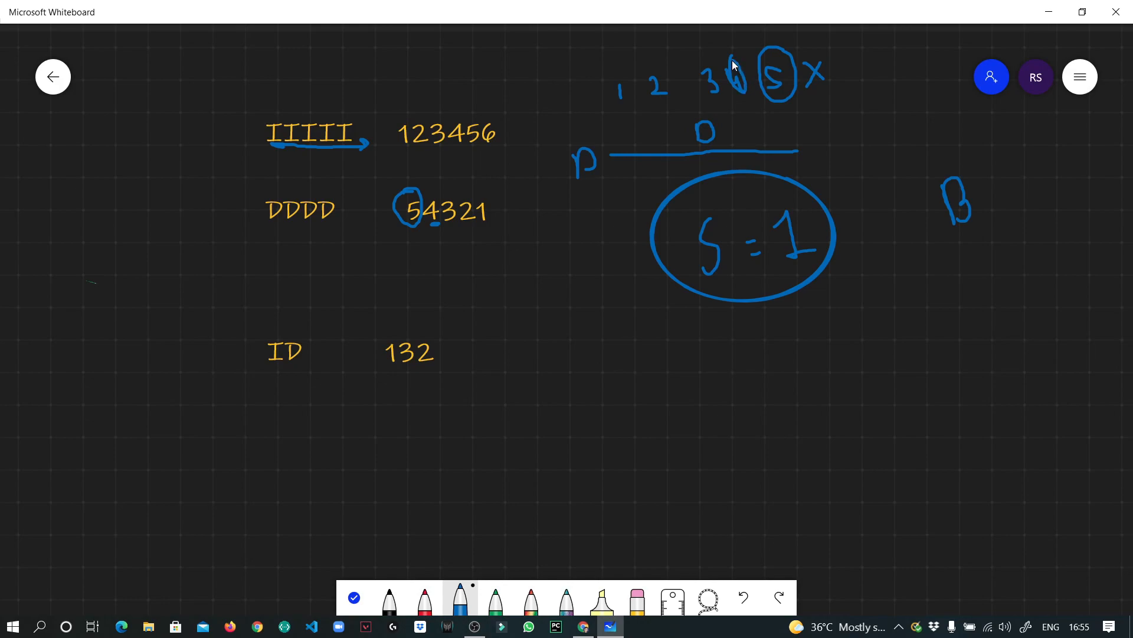
{"action": "mouse_move", "coordinate": [726, 103]}
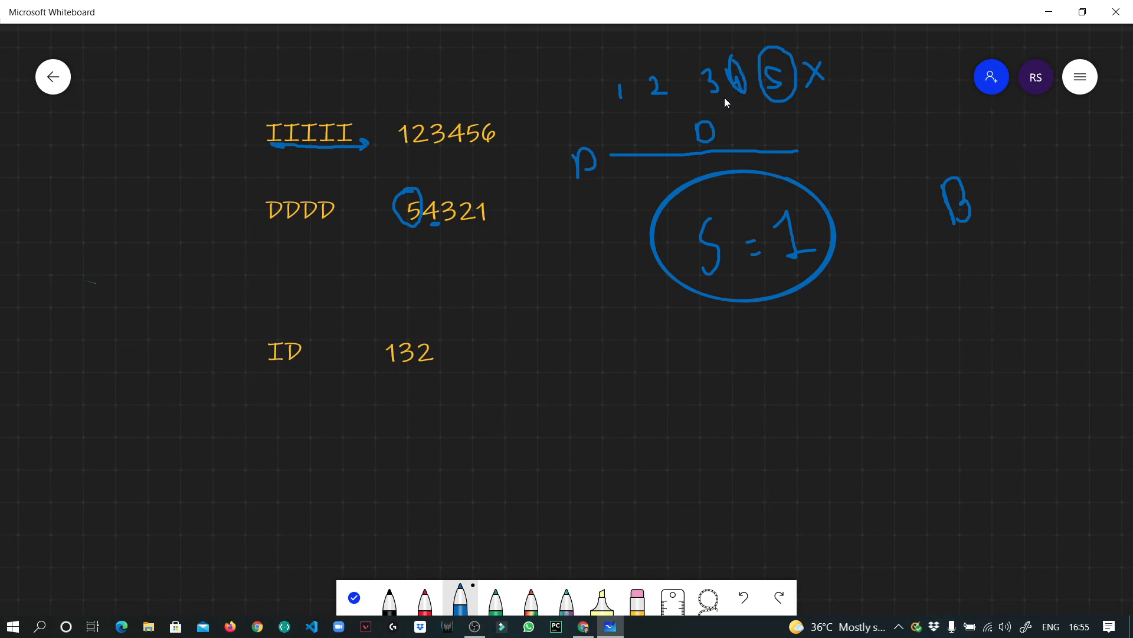
{"action": "mouse_move", "coordinate": [627, 297]}
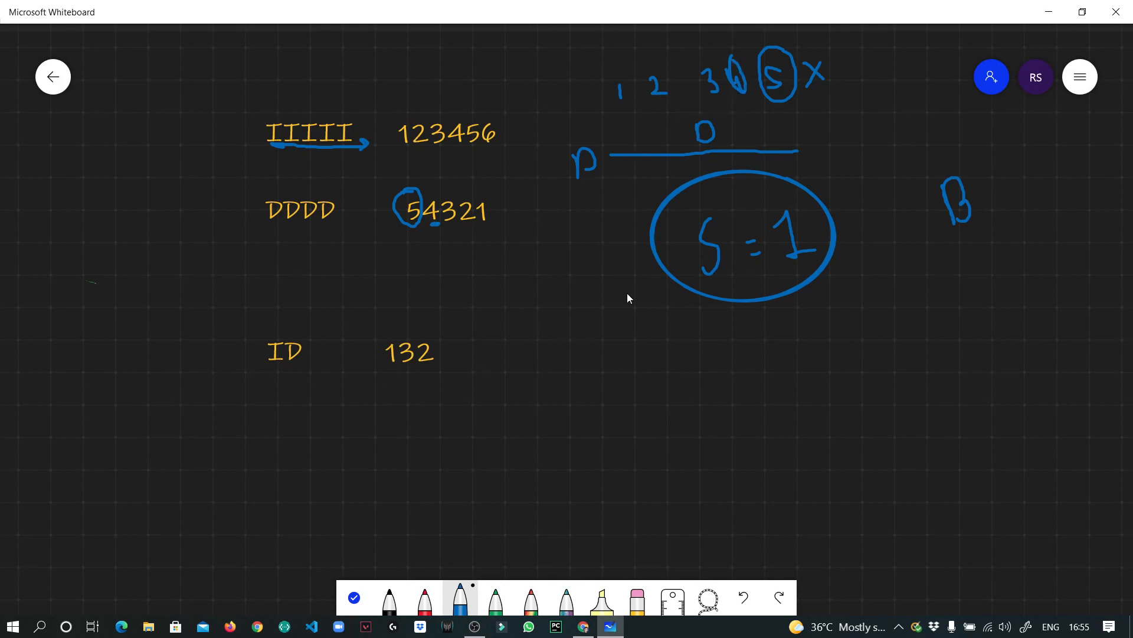